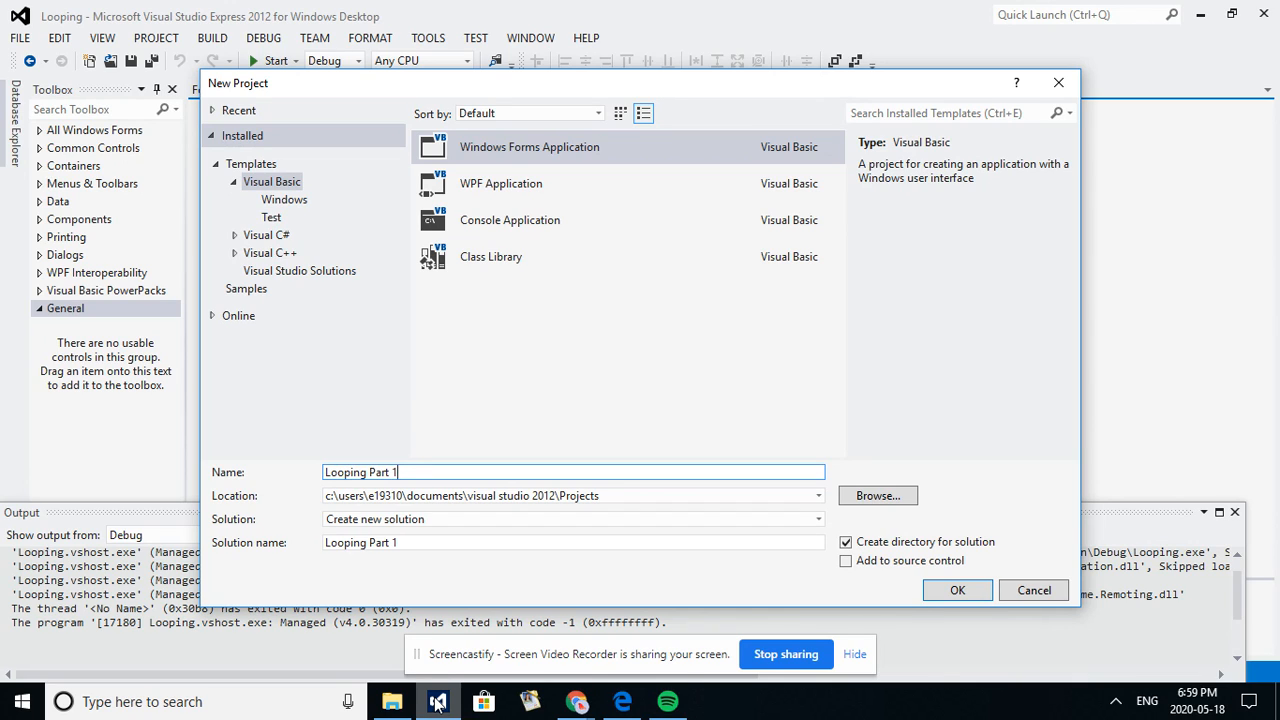
{"action": "mouse_move", "coordinate": [889, 366]}
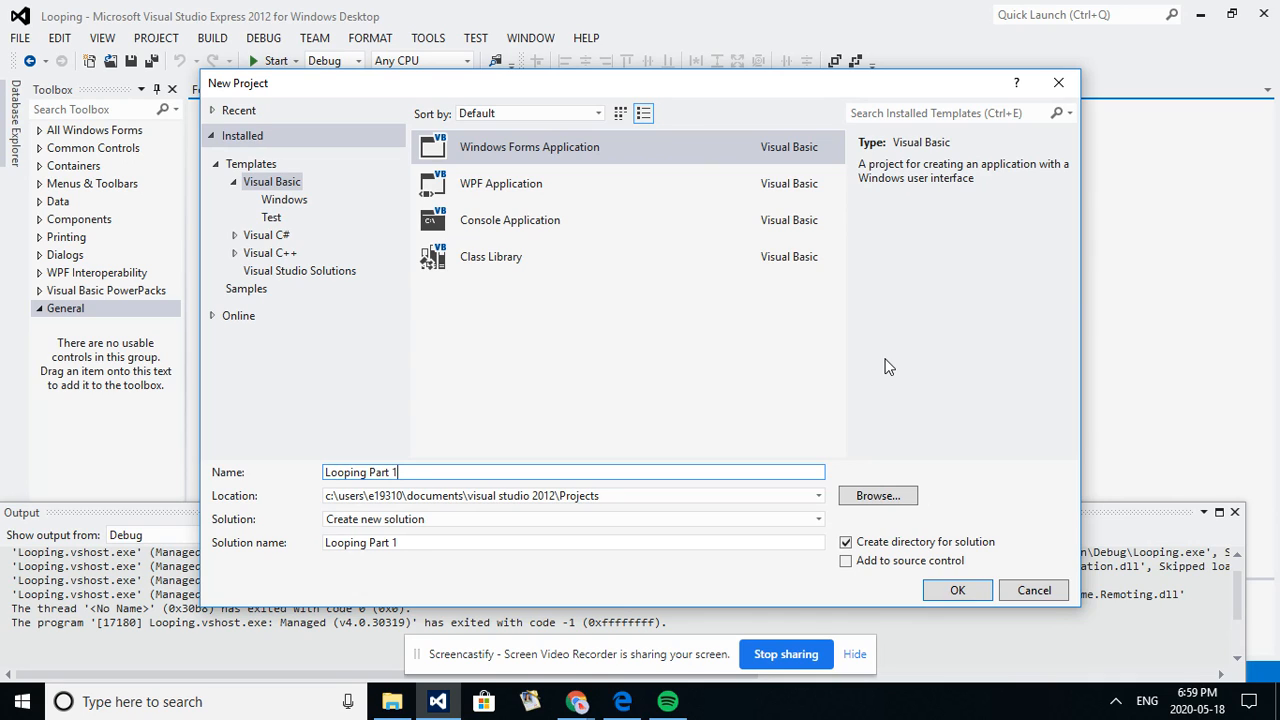
{"action": "mouse_move", "coordinate": [519, 423]}
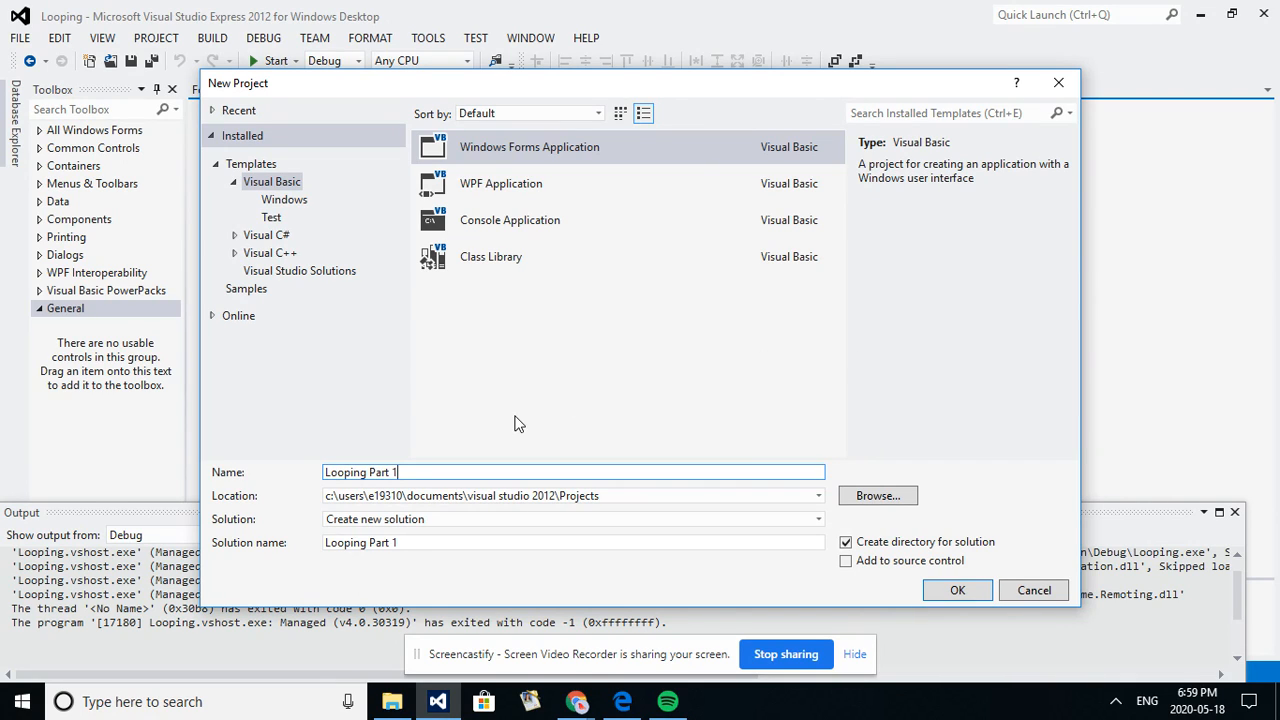
{"action": "mouse_move", "coordinate": [920, 607]}
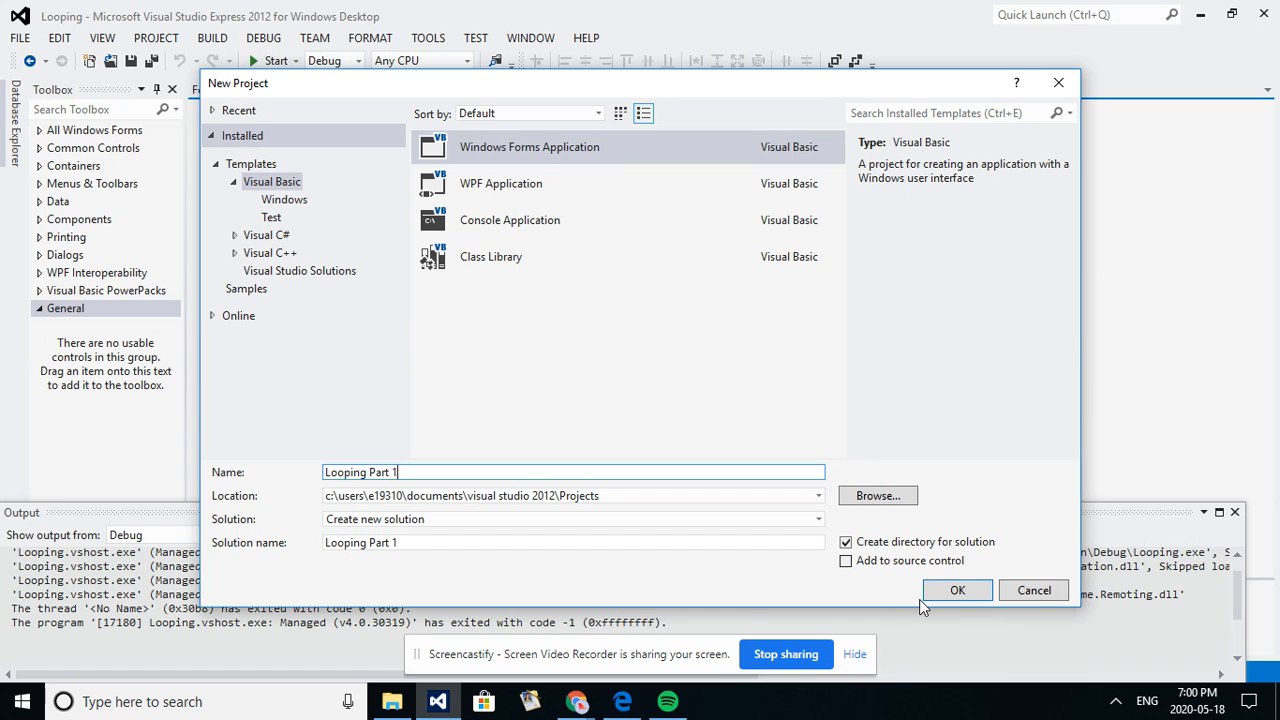
Create the Looping Part 1 project and enlarge Form1 by dragging its corner.
{"action": "left_click", "coordinate": [956, 589]}
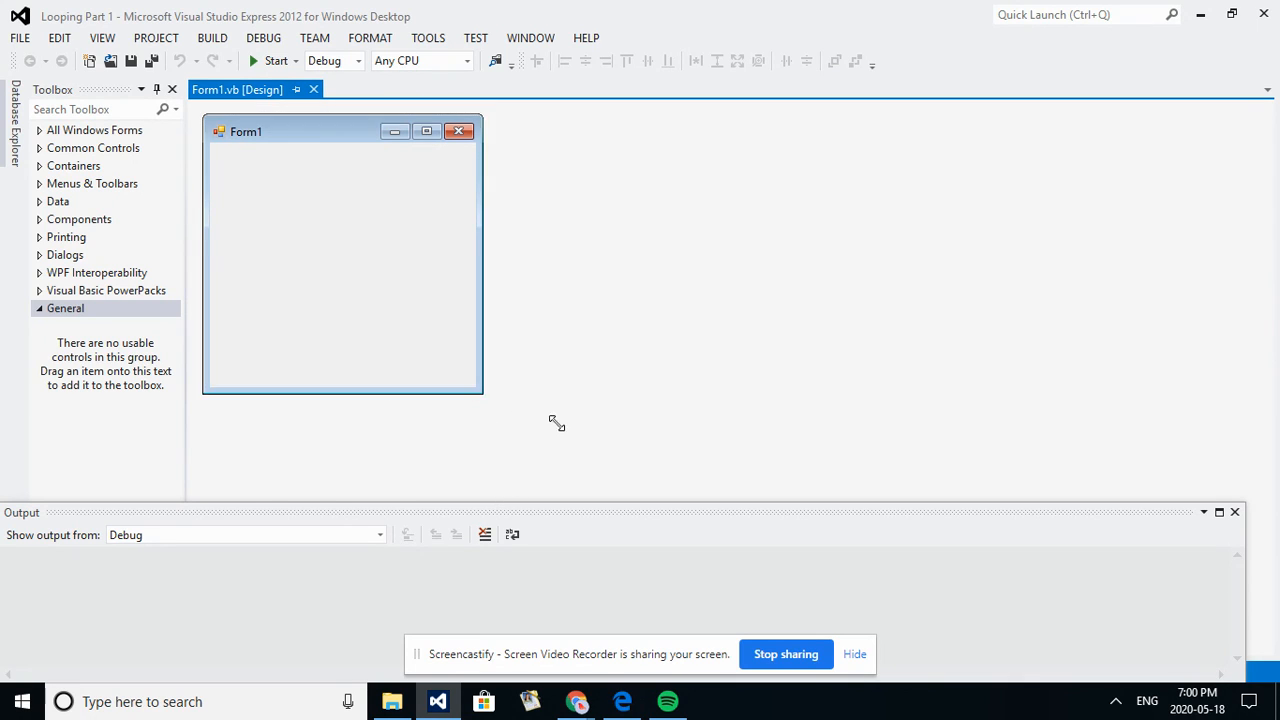
{"action": "left_click_drag", "start_coordinate": [482, 396], "coordinate": [588, 438]}
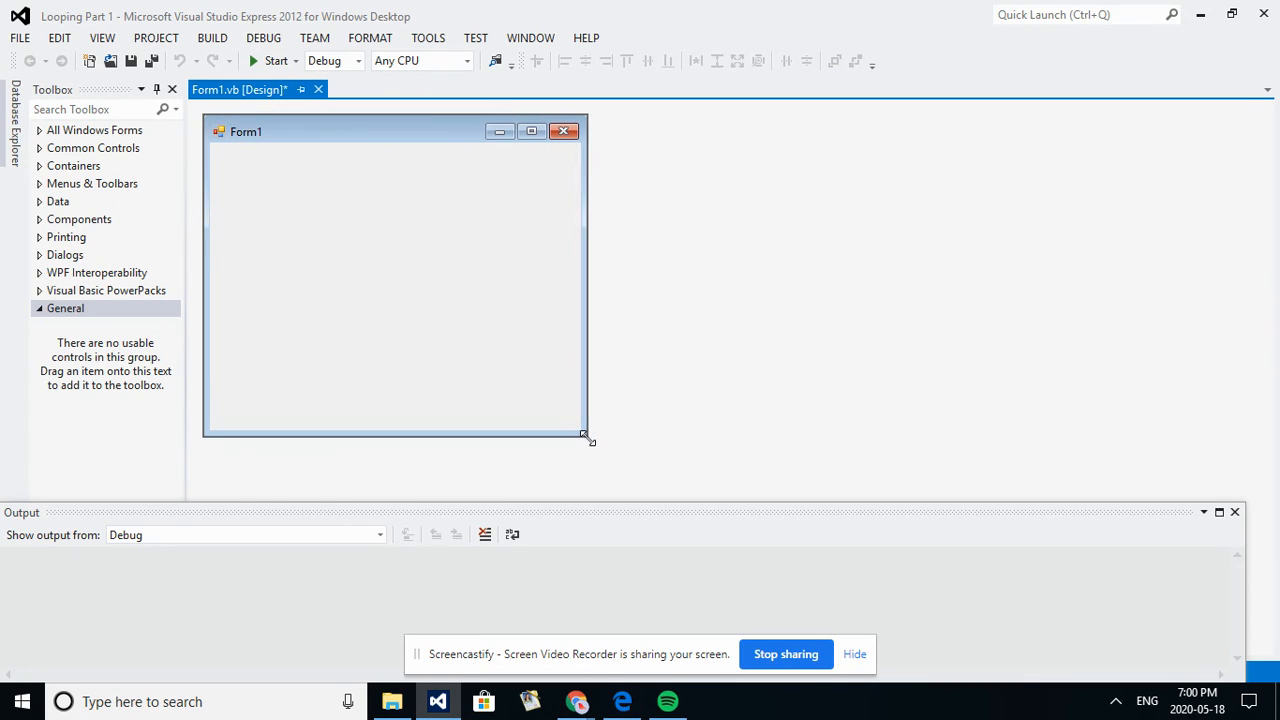
{"action": "left_click", "coordinate": [390, 280]}
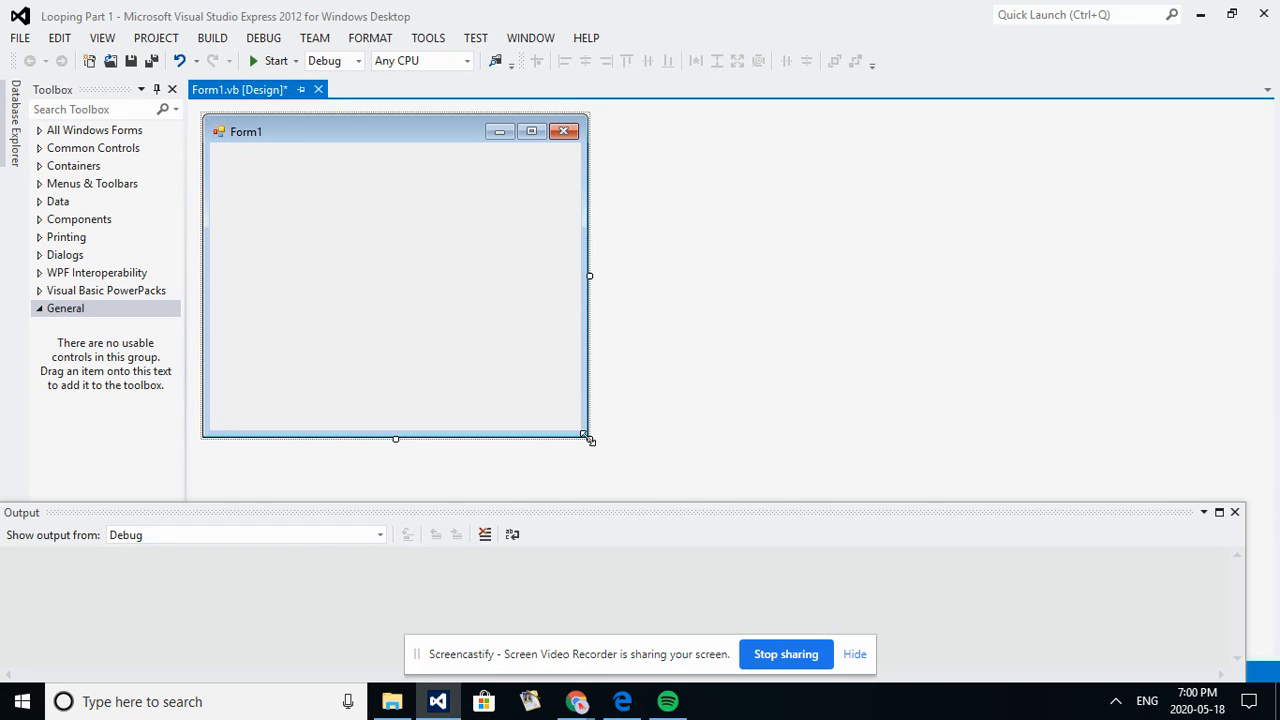
{"action": "mouse_move", "coordinate": [108, 318]}
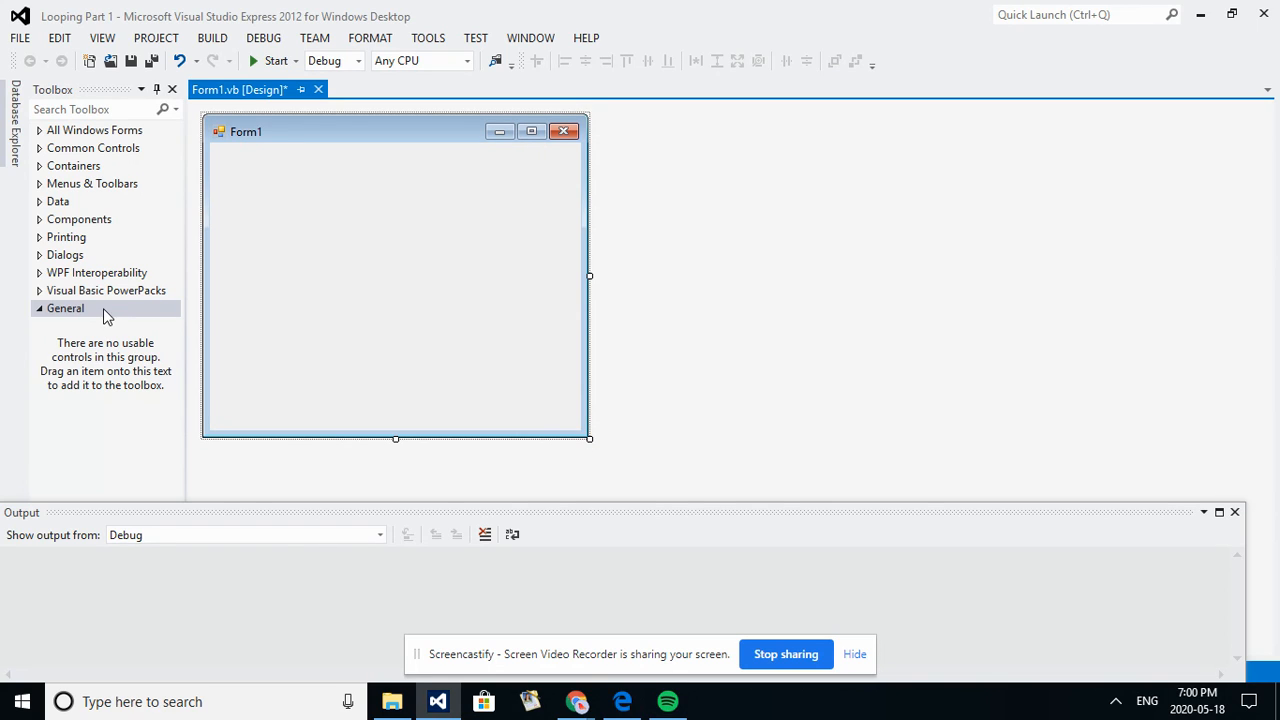
Add Label1 and Label2 to the form, one above the other.
{"action": "left_click", "coordinate": [94, 129]}
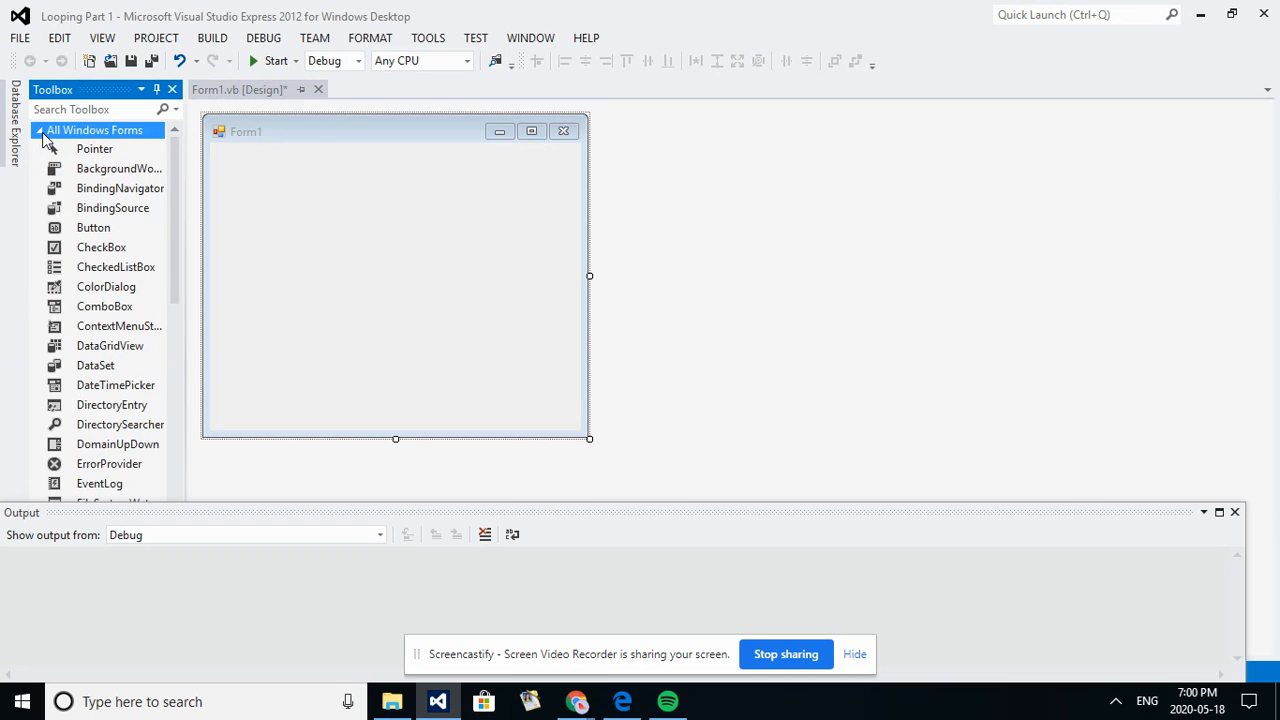
{"action": "mouse_move", "coordinate": [118, 188]}
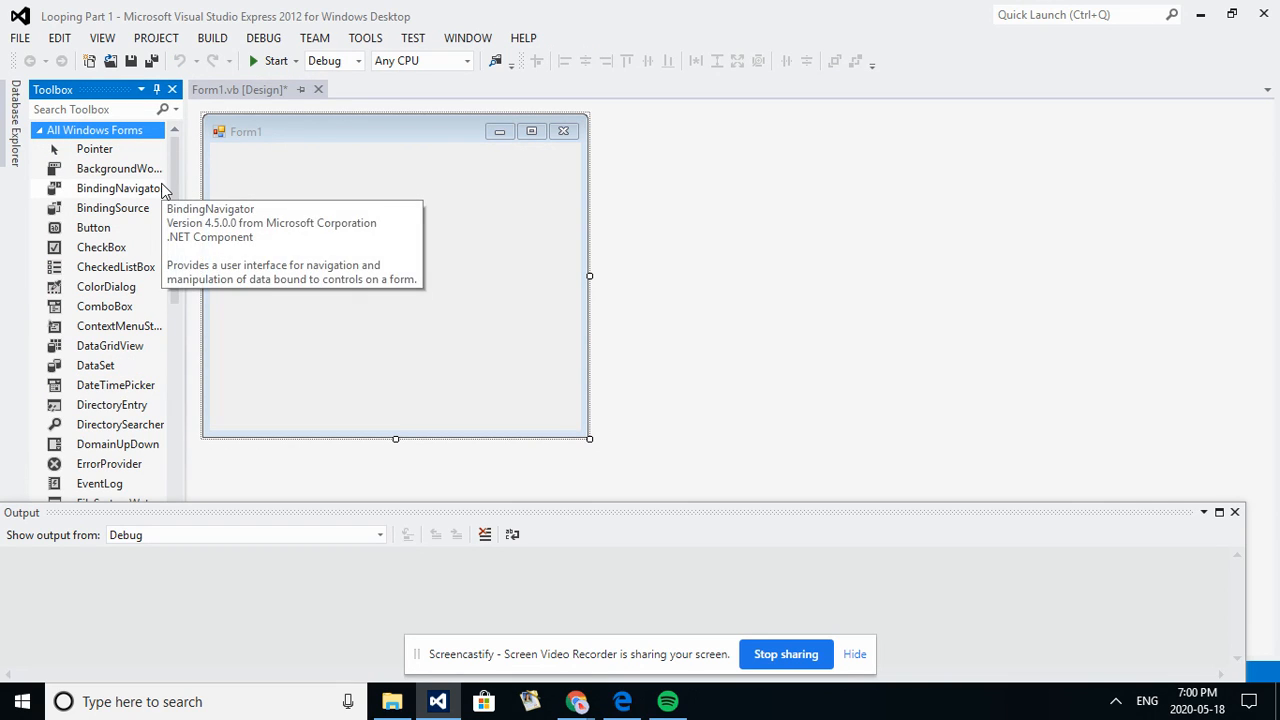
{"action": "scroll", "scroll_direction": "down", "scroll_amount": 3}
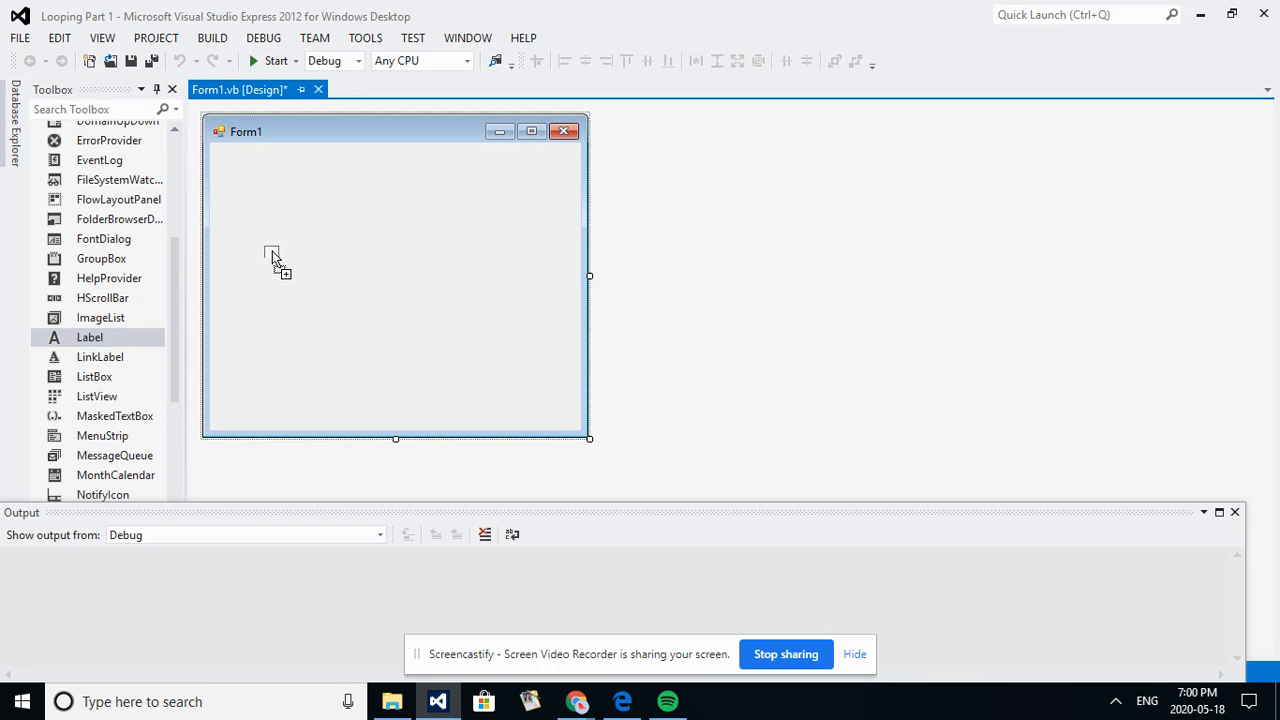
{"action": "left_click_drag", "start_coordinate": [89, 337], "coordinate": [265, 218]}
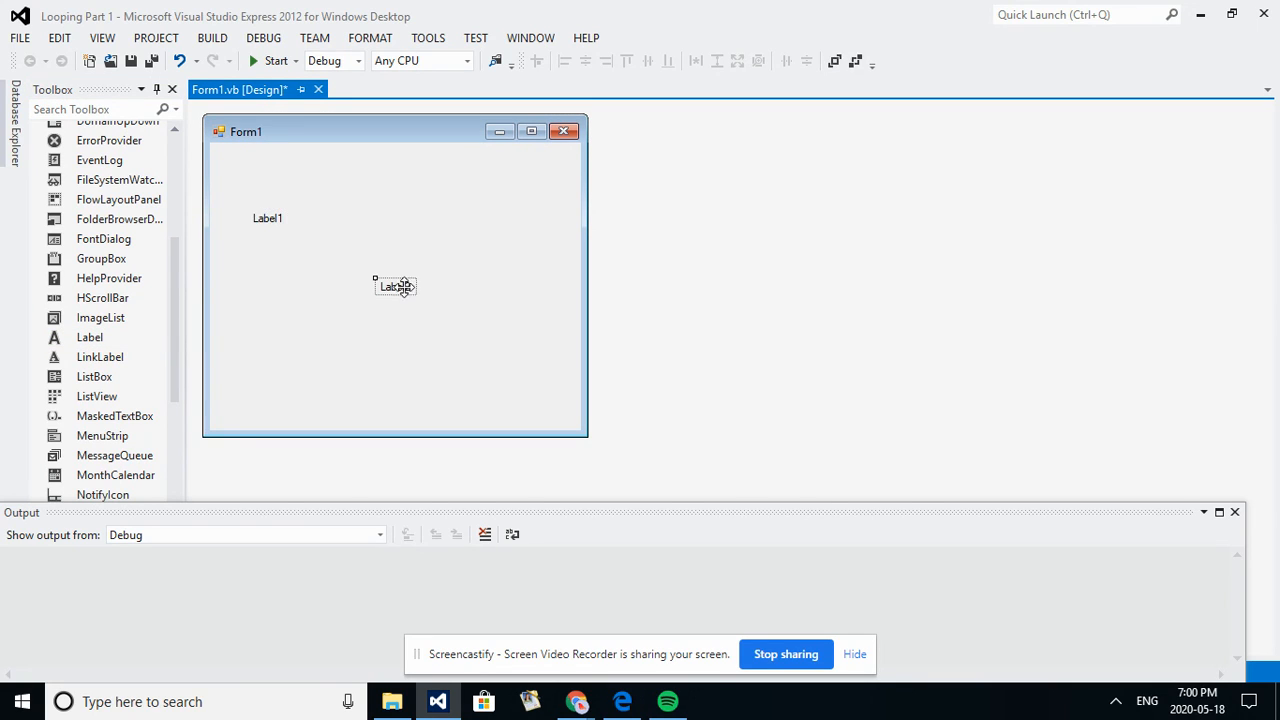
{"action": "left_click_drag", "start_coordinate": [395, 286], "coordinate": [268, 295]}
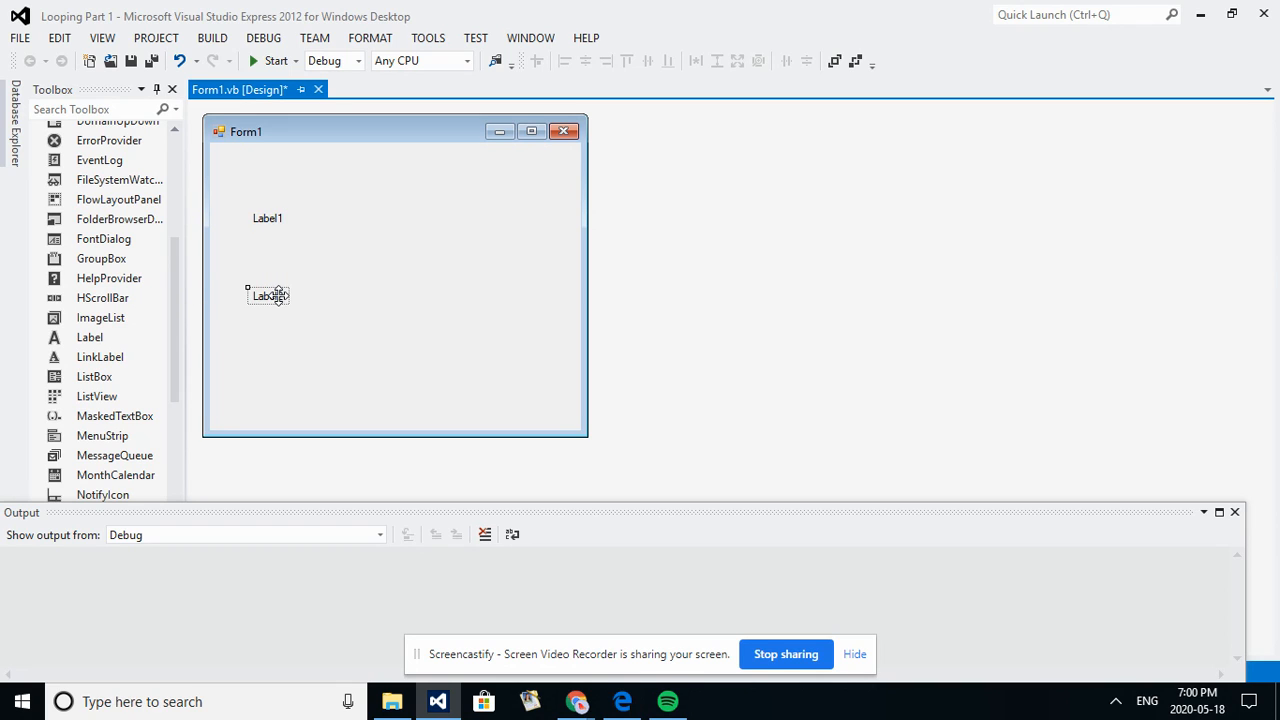
{"action": "scroll", "scroll_direction": "down", "scroll_amount": 3}
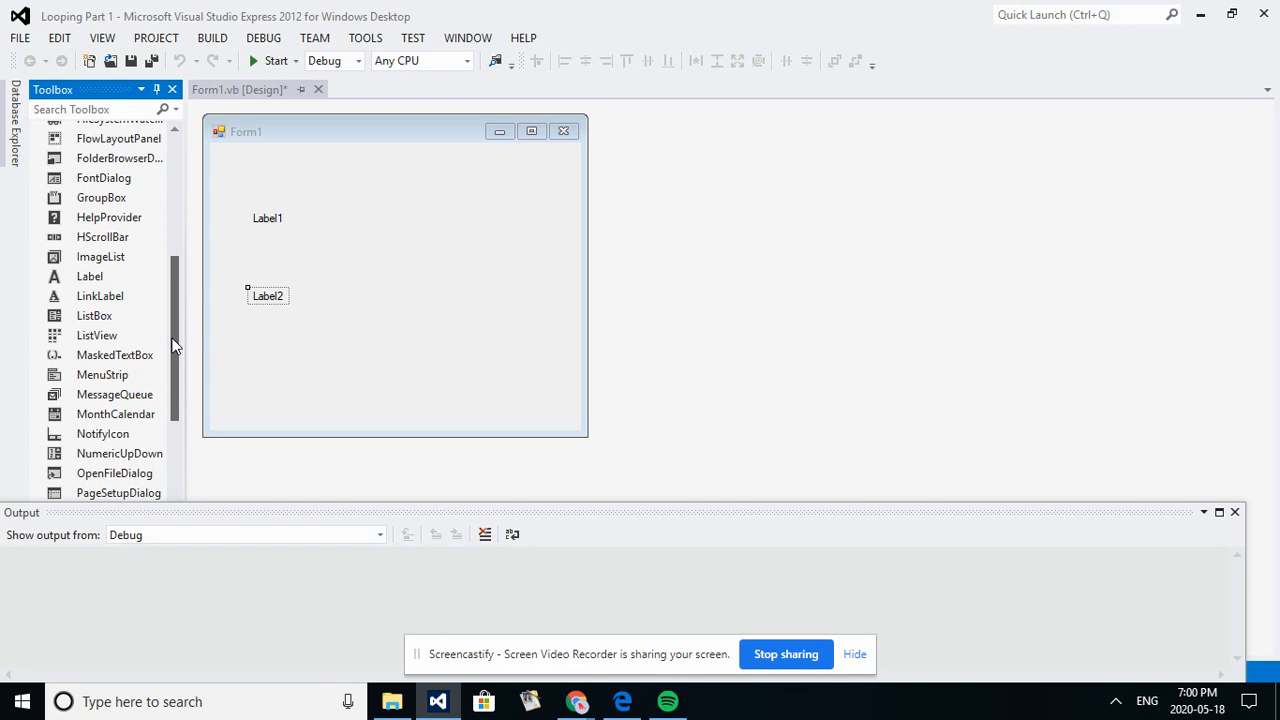
{"action": "scroll", "scroll_direction": "down", "scroll_amount": 3}
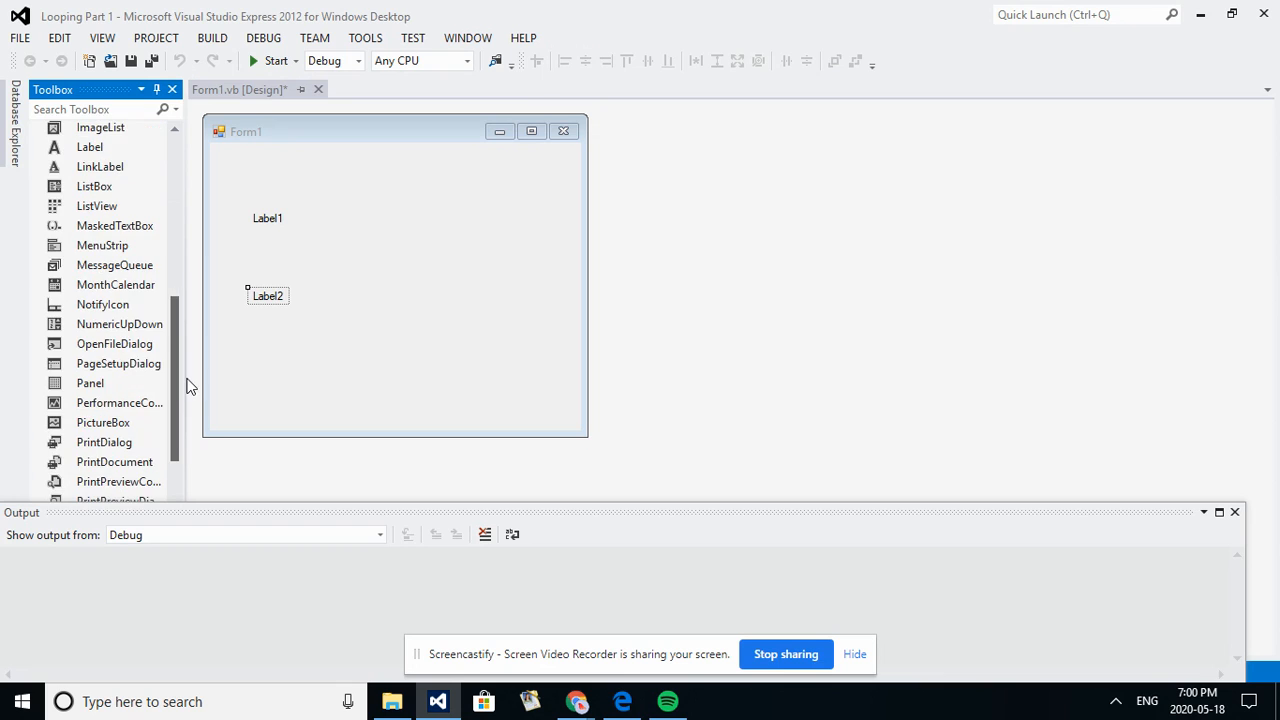
{"action": "scroll", "scroll_direction": "down", "scroll_amount": 3}
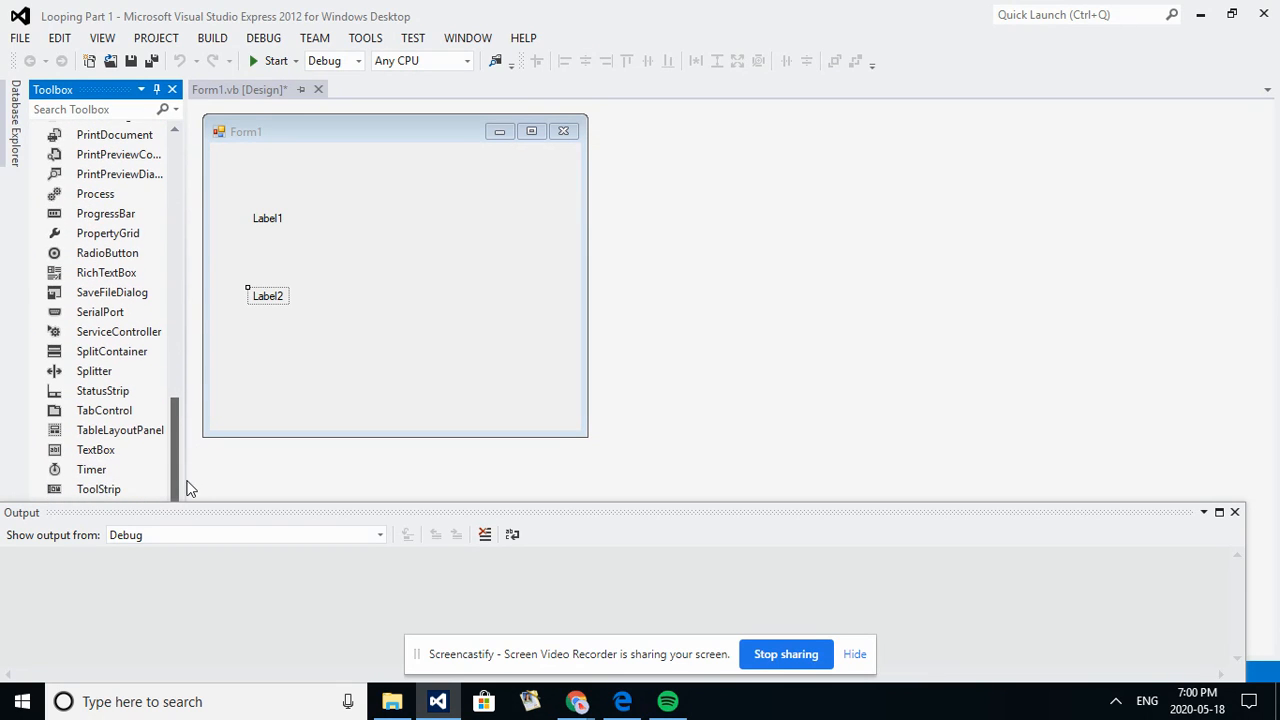
Place TextBox controls beside Label1 and Label2, and Button1 on the form's right.
{"action": "left_click", "coordinate": [96, 447]}
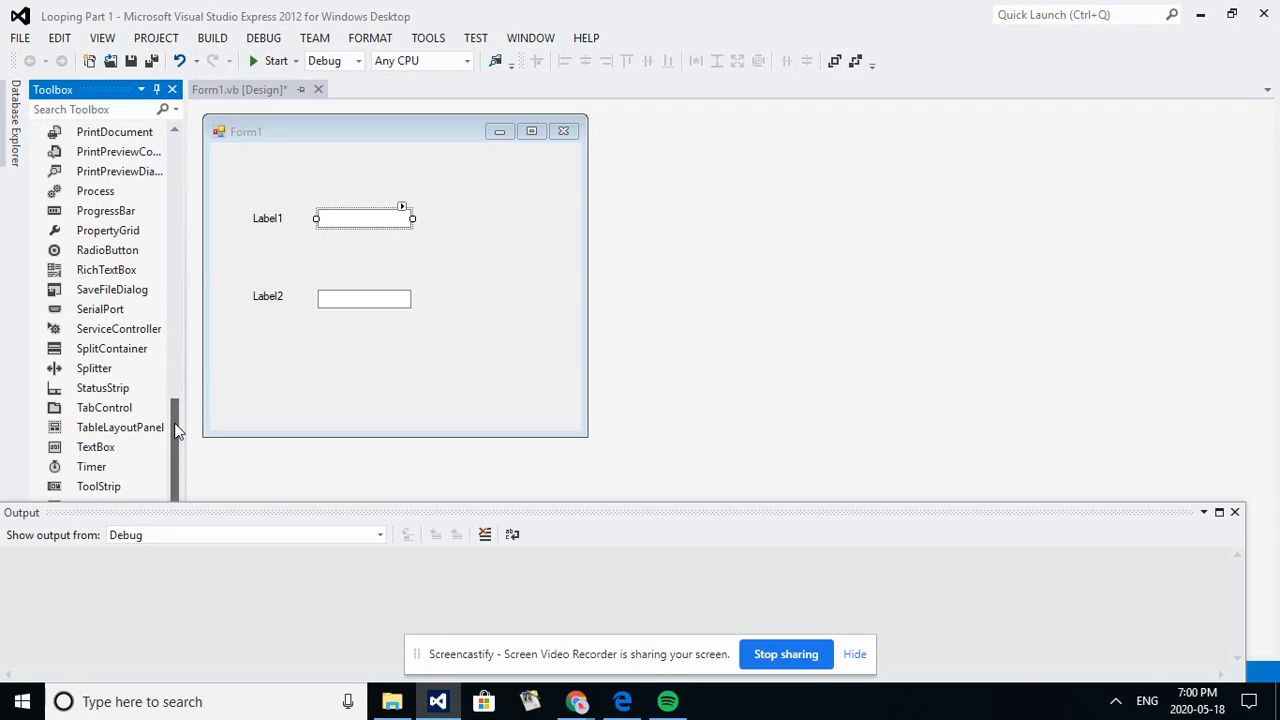
{"action": "scroll", "scroll_direction": "up", "scroll_amount": 3}
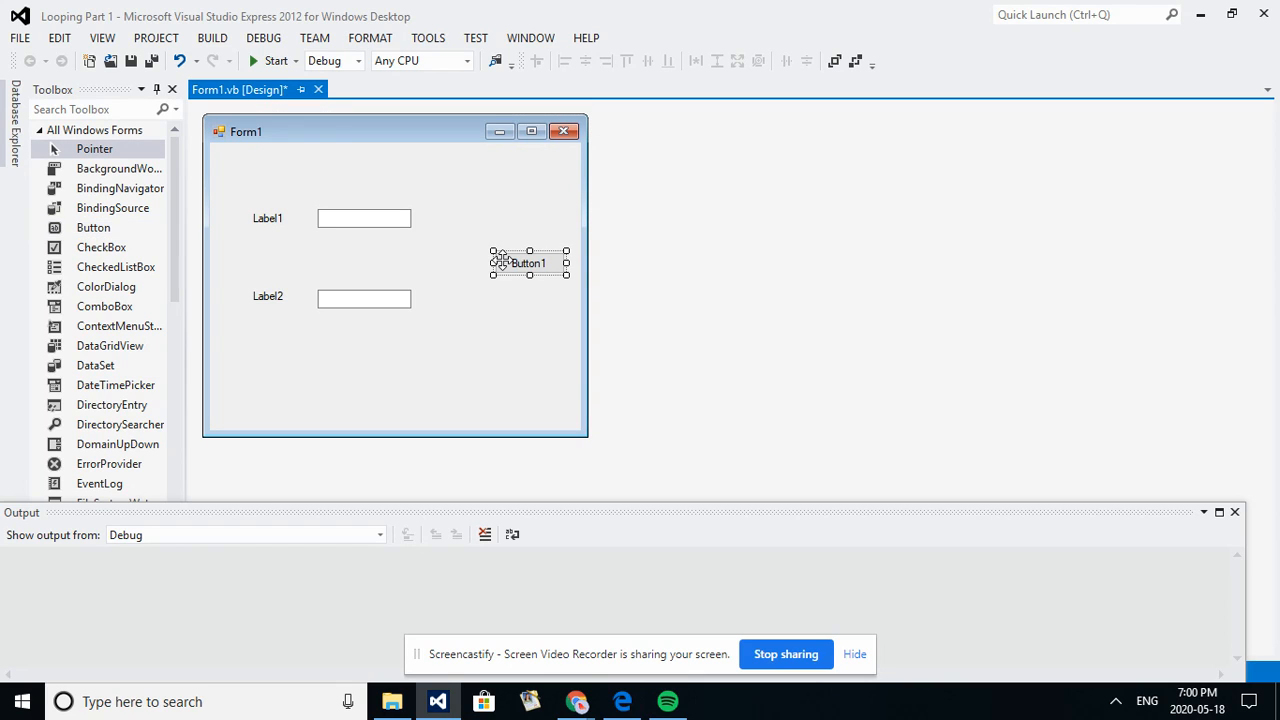
{"action": "mouse_move", "coordinate": [335, 262]}
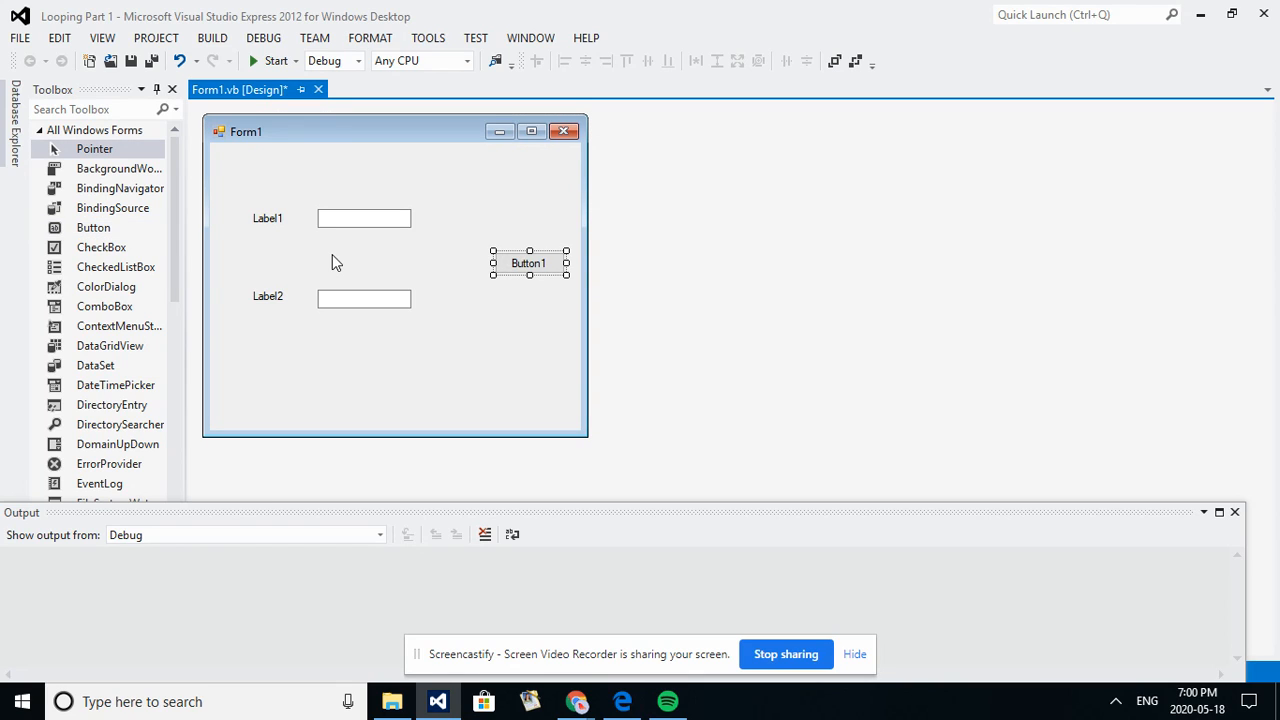
{"action": "left_click", "coordinate": [267, 217]}
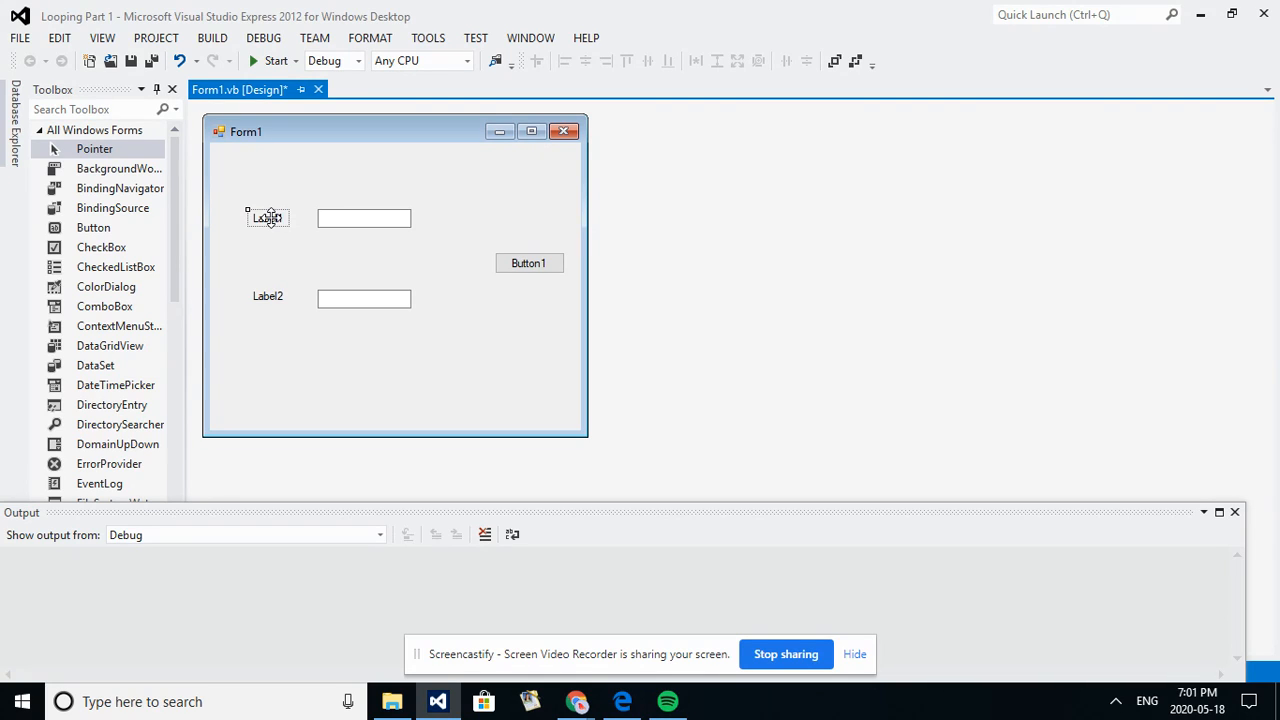
{"action": "mouse_move", "coordinate": [335, 390]}
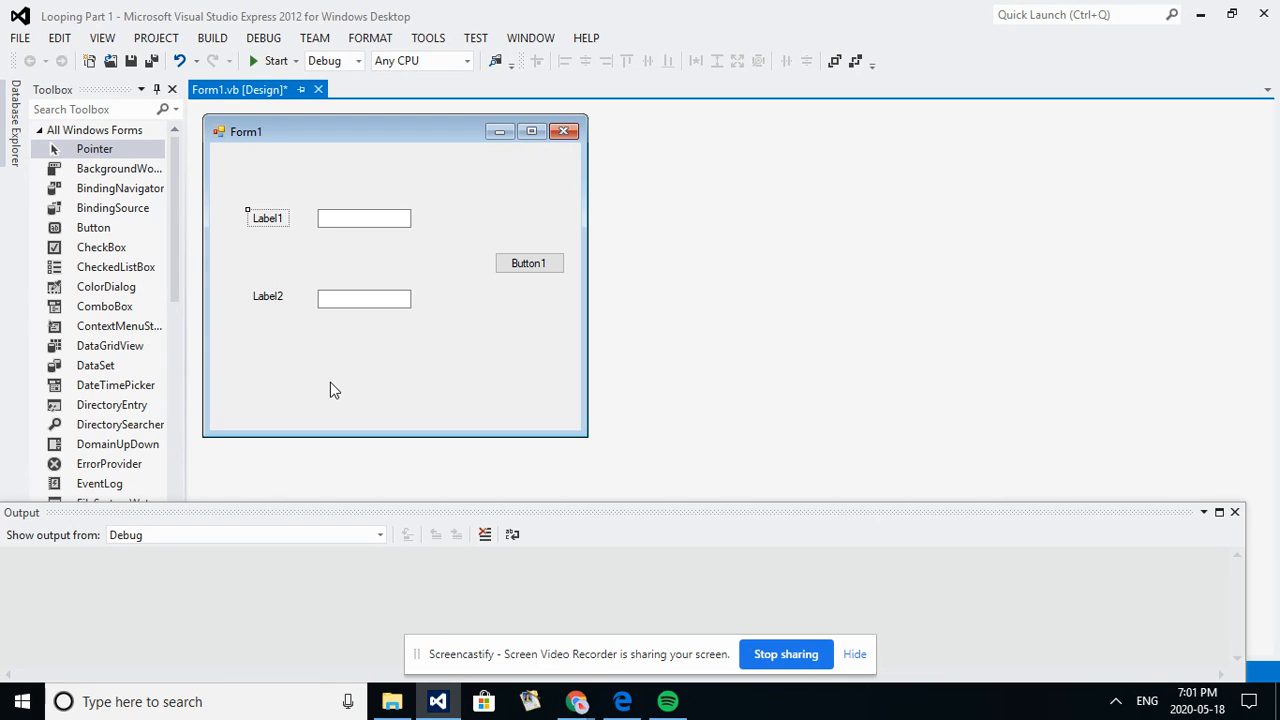
{"action": "mouse_move", "coordinate": [203, 204]}
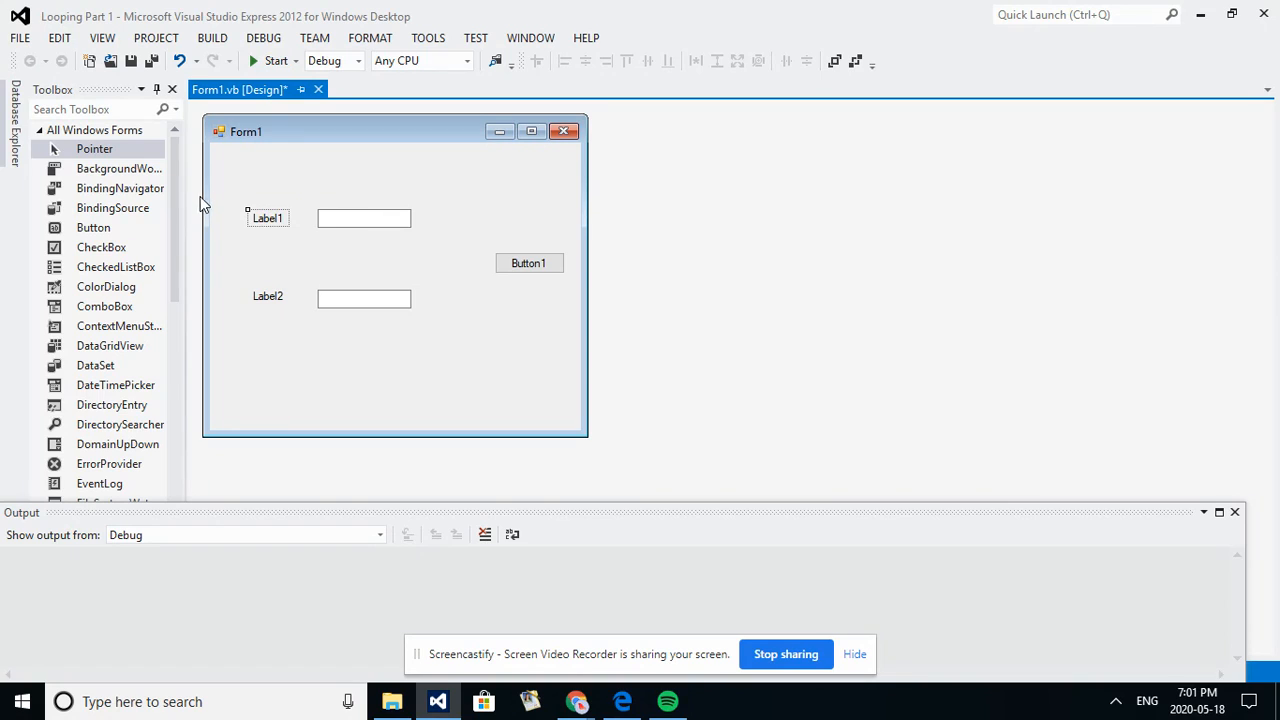
{"action": "mouse_move", "coordinate": [200, 214]}
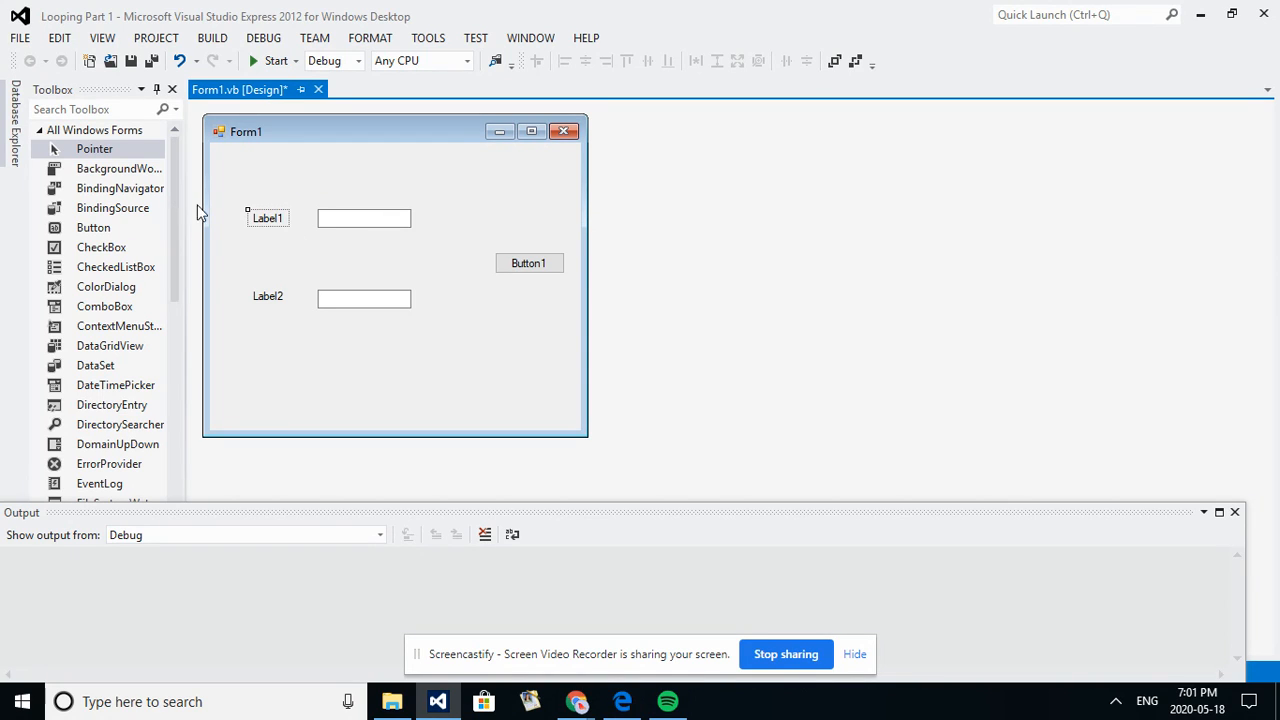
{"action": "mouse_move", "coordinate": [102, 38]}
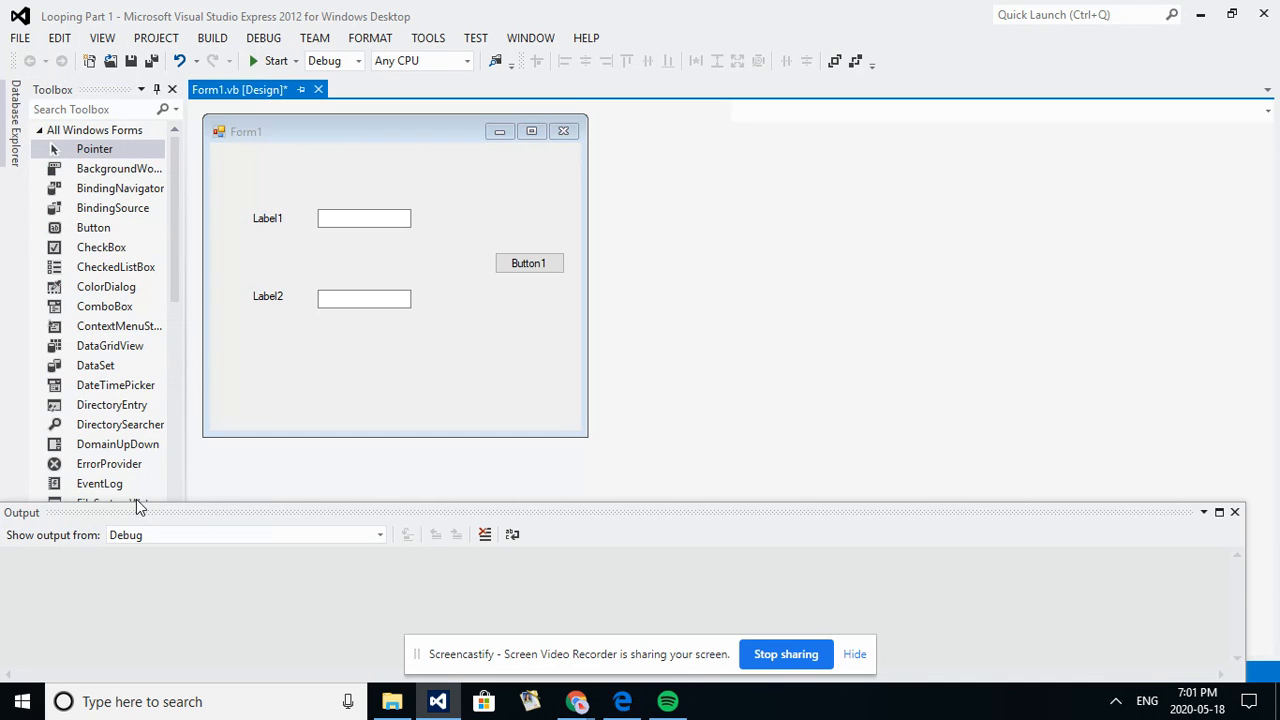
Caption the two labels 'Start #' and 'End #'.
{"action": "left_click", "coordinate": [267, 218]}
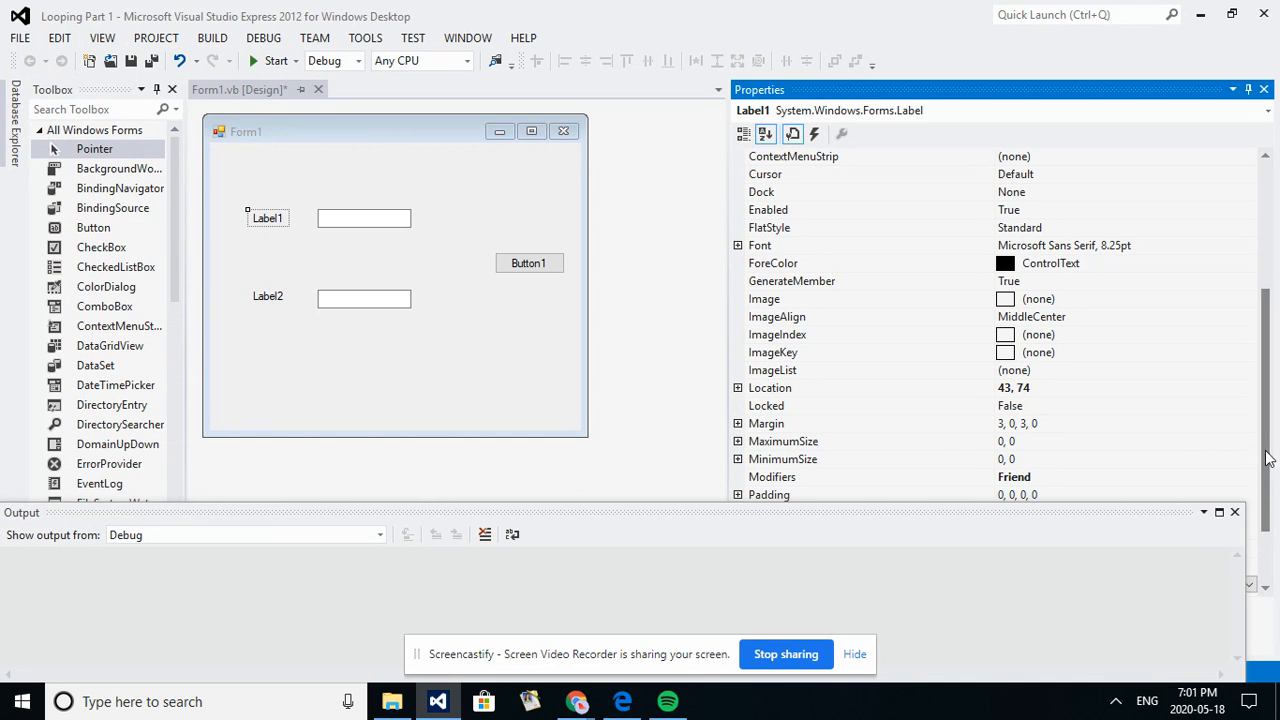
{"action": "scroll", "scroll_direction": "down", "scroll_amount": 3}
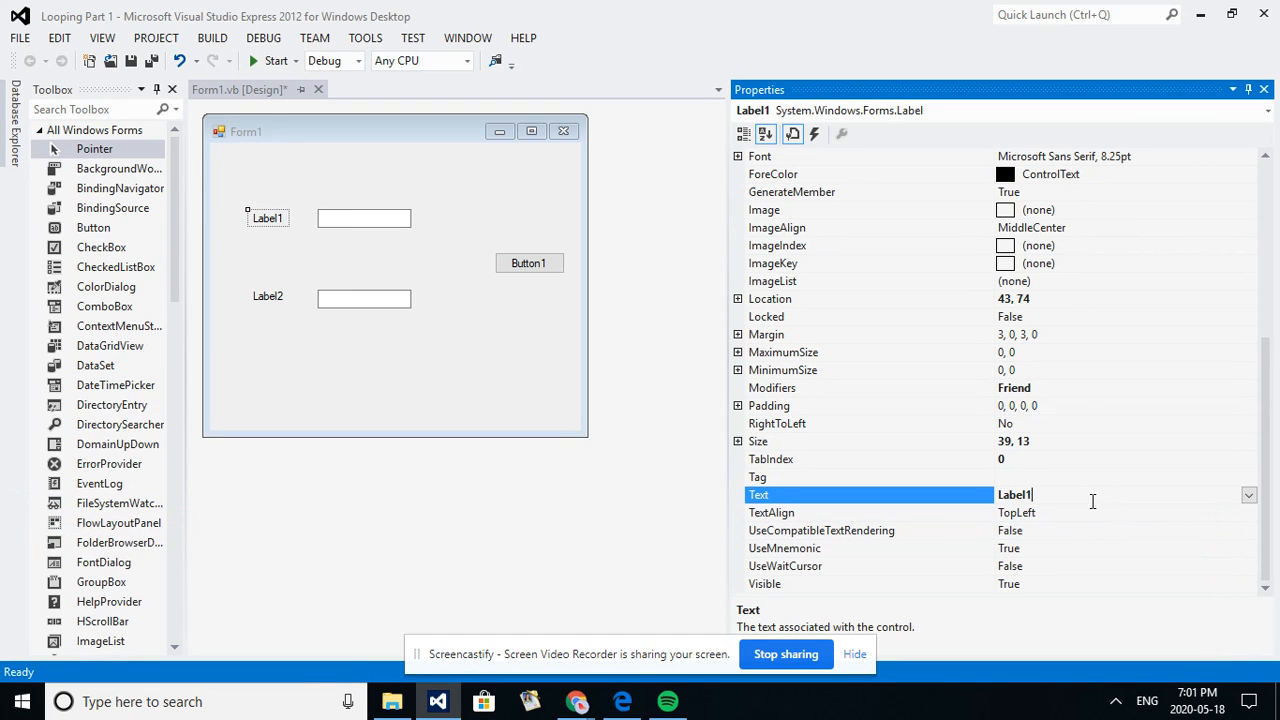
{"action": "type", "text": "Start #"}
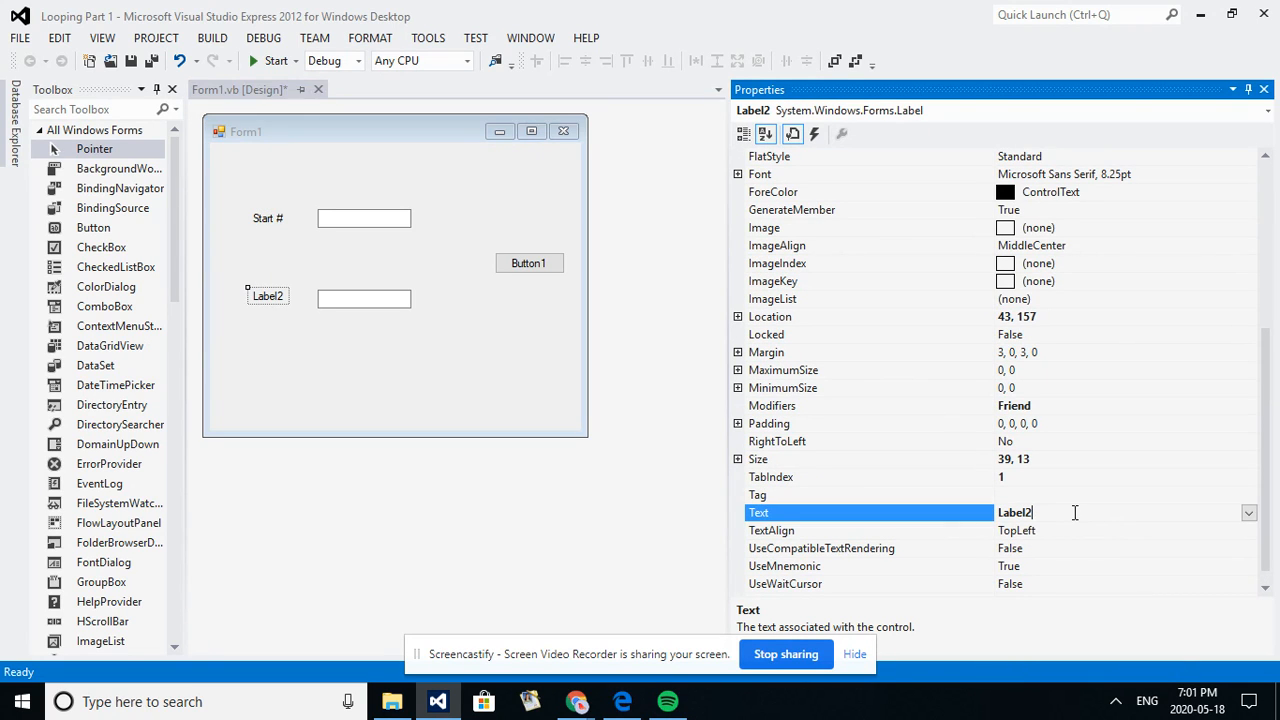
{"action": "type", "text": "En"}
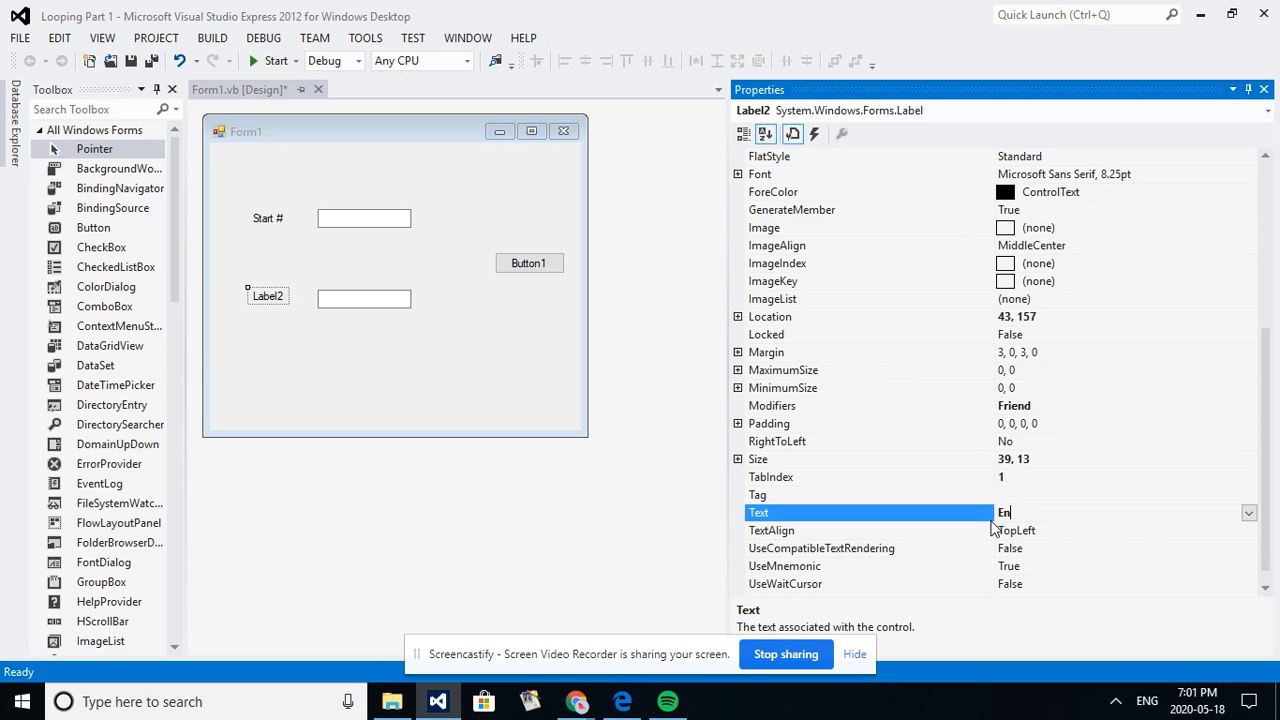
{"action": "type", "text": "End #"}
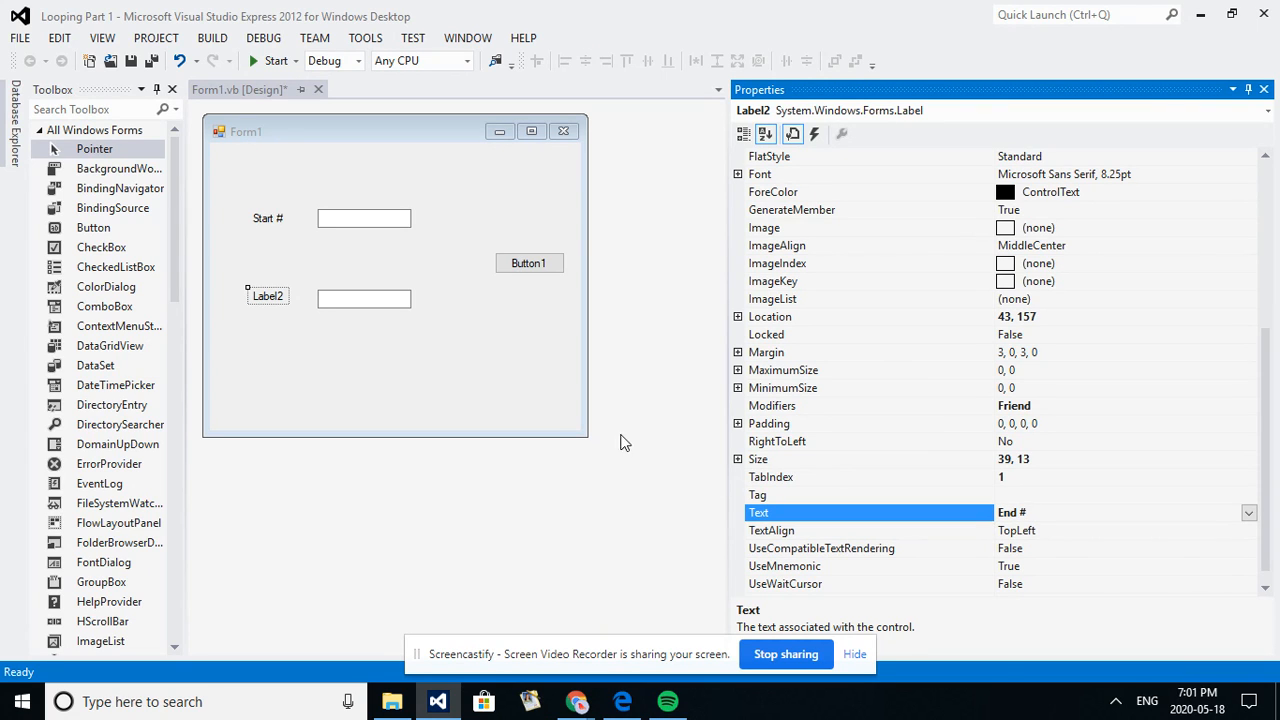
Set Button1's Text property to 'Loop It'.
{"action": "left_click", "coordinate": [529, 262]}
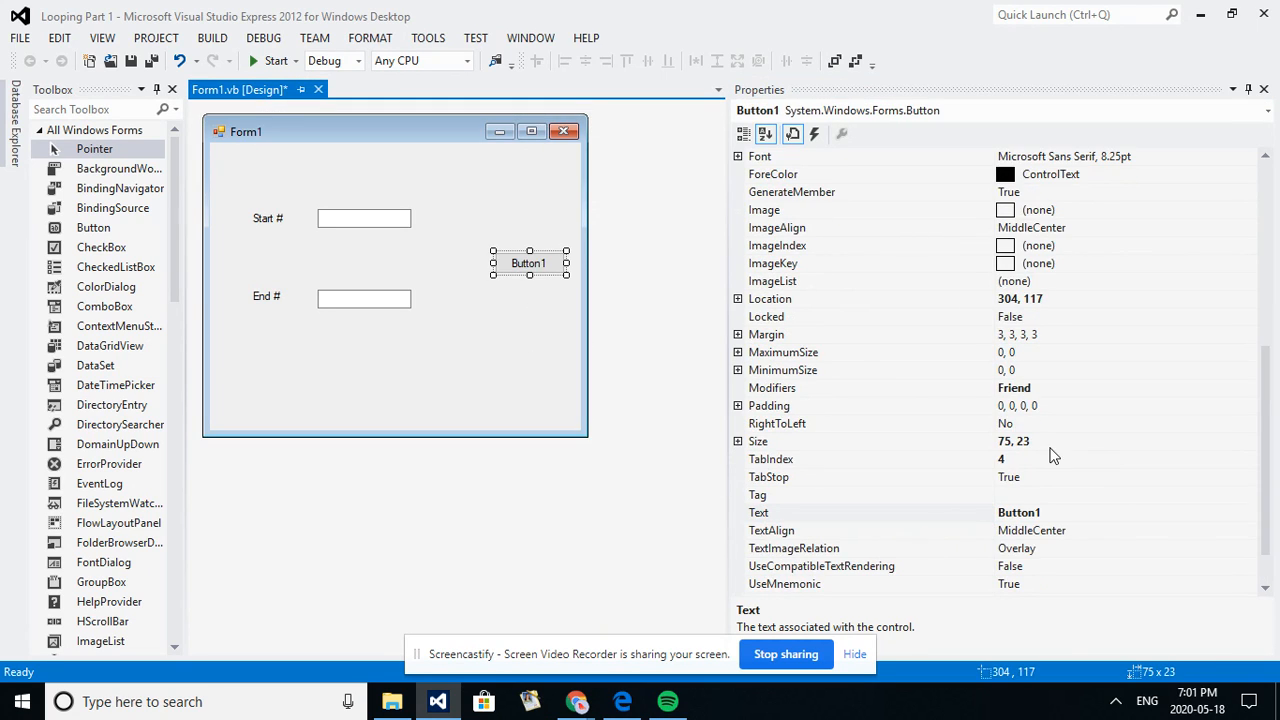
{"action": "left_click", "coordinate": [870, 512]}
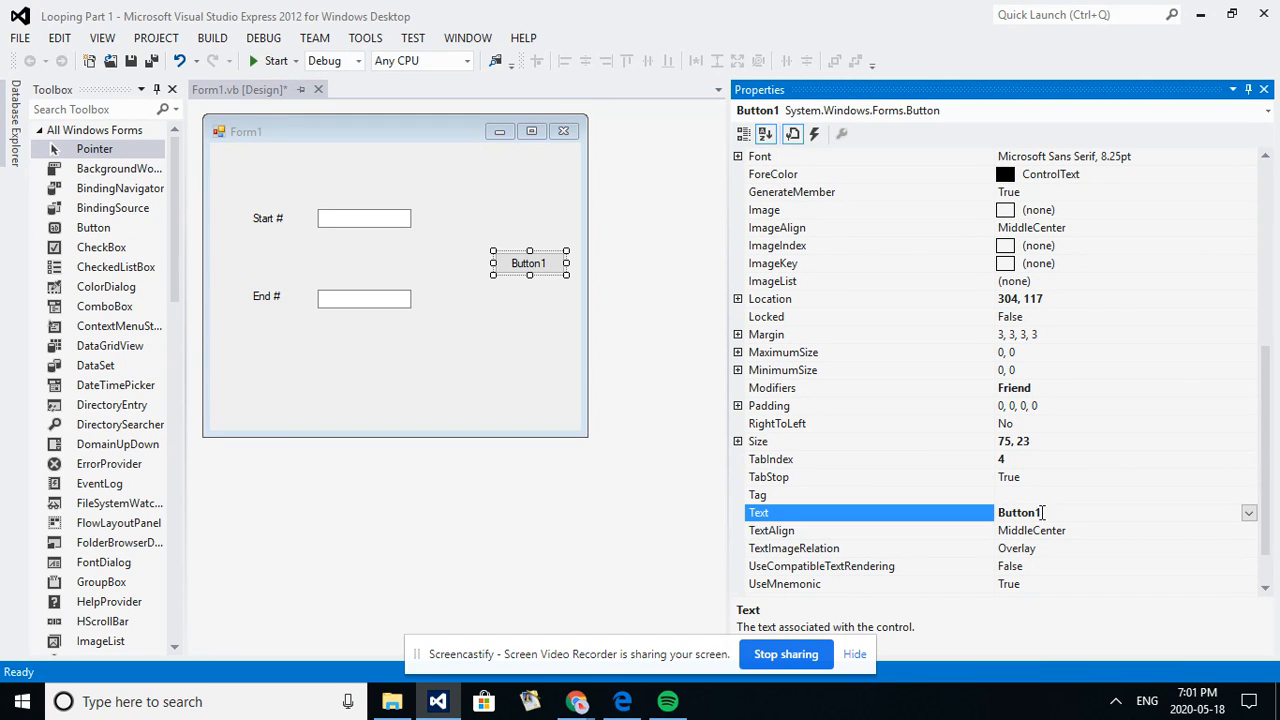
{"action": "type", "text": "Loop It"}
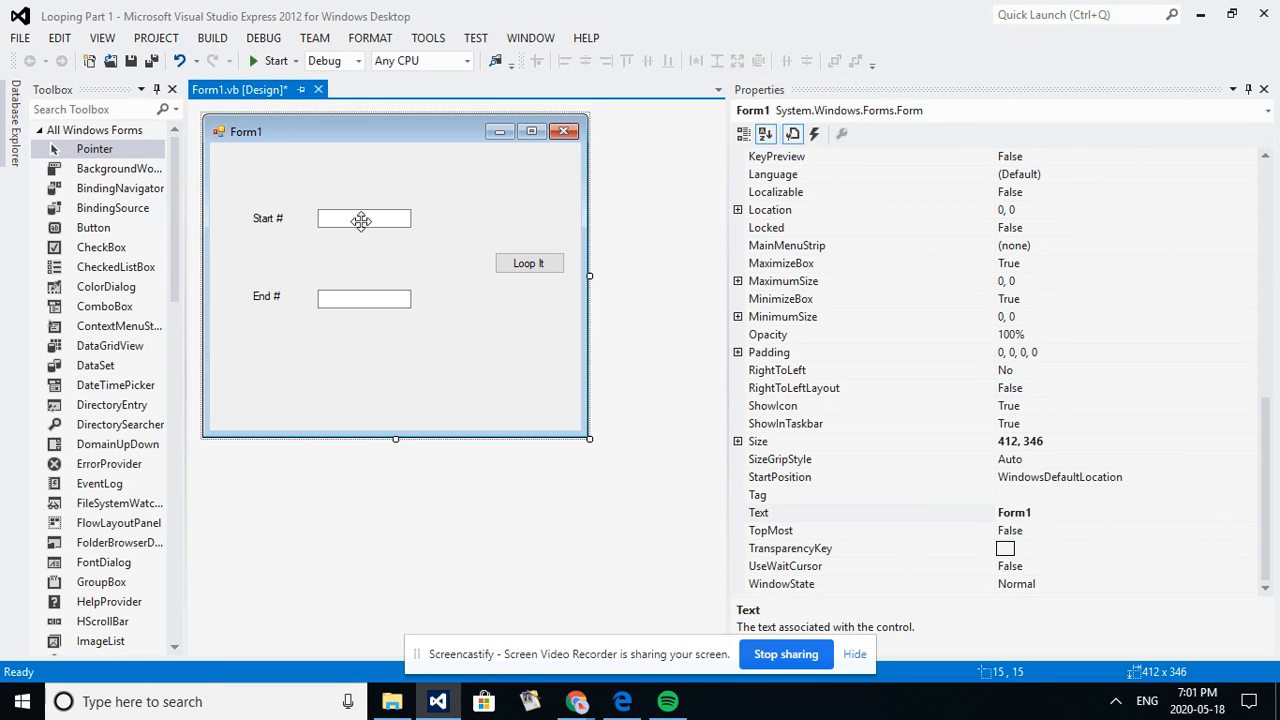
{"action": "left_click", "coordinate": [363, 218]}
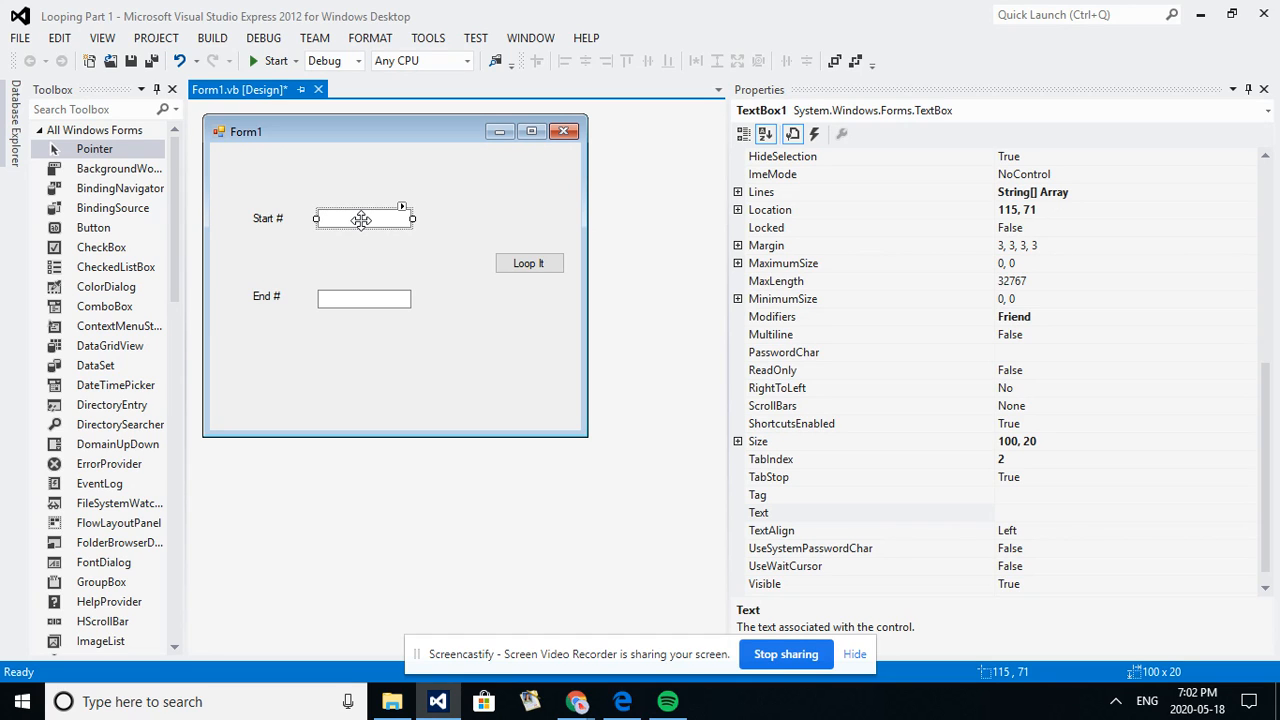
{"action": "left_click", "coordinate": [529, 262]}
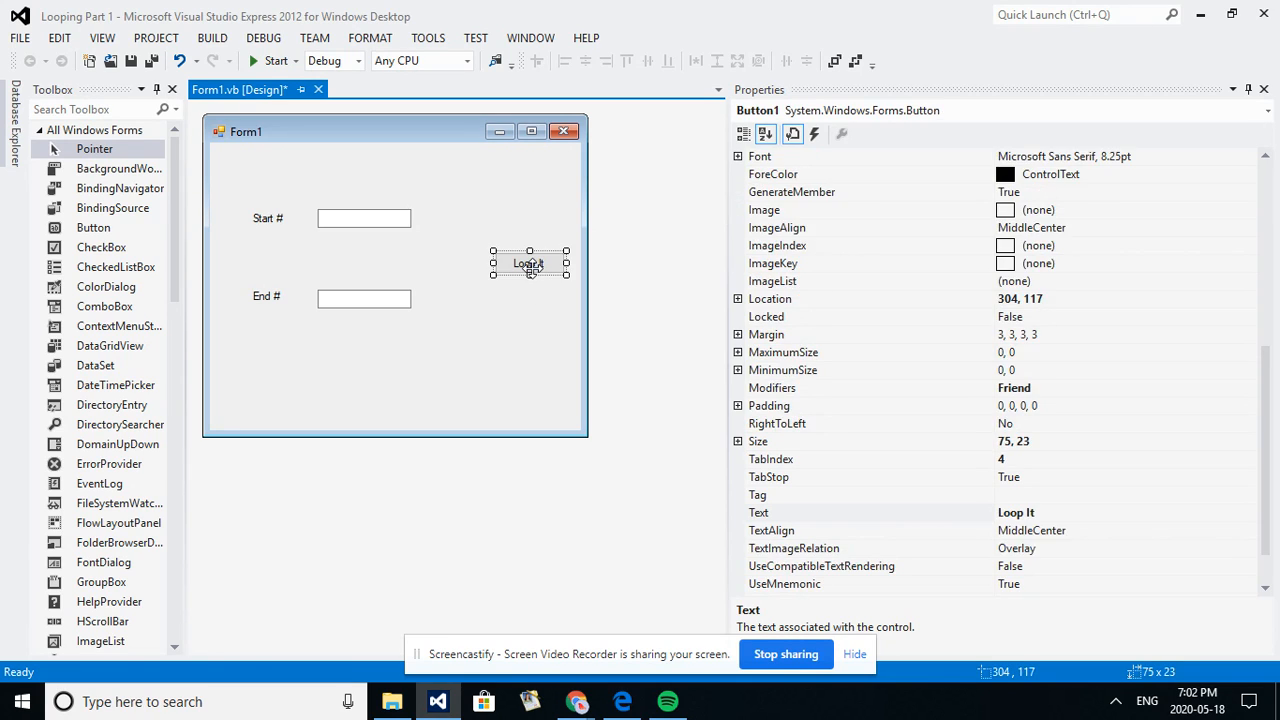
Open the Loop It click handler and declare 'Dim StartNumber As Integer' above it.
{"action": "double_click", "coordinate": [530, 263]}
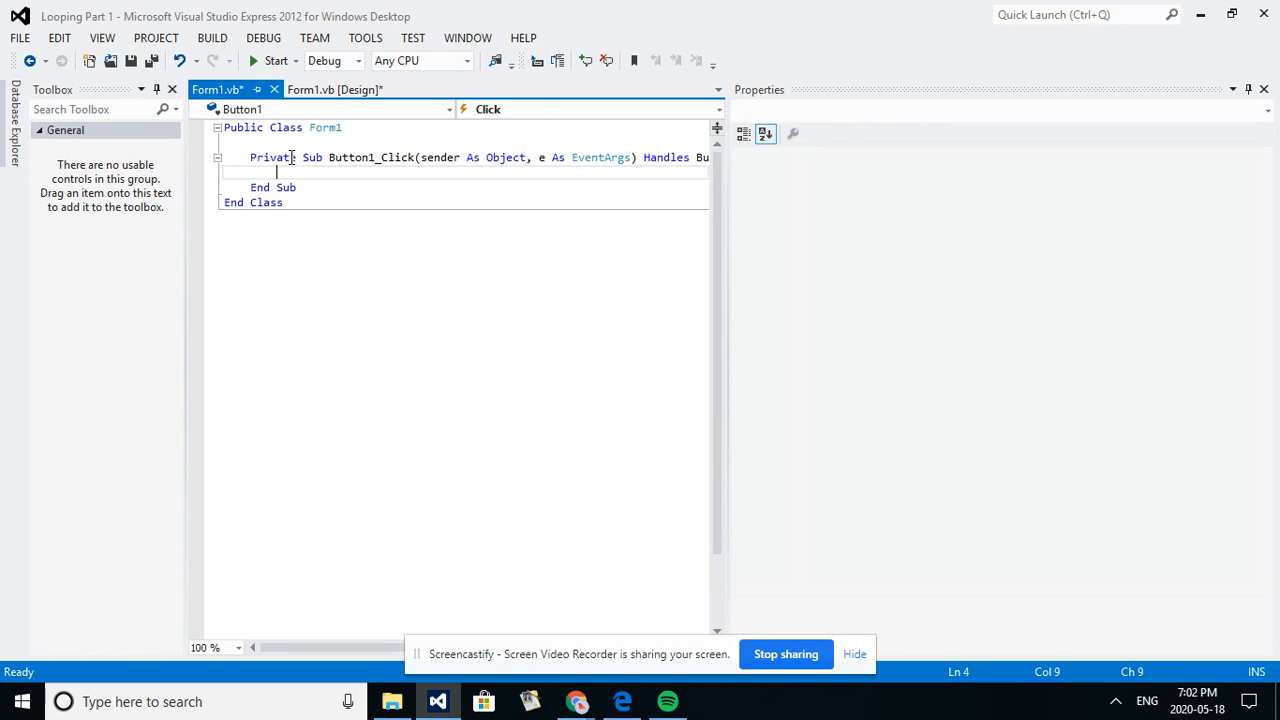
{"action": "left_click", "coordinate": [290, 142]}
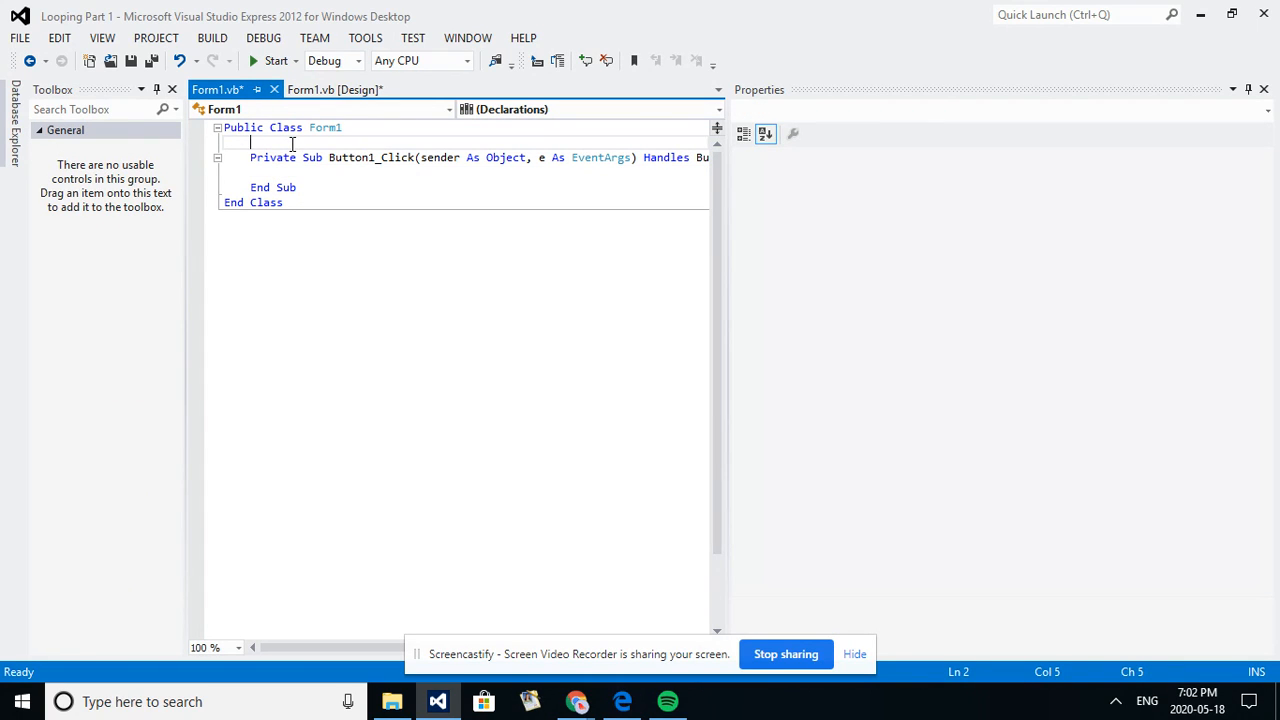
{"action": "type", "text": "Dim"}
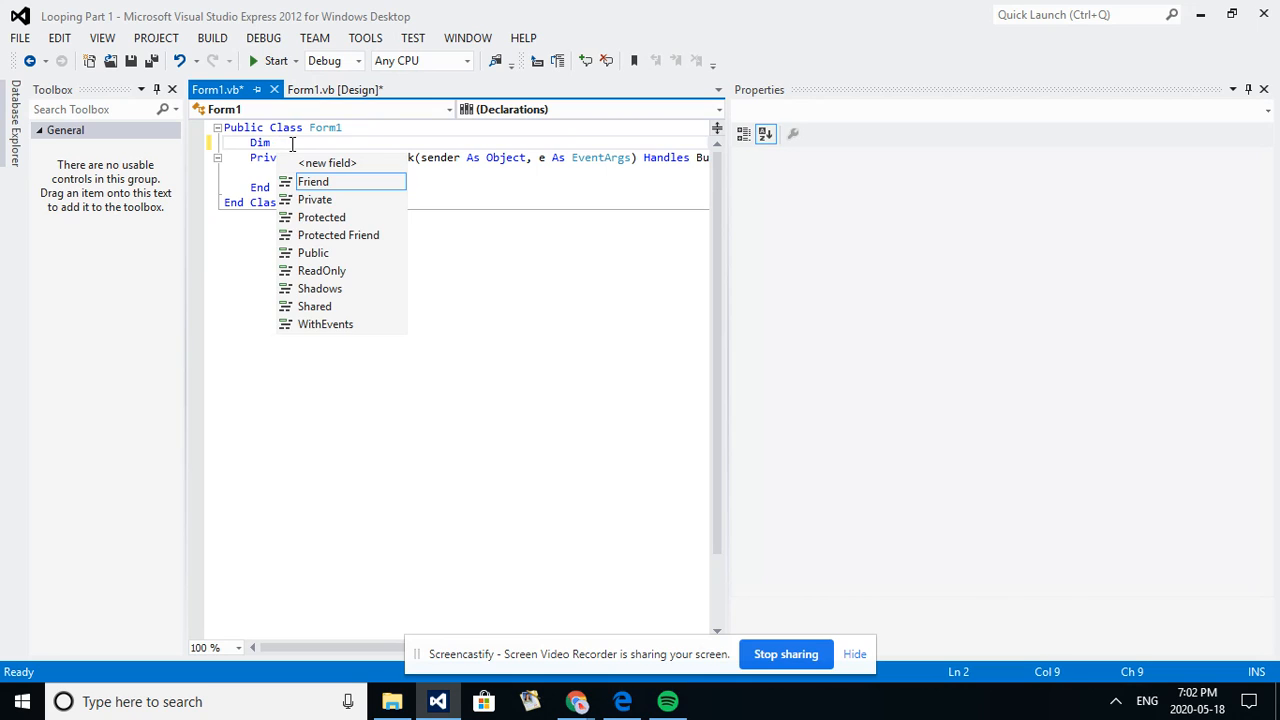
{"action": "type", "text": "Num"}
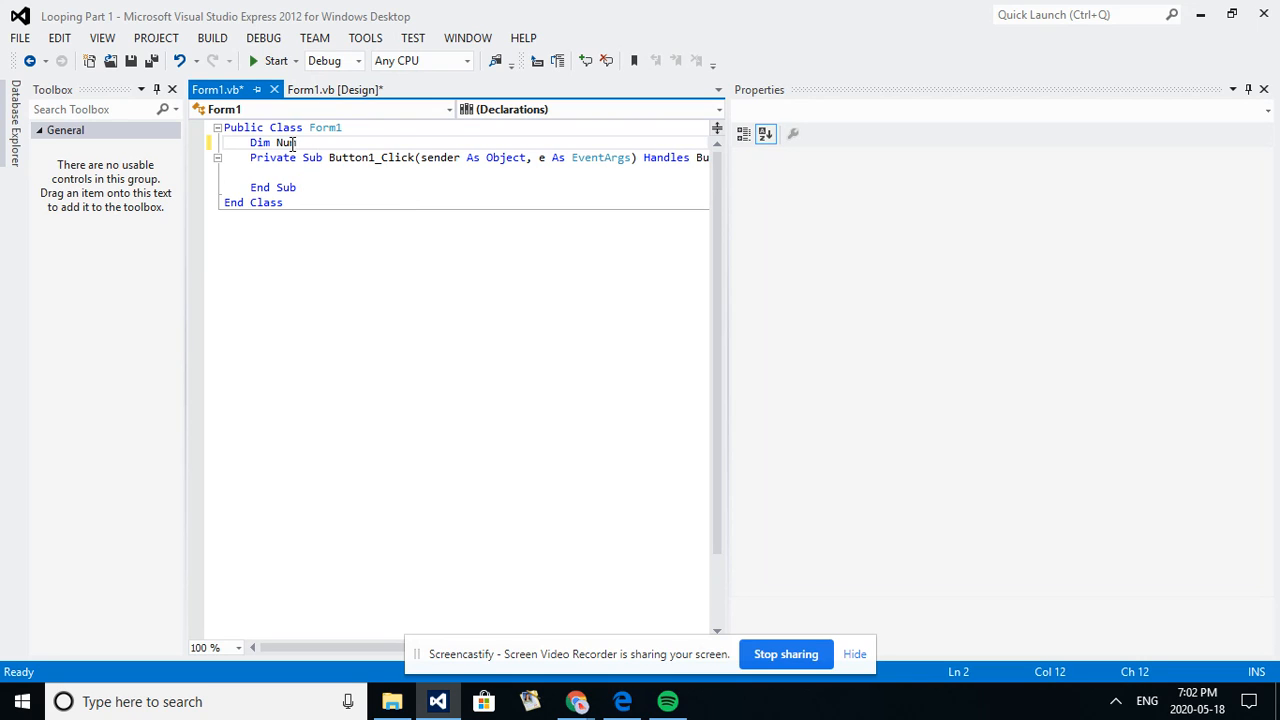
{"action": "type", "text": "S"}
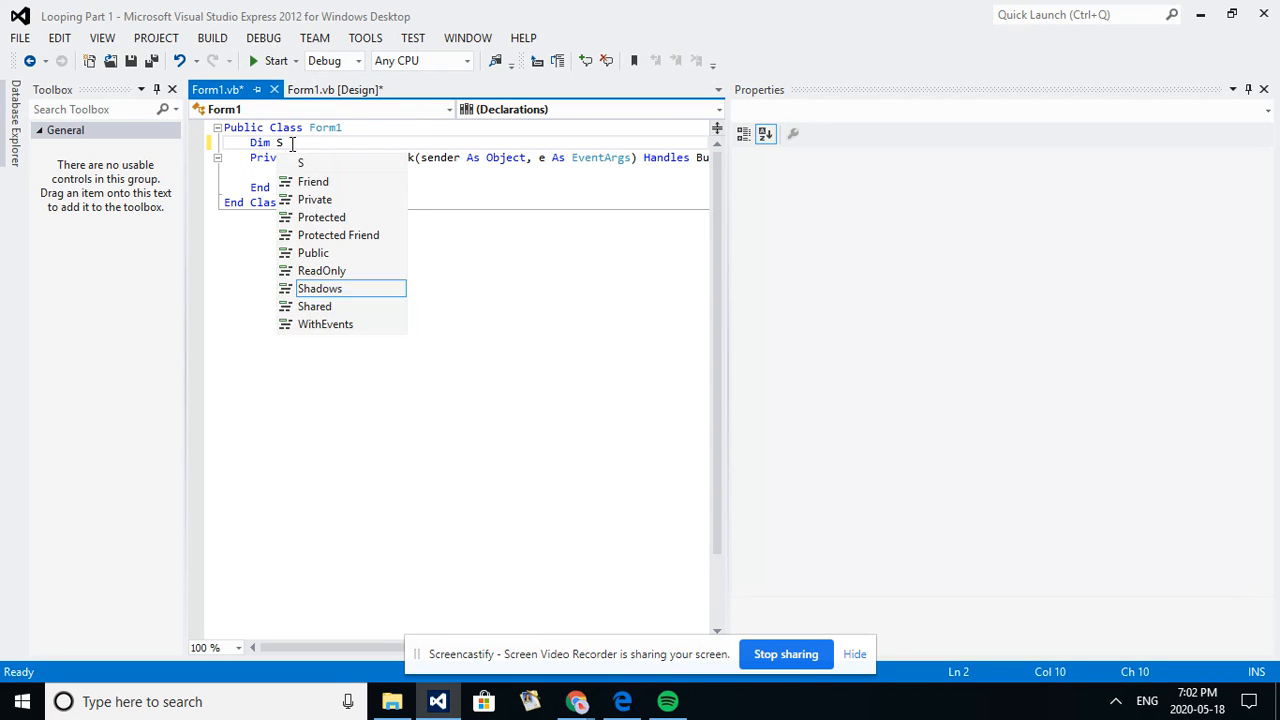
{"action": "type", "text": "tartNum"}
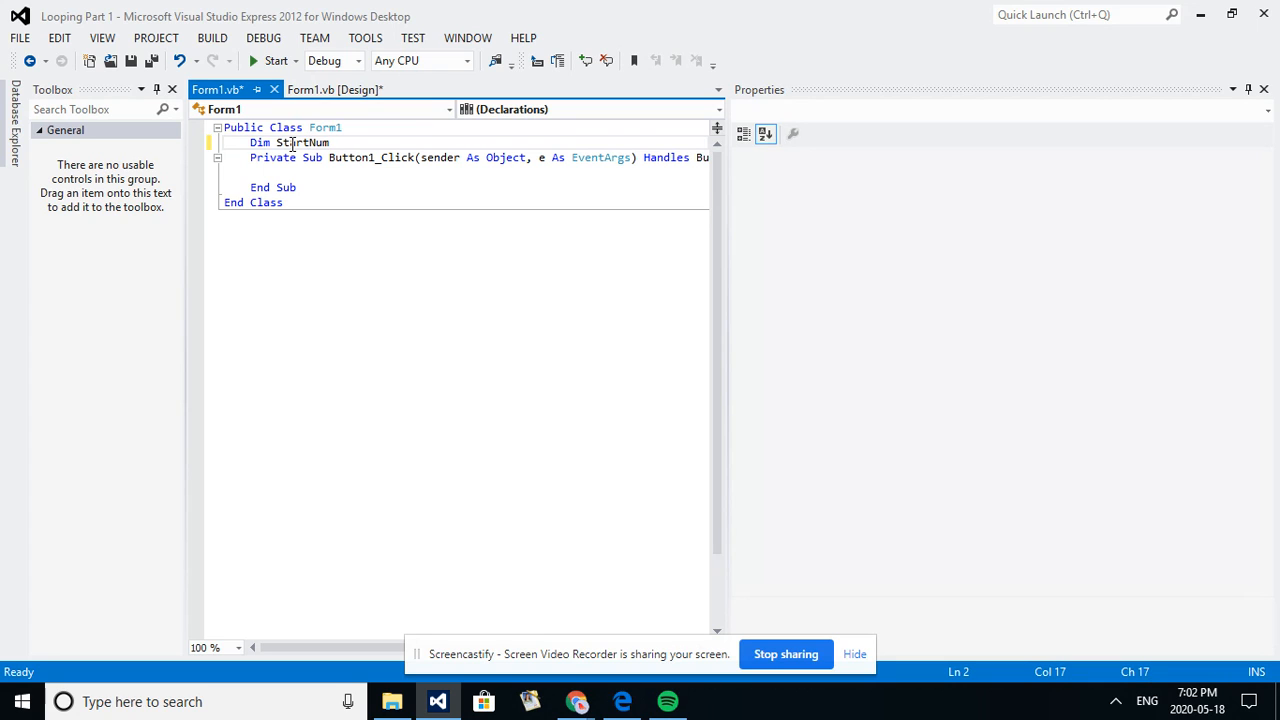
{"action": "type", "text": "As i"}
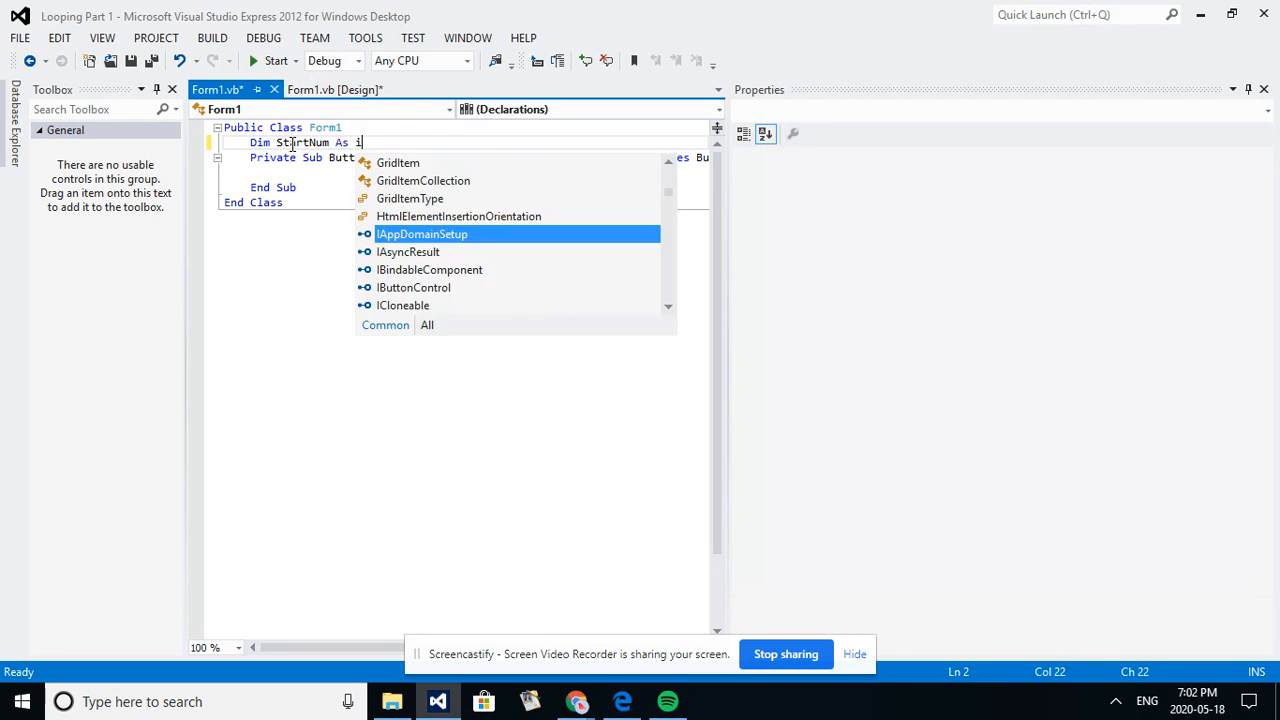
{"action": "type", "text": "nteger"}
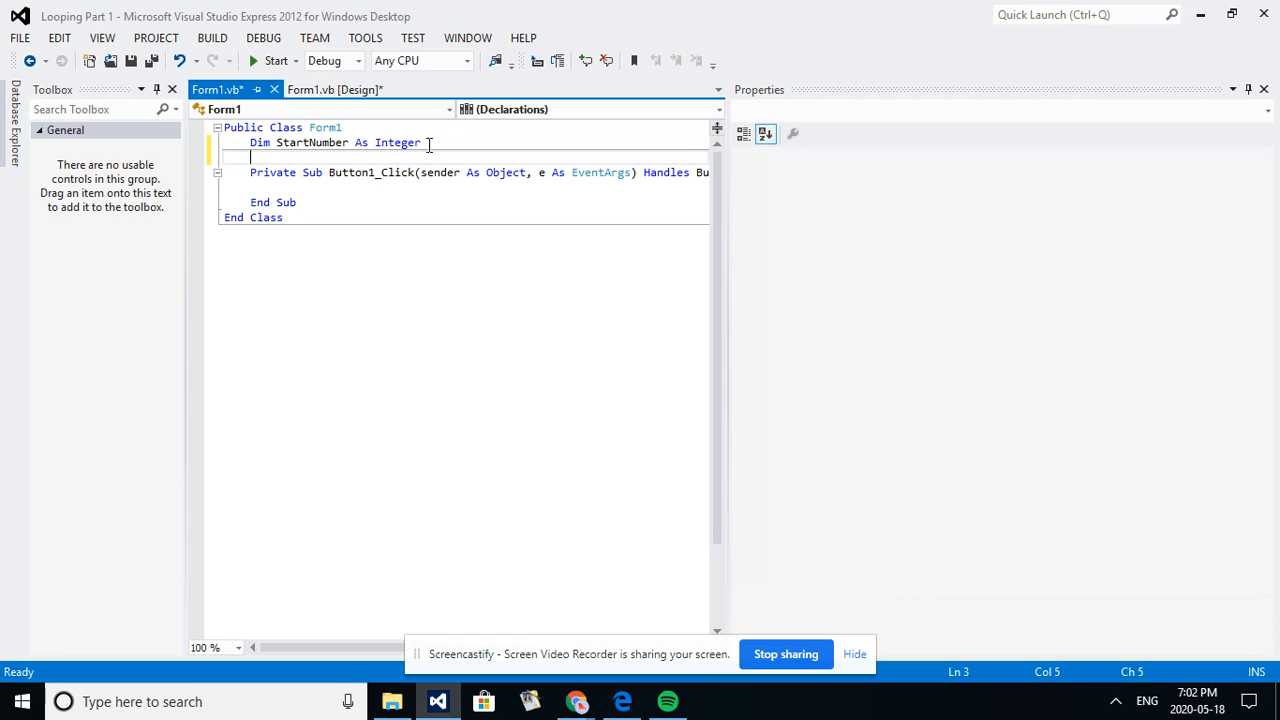
Declare 'Dim EndNumber As Integer' on the next line.
{"action": "type", "text": "Dim"}
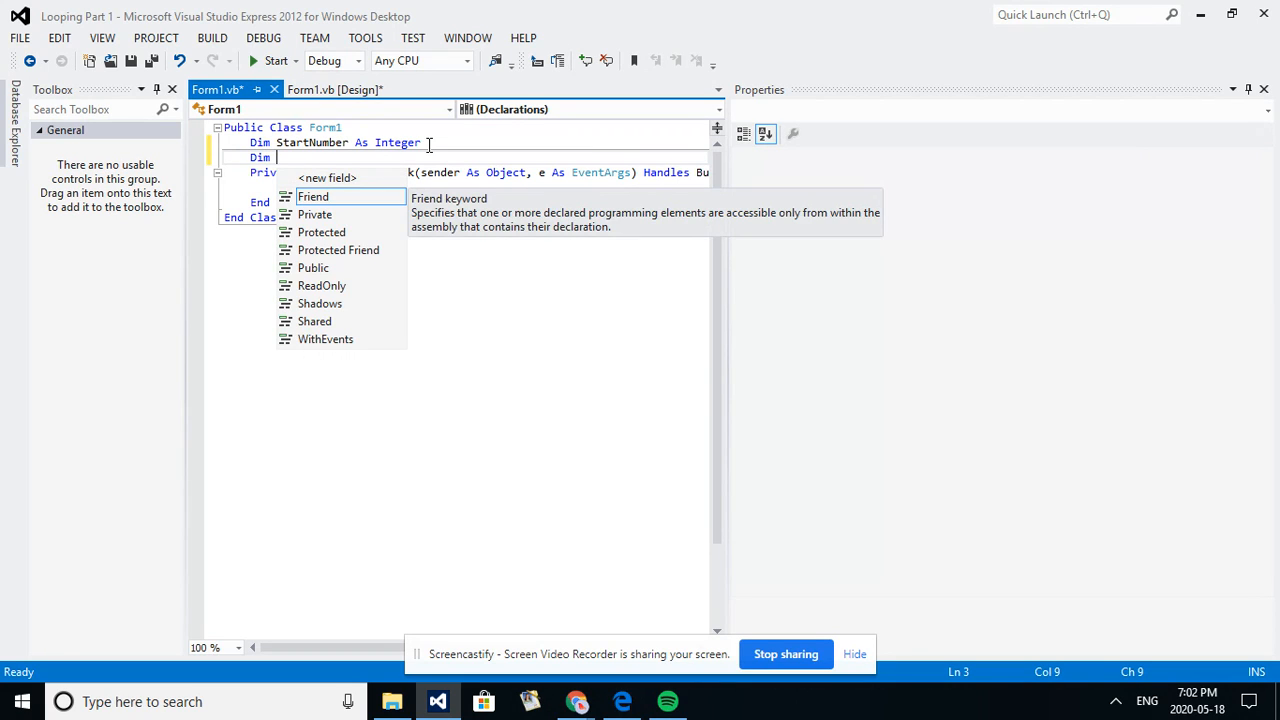
{"action": "type", "text": "EndNu"}
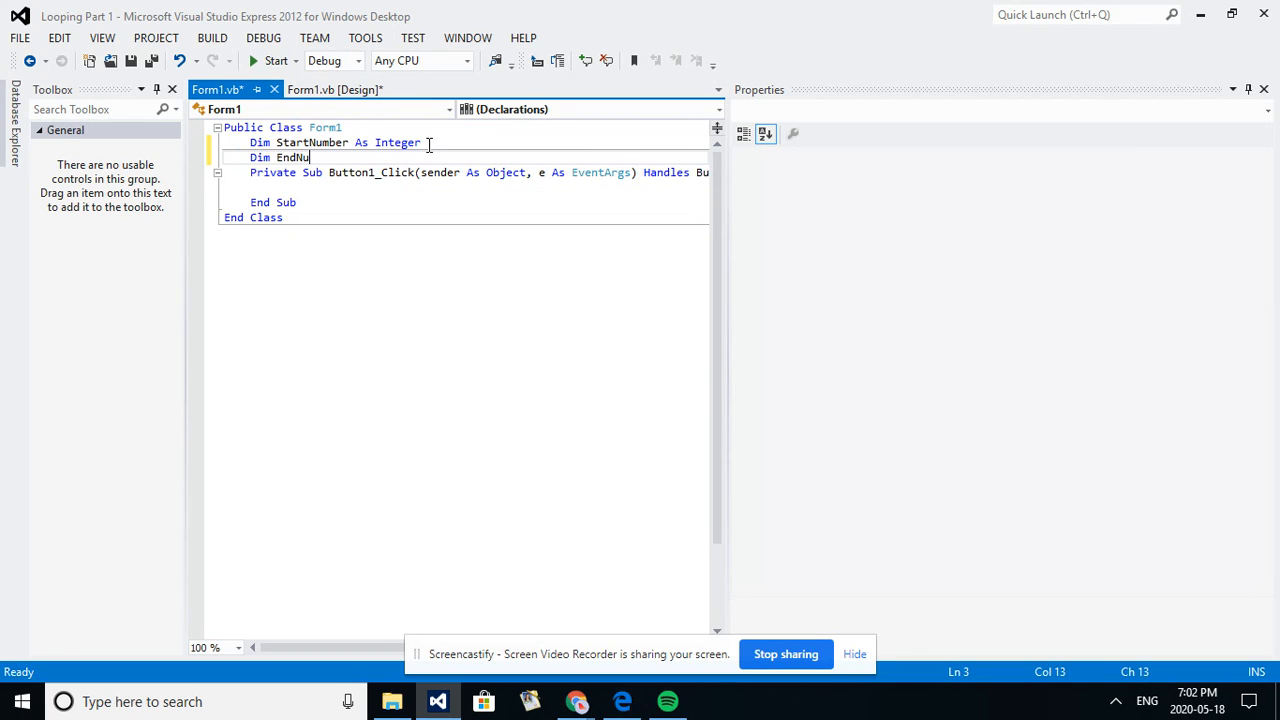
{"action": "type", "text": "mber As"}
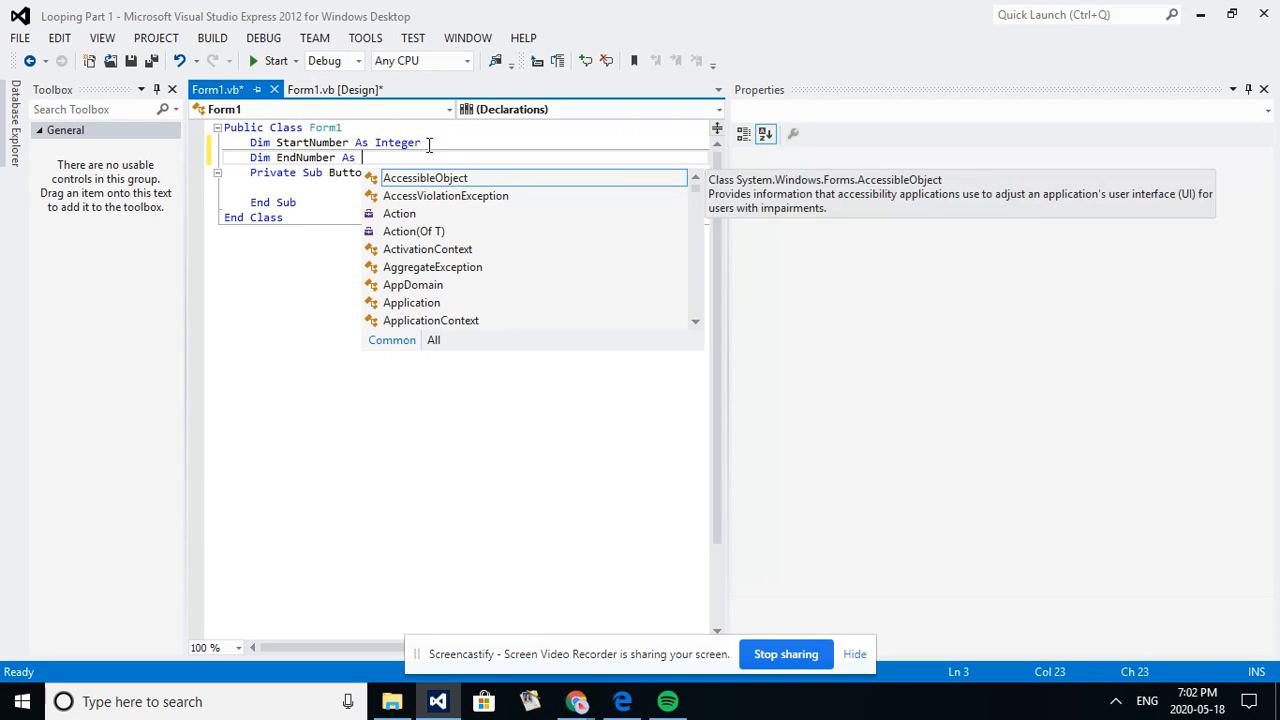
{"action": "type", "text": "Integer"}
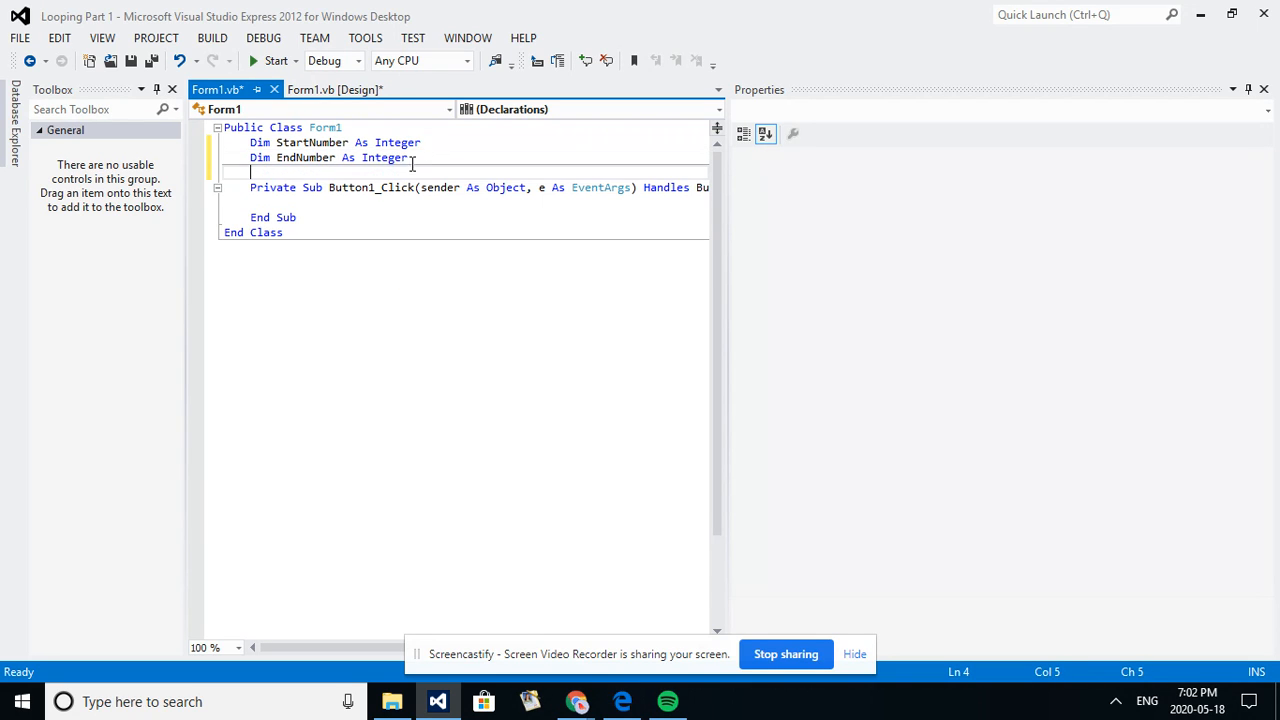
Inside Button1_Click, write StartNumber = TextBox1.Text and EndNumber = TextBox2.Text.
{"action": "left_click", "coordinate": [370, 203]}
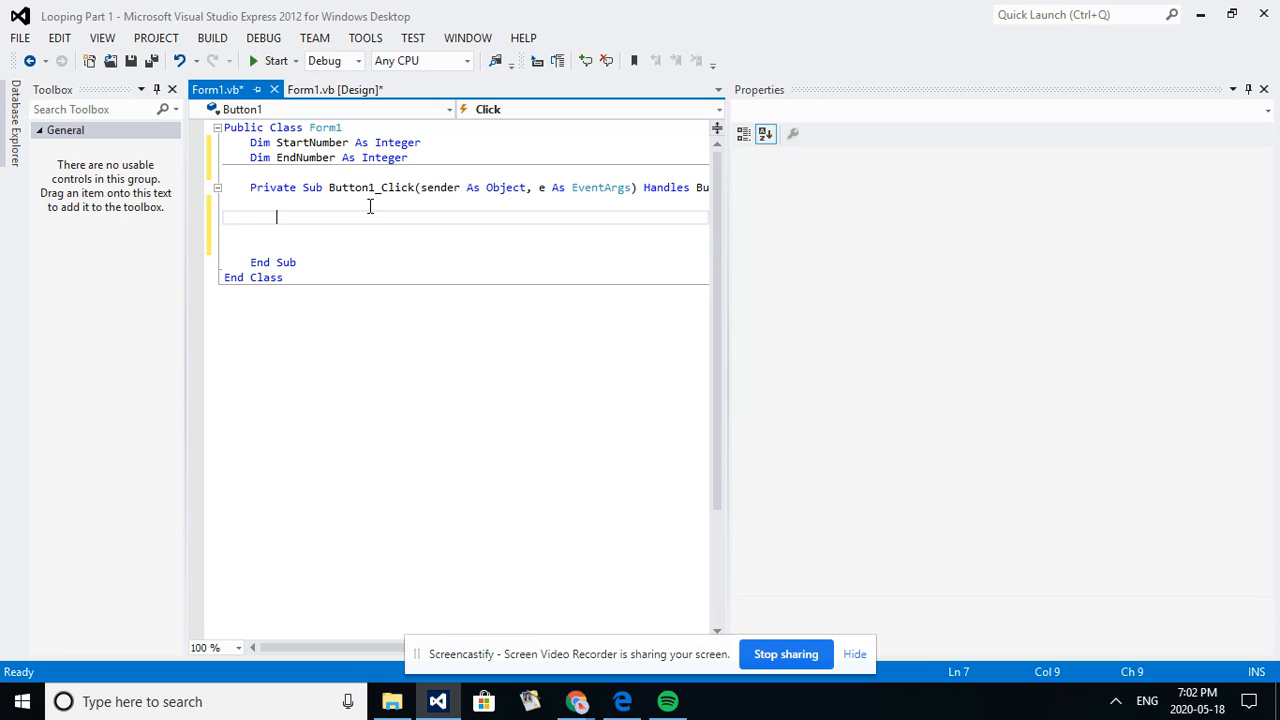
{"action": "type", "text": "s"}
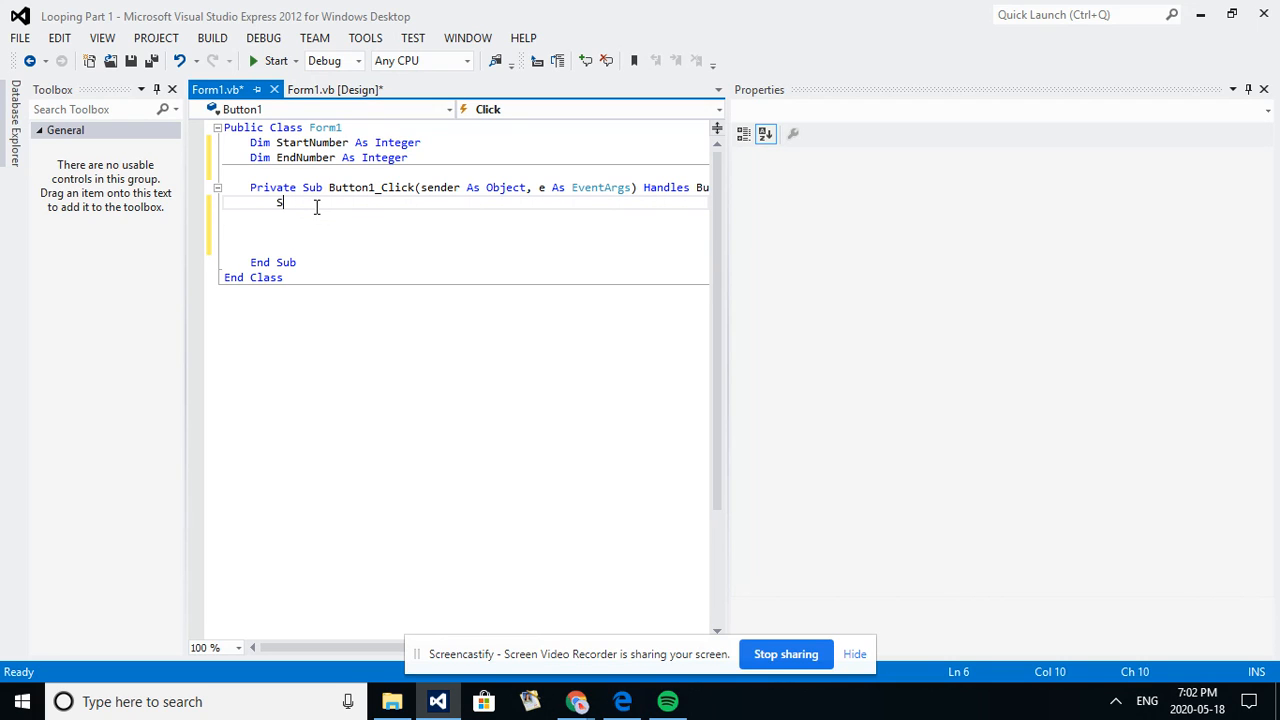
{"action": "type", "text": "tartNumber ="}
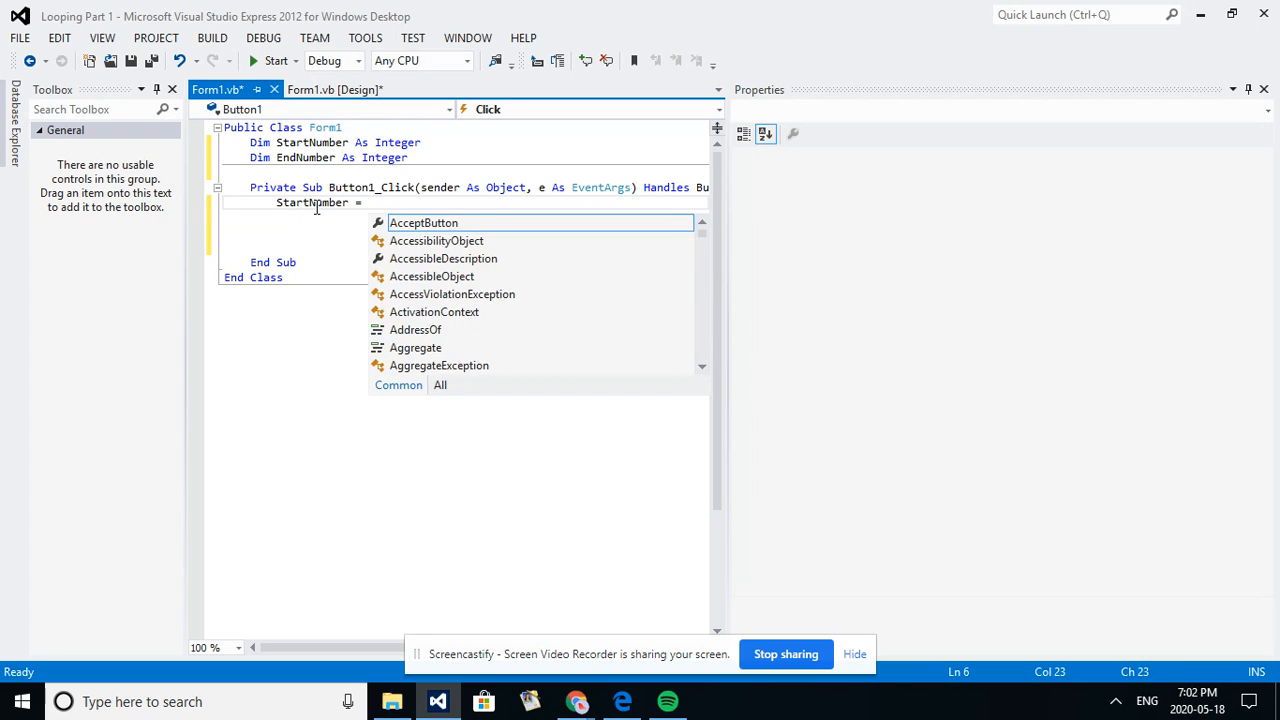
{"action": "type", "text": "Textbox1"}
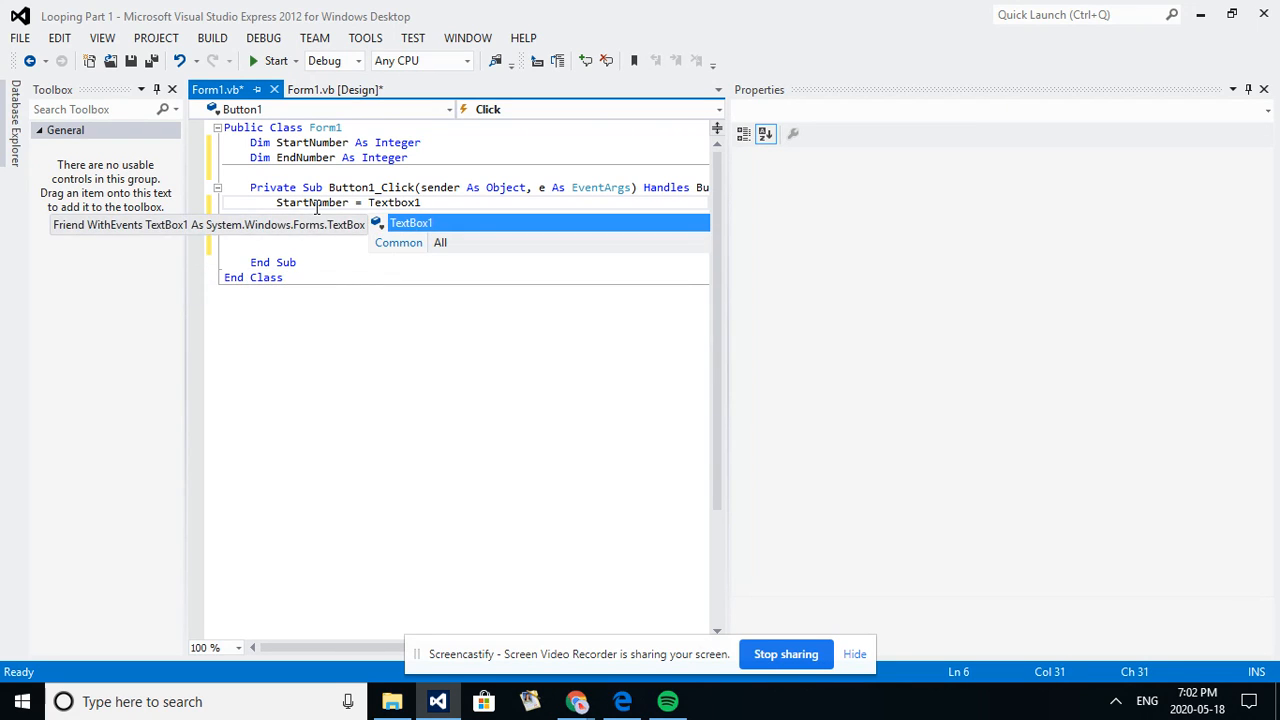
{"action": "type", "text": ".text"}
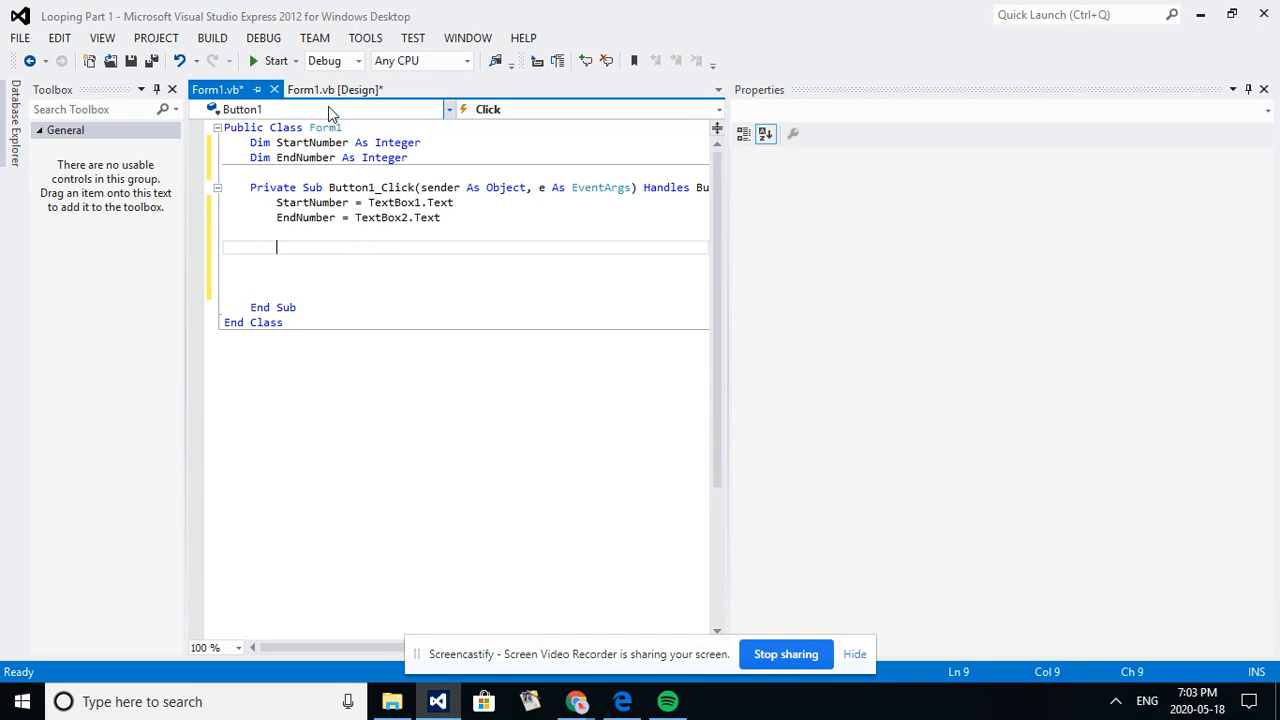
{"action": "left_click", "coordinate": [335, 89]}
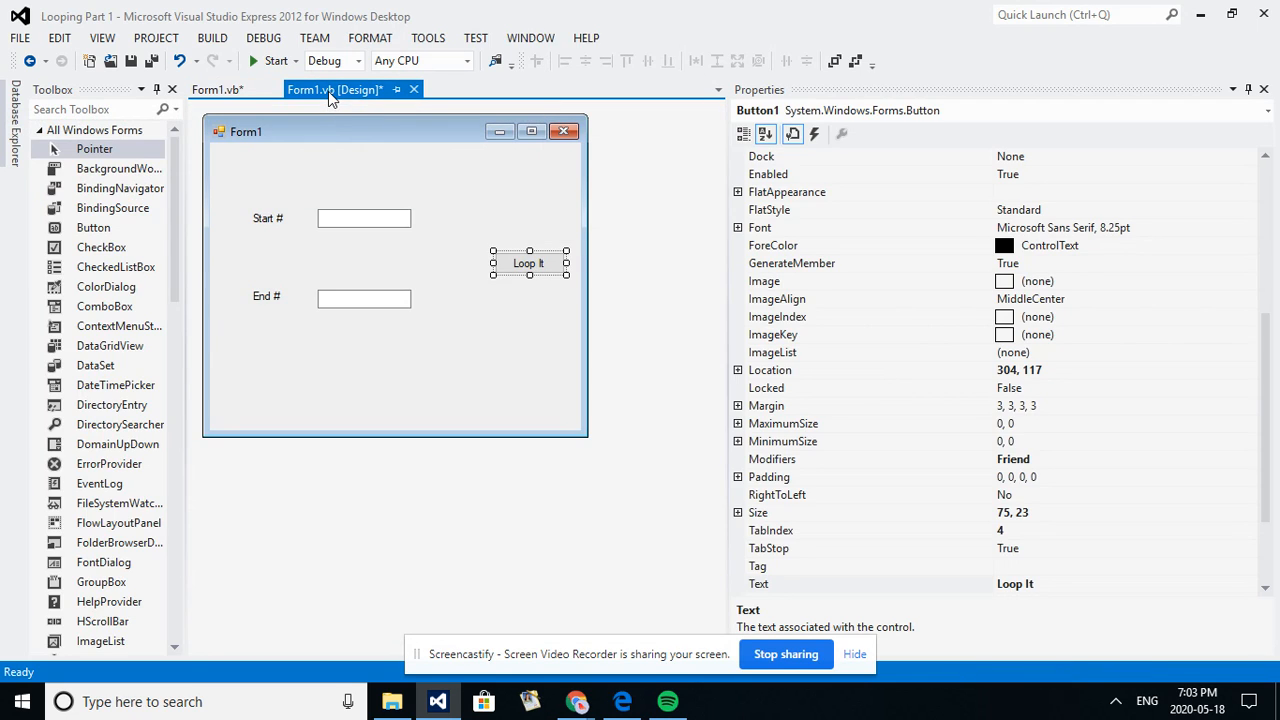
{"action": "left_click", "coordinate": [363, 218]}
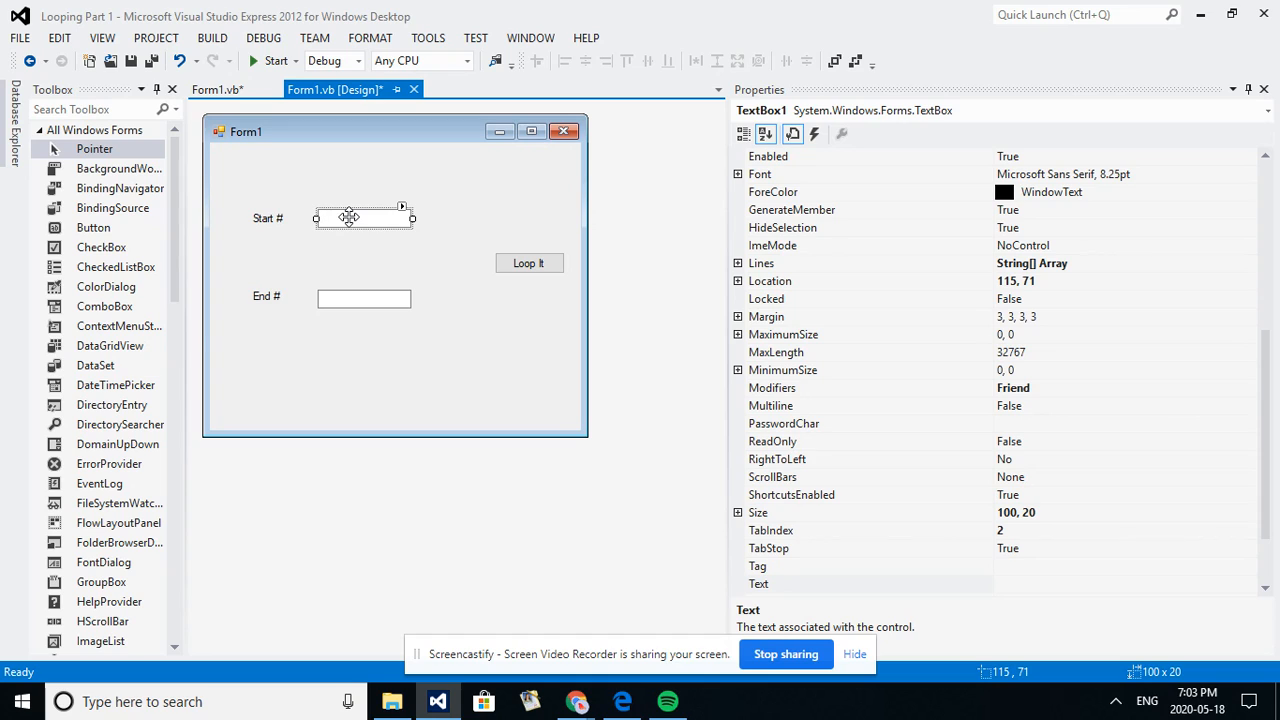
{"action": "left_click", "coordinate": [363, 298]}
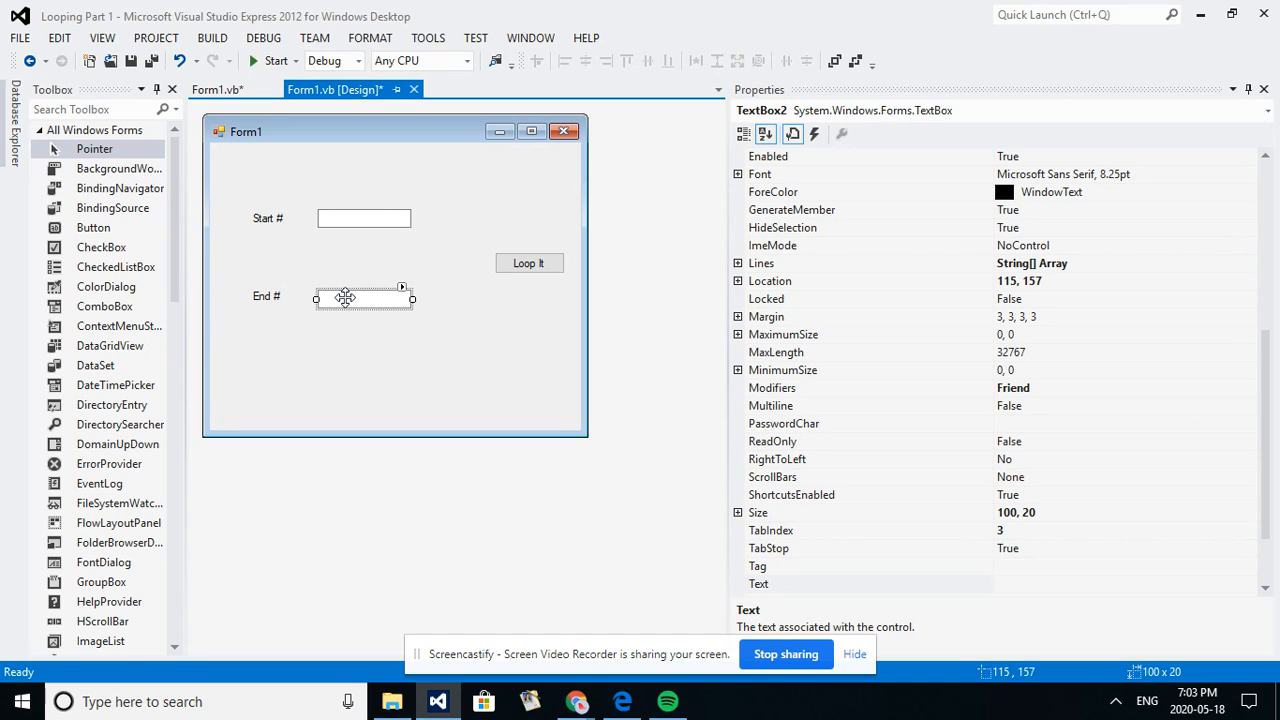
{"action": "mouse_move", "coordinate": [480, 274]}
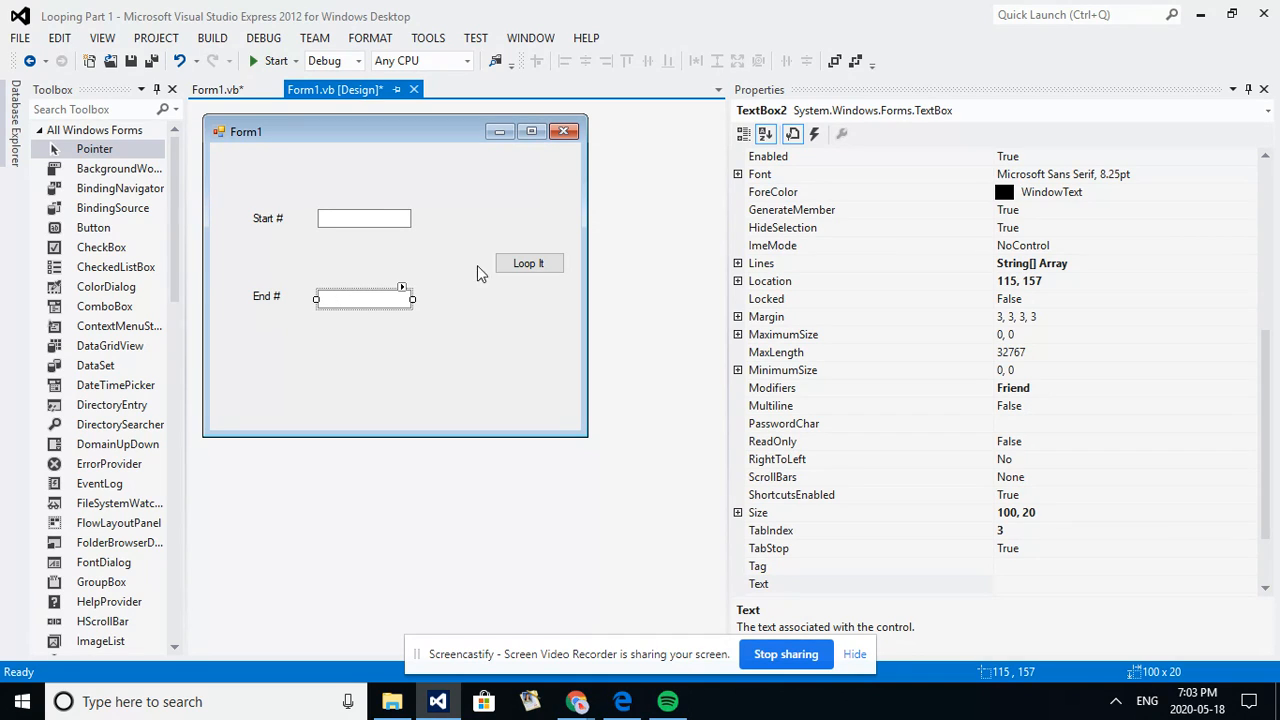
{"action": "left_click", "coordinate": [216, 89]}
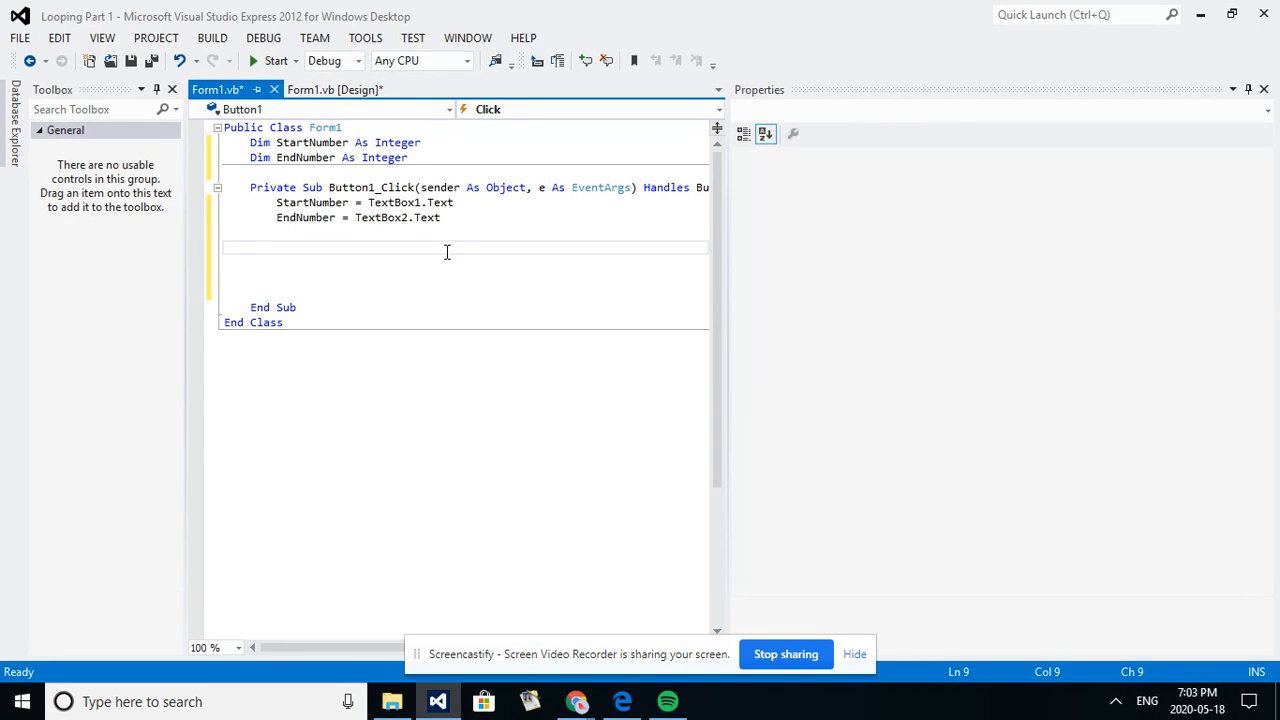
Start a Do loop containing StartNumber = StartNumber + 1.
{"action": "type", "text": "Do"}
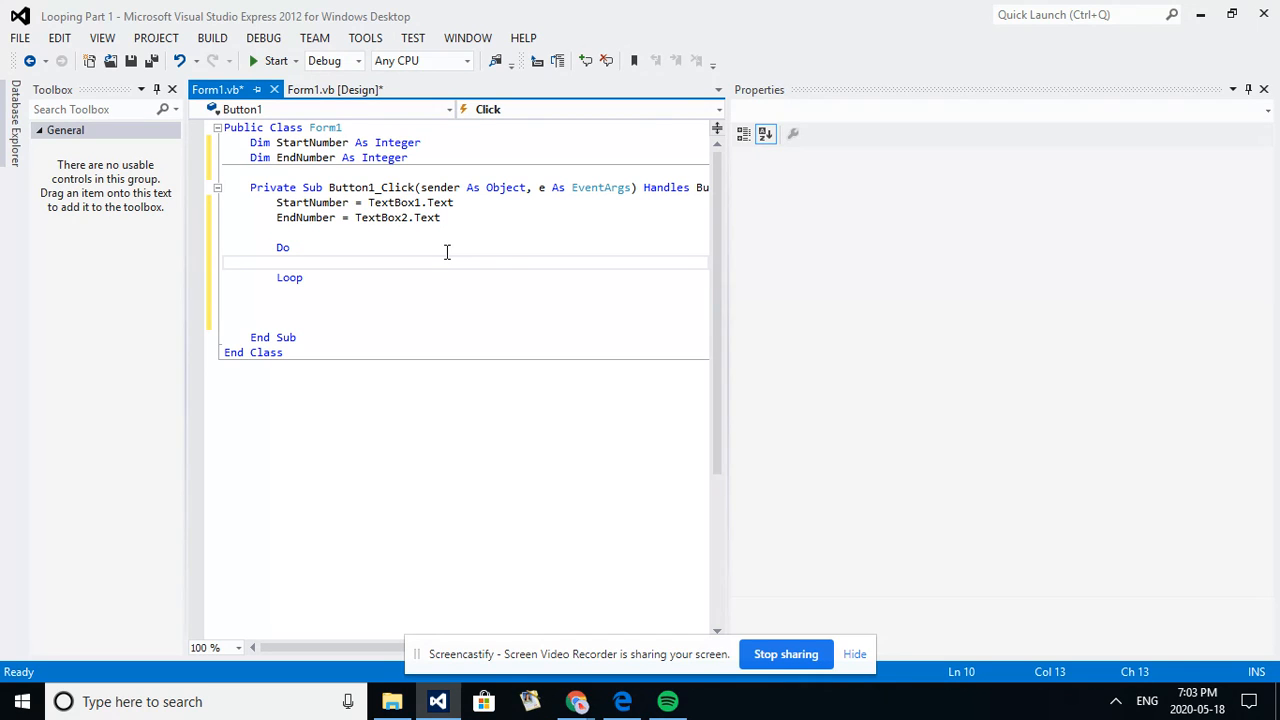
{"action": "type", "text": "Nu"}
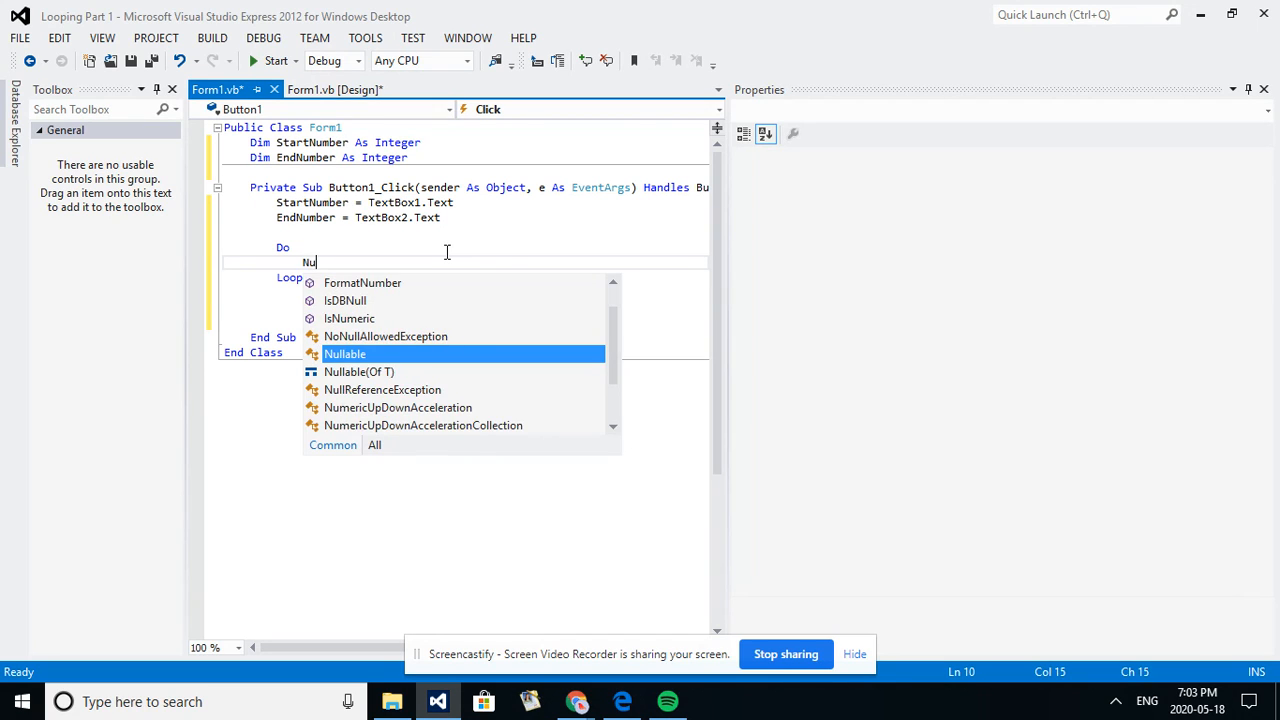
{"action": "type", "text": "StartNumber"}
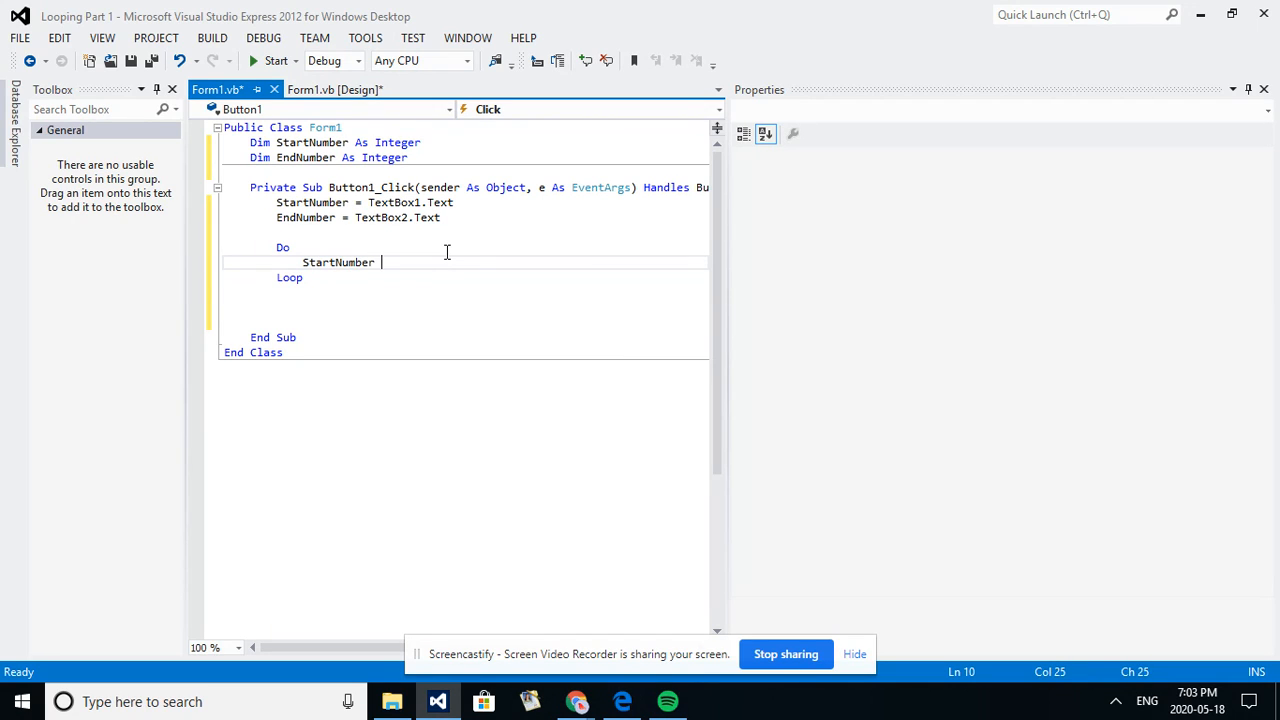
{"action": "type", "text": "= Start"}
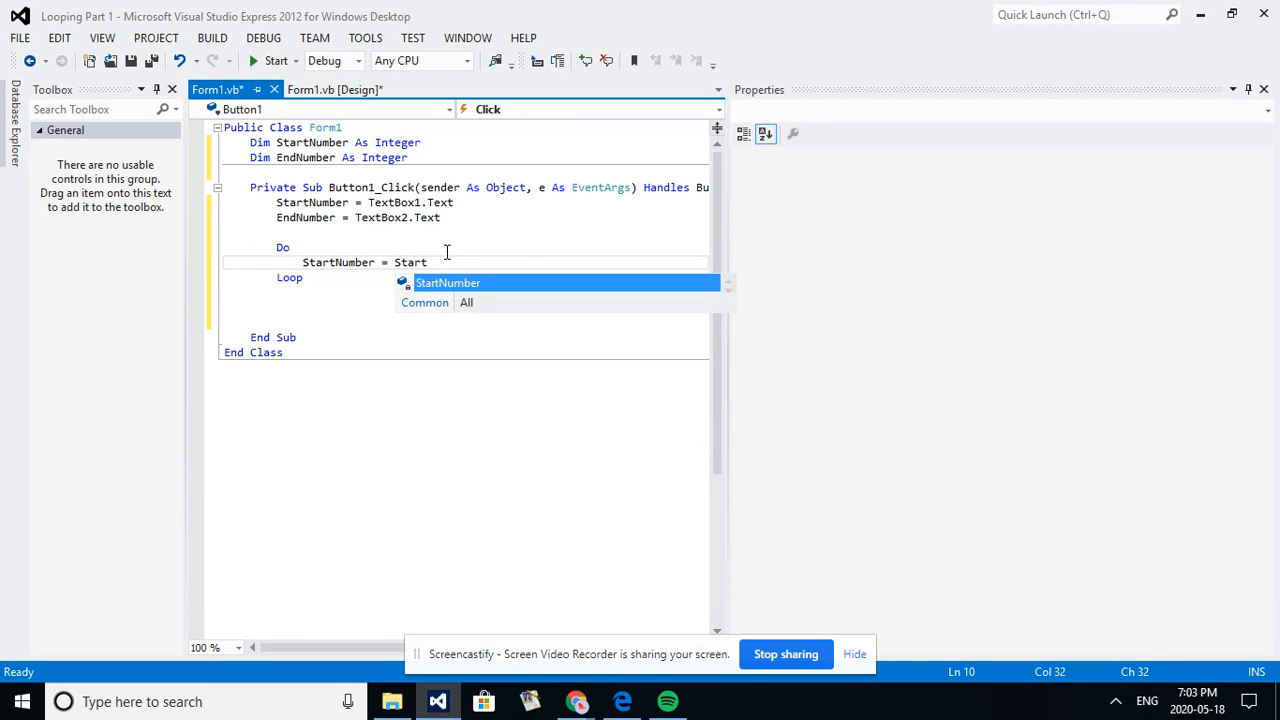
{"action": "type", "text": "number + 1"}
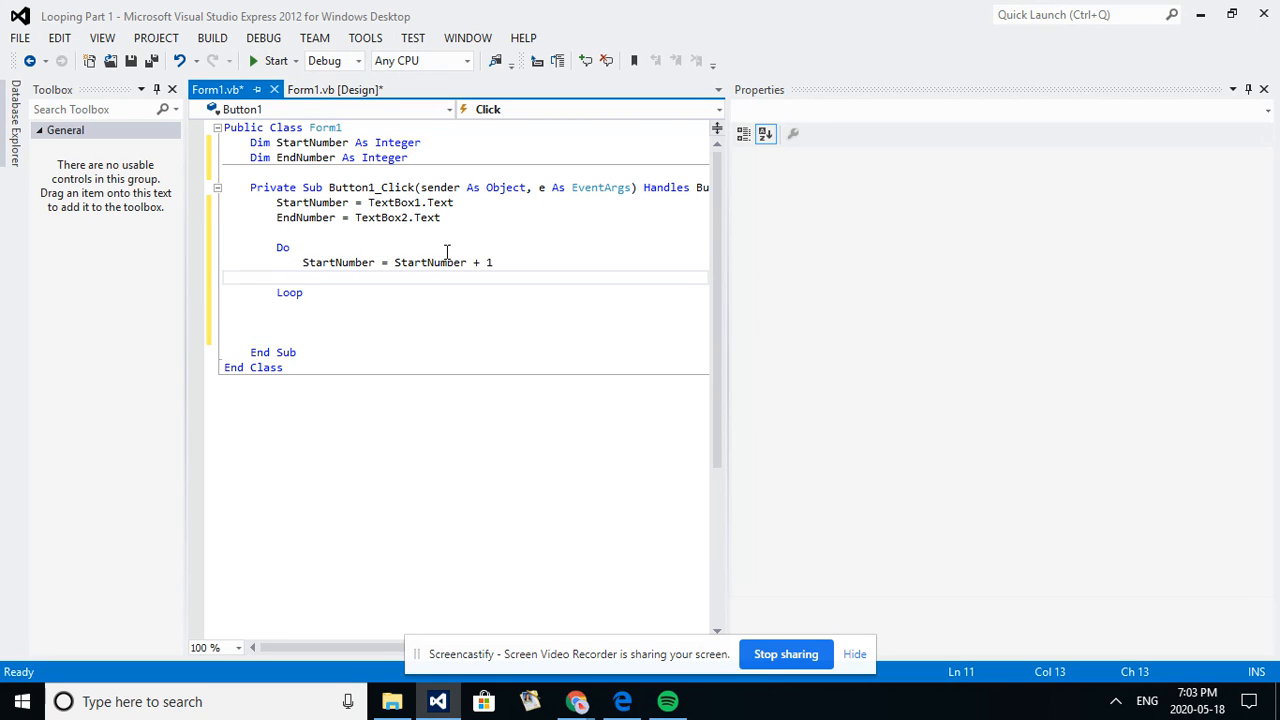
Add MsgBox(StartNumber) on a new line inside the loop.
{"action": "type", "text": "M"}
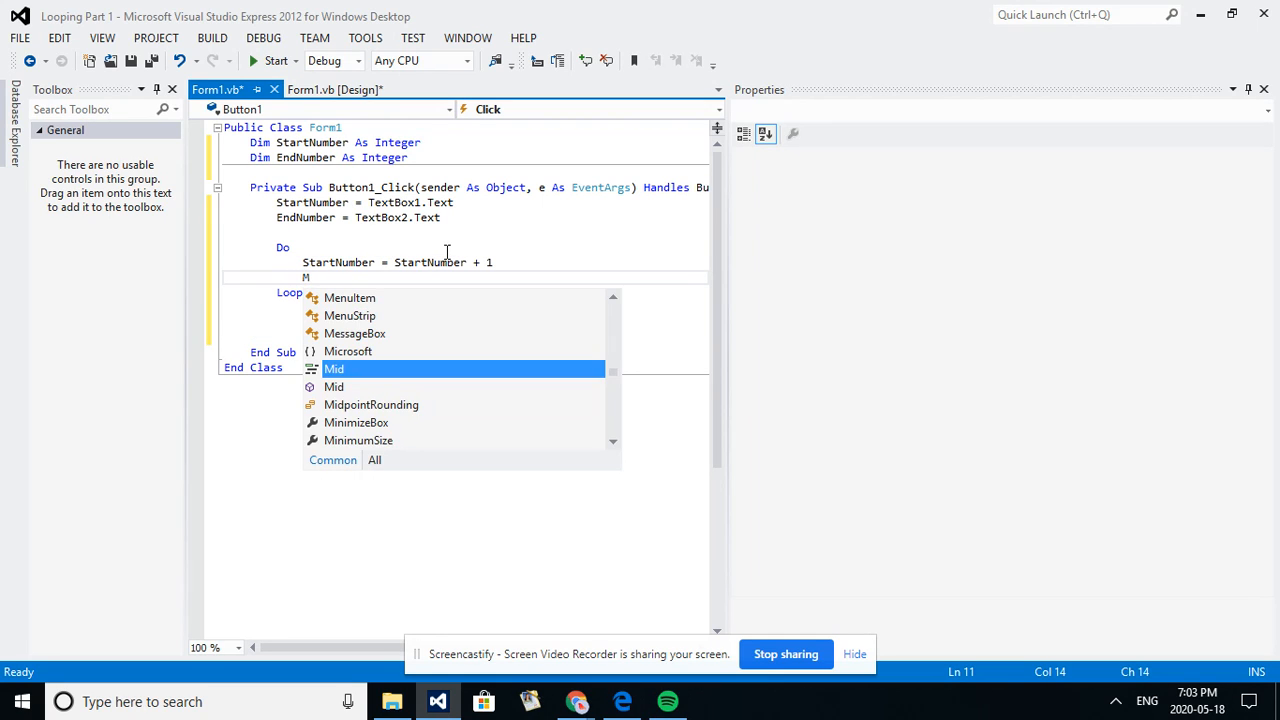
{"action": "type", "text": "sg"}
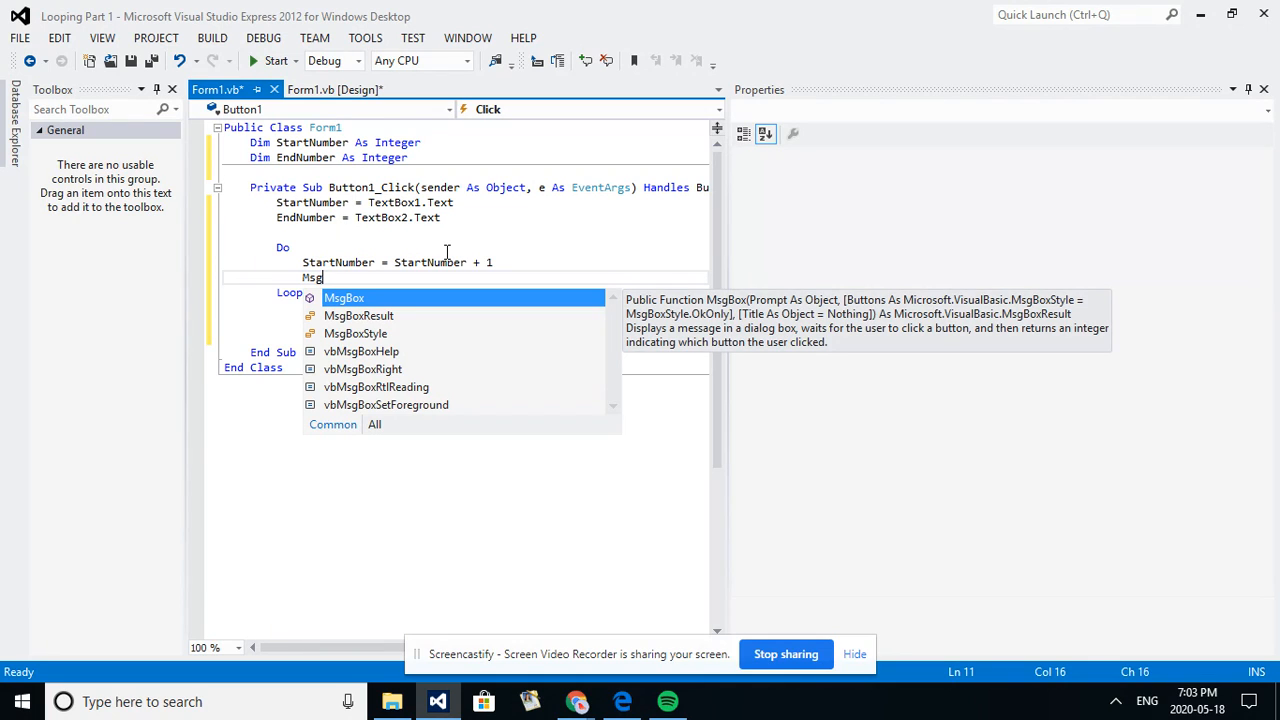
{"action": "type", "text": "Box ("}
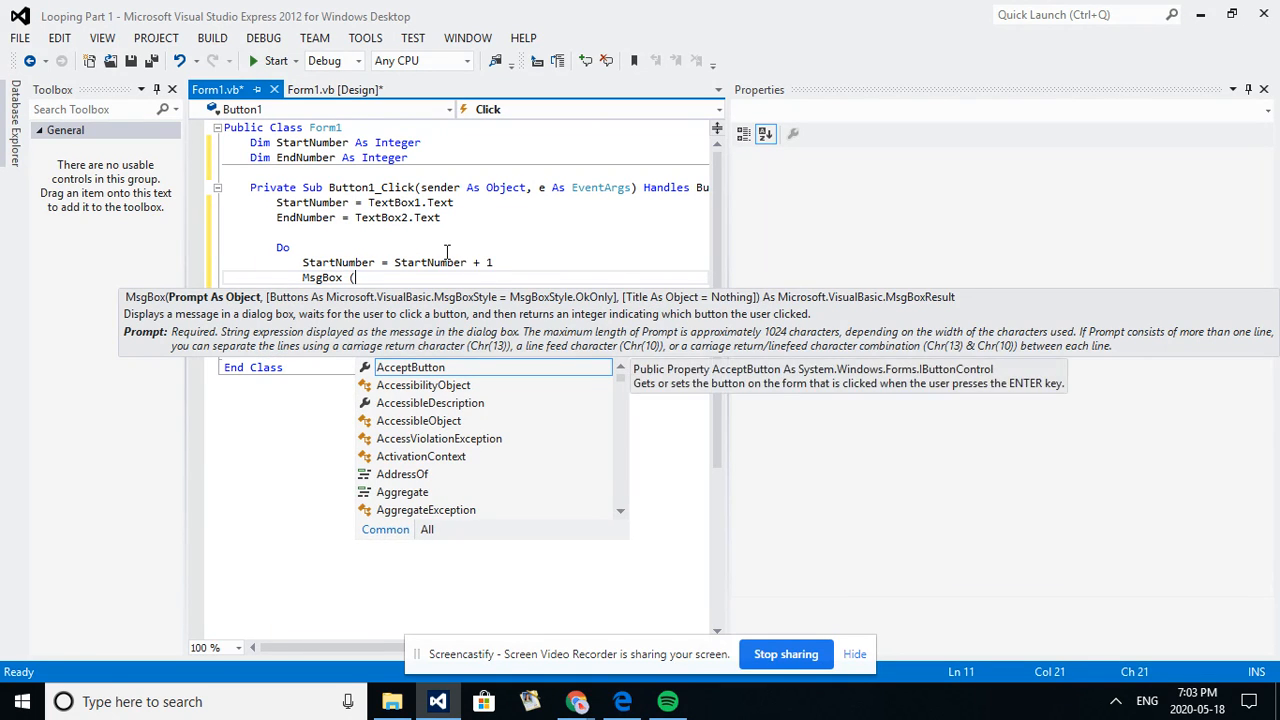
{"action": "type", "text": "Start"}
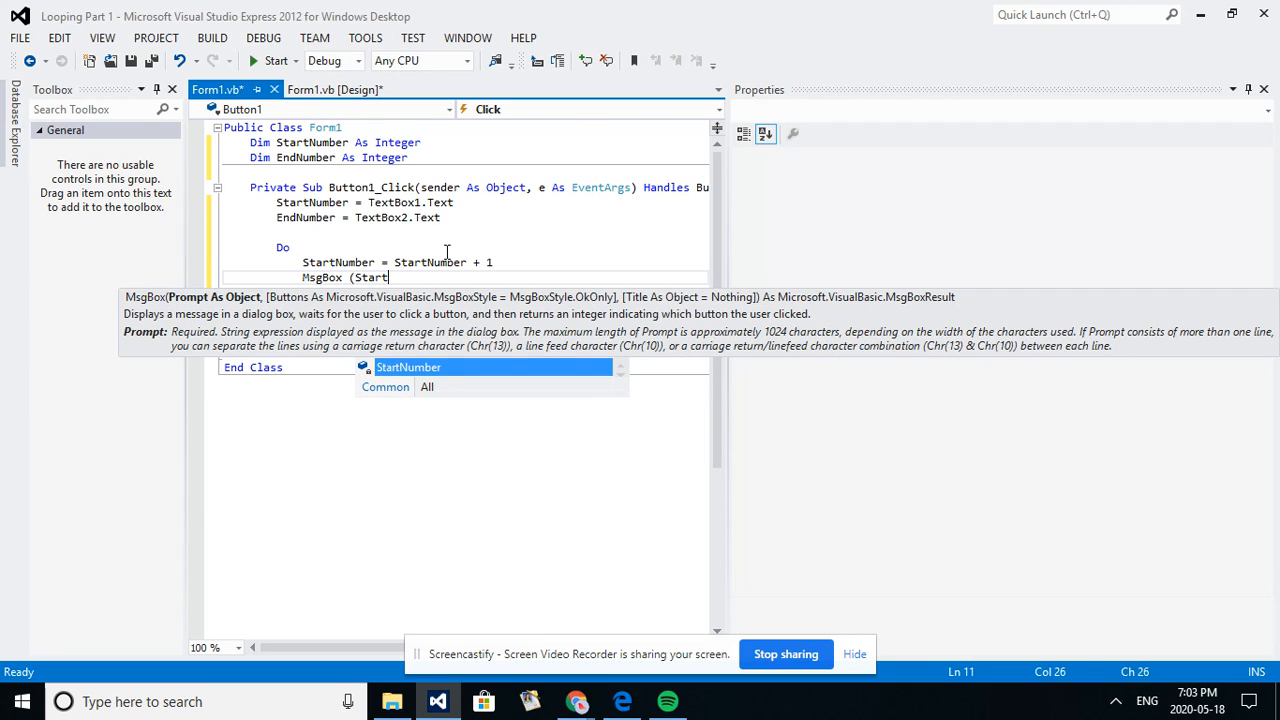
{"action": "mouse_move", "coordinate": [408, 367]}
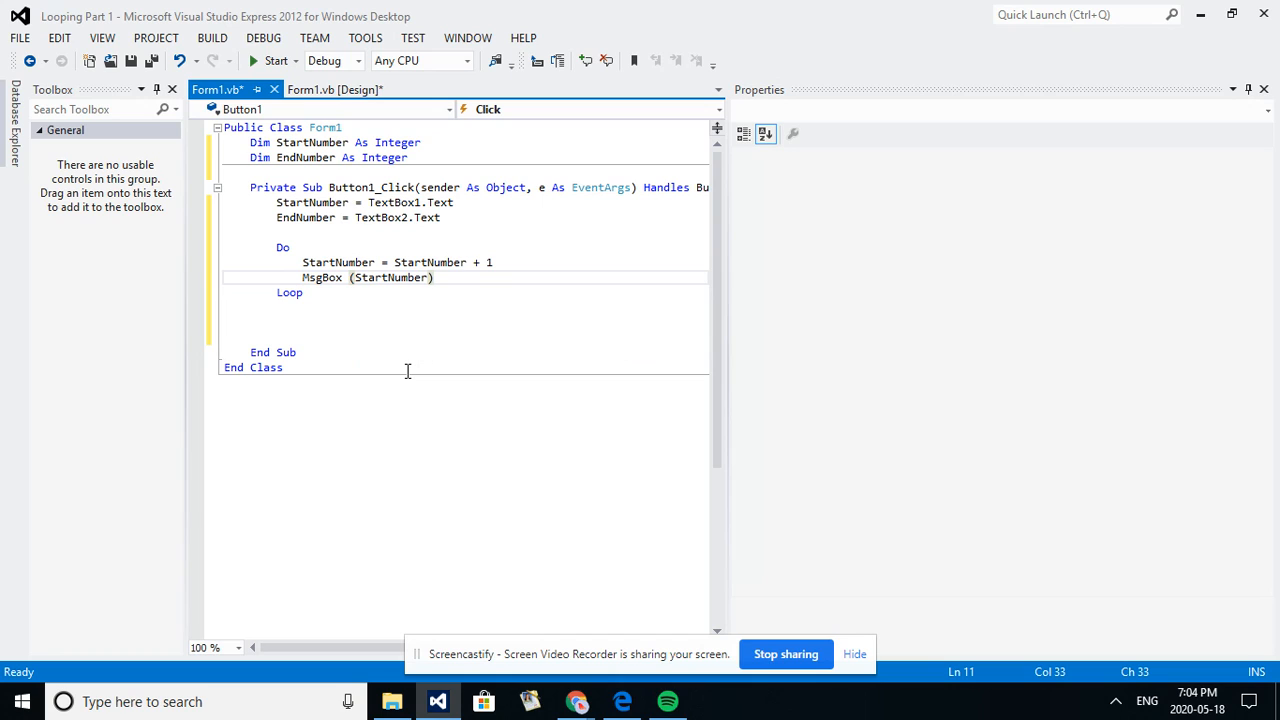
{"action": "mouse_move", "coordinate": [369, 304]}
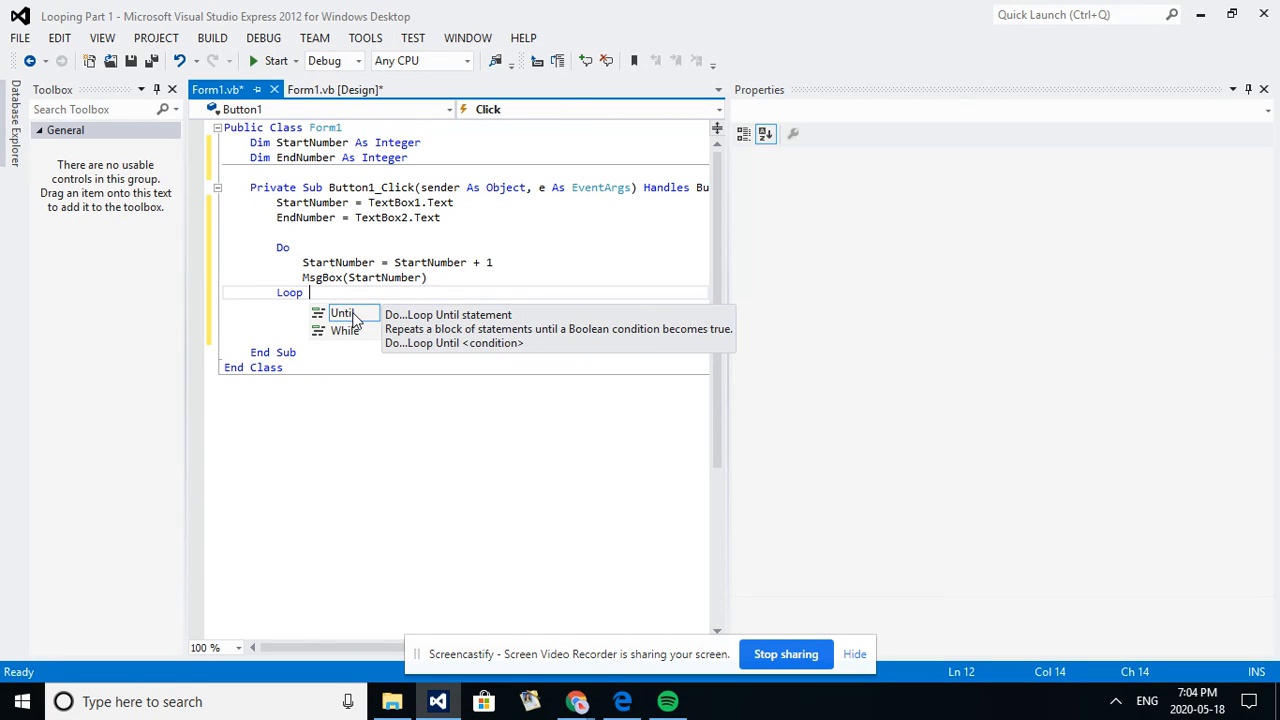
{"action": "mouse_move", "coordinate": [352, 338]}
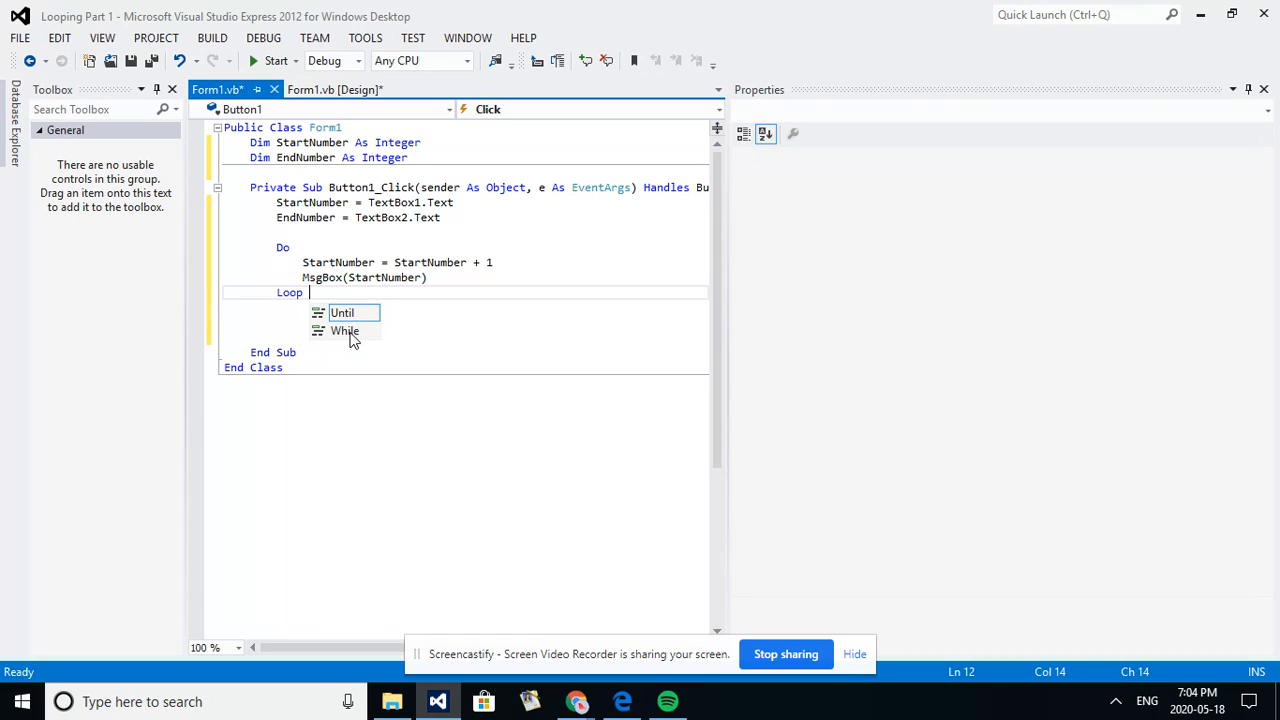
{"action": "mouse_move", "coordinate": [344, 331]}
{"action": "type", "text": " While"}
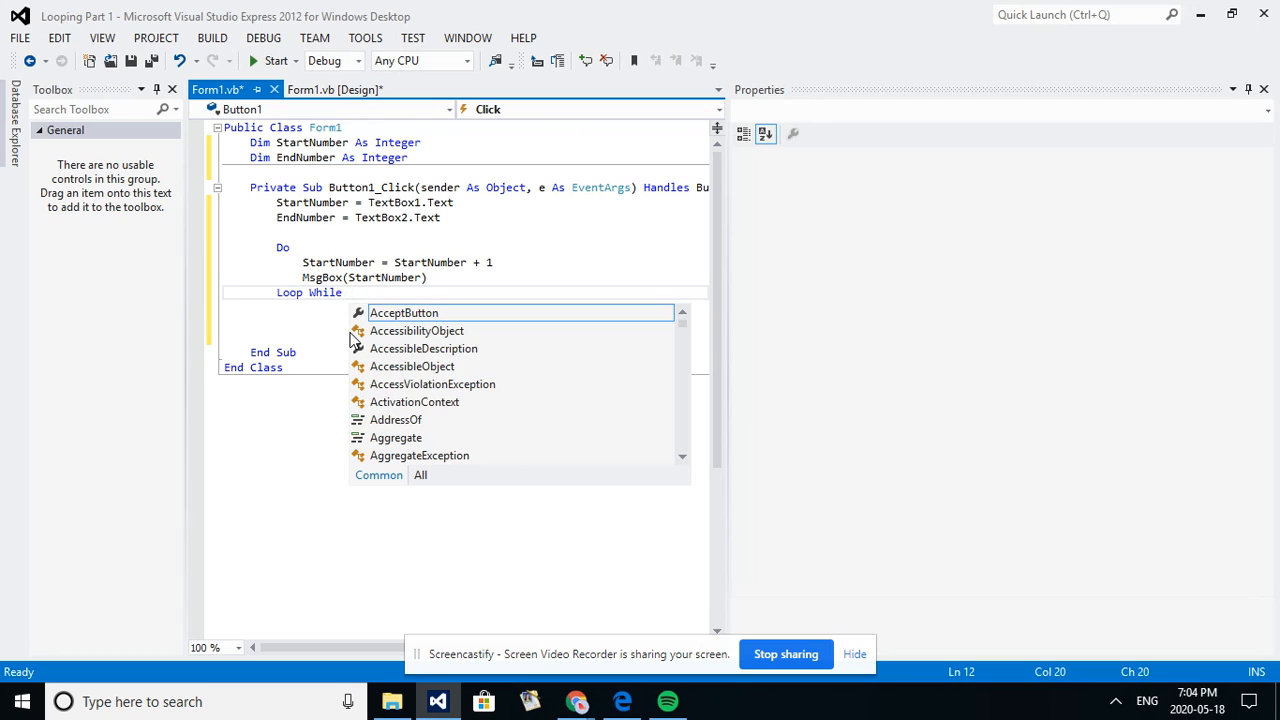
Close the loop with 'Loop While StartNumber < EndNumber'.
{"action": "type", "text": "StartNumber"}
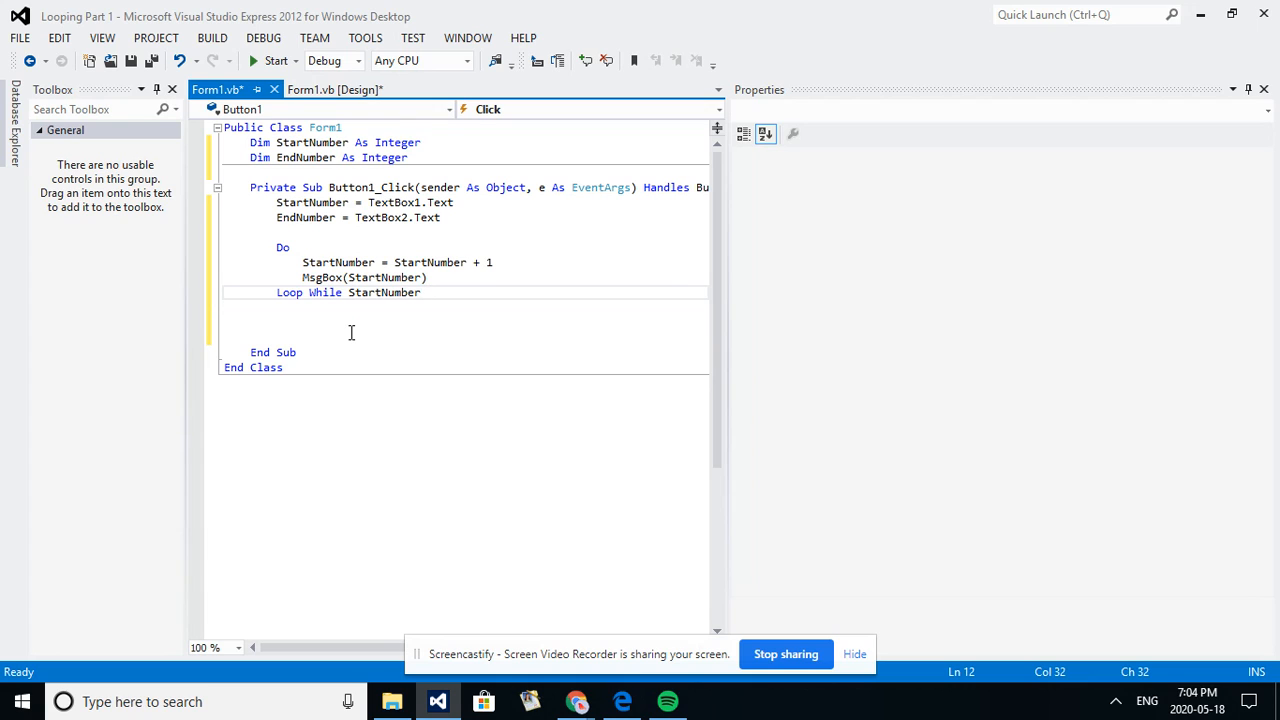
{"action": "type", "text": "< E"}
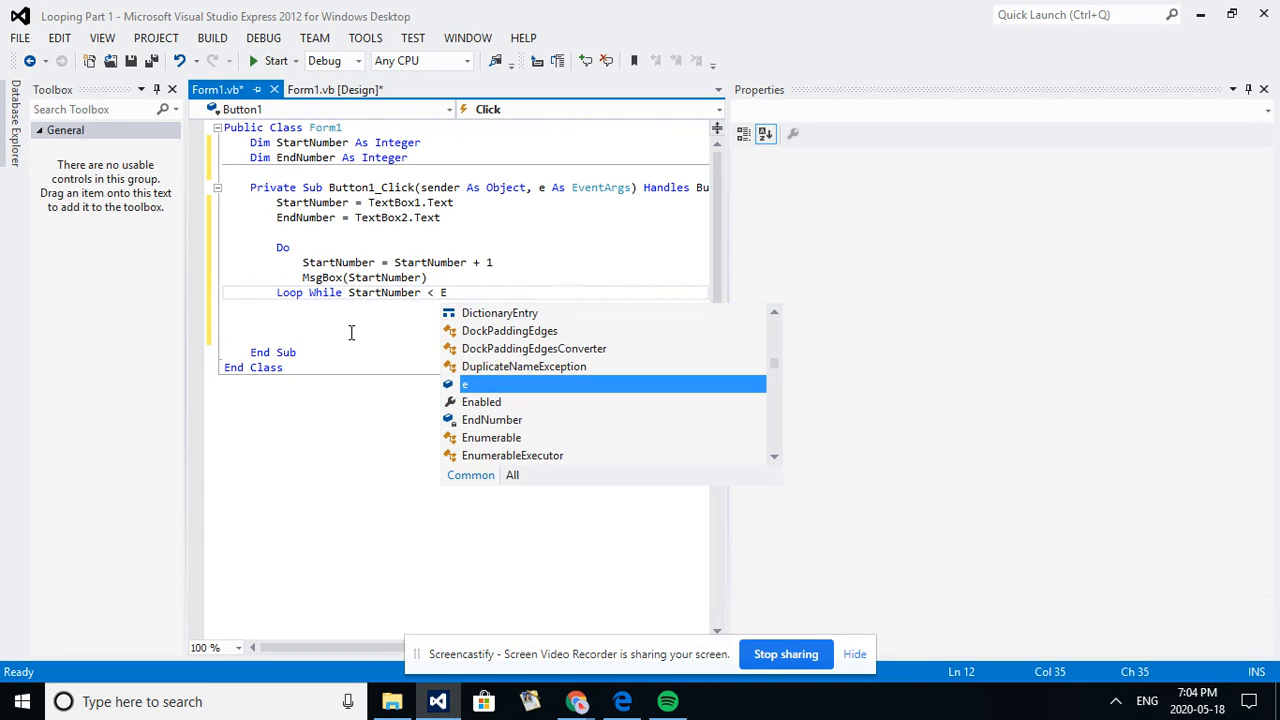
{"action": "type", "text": "ndNumber"}
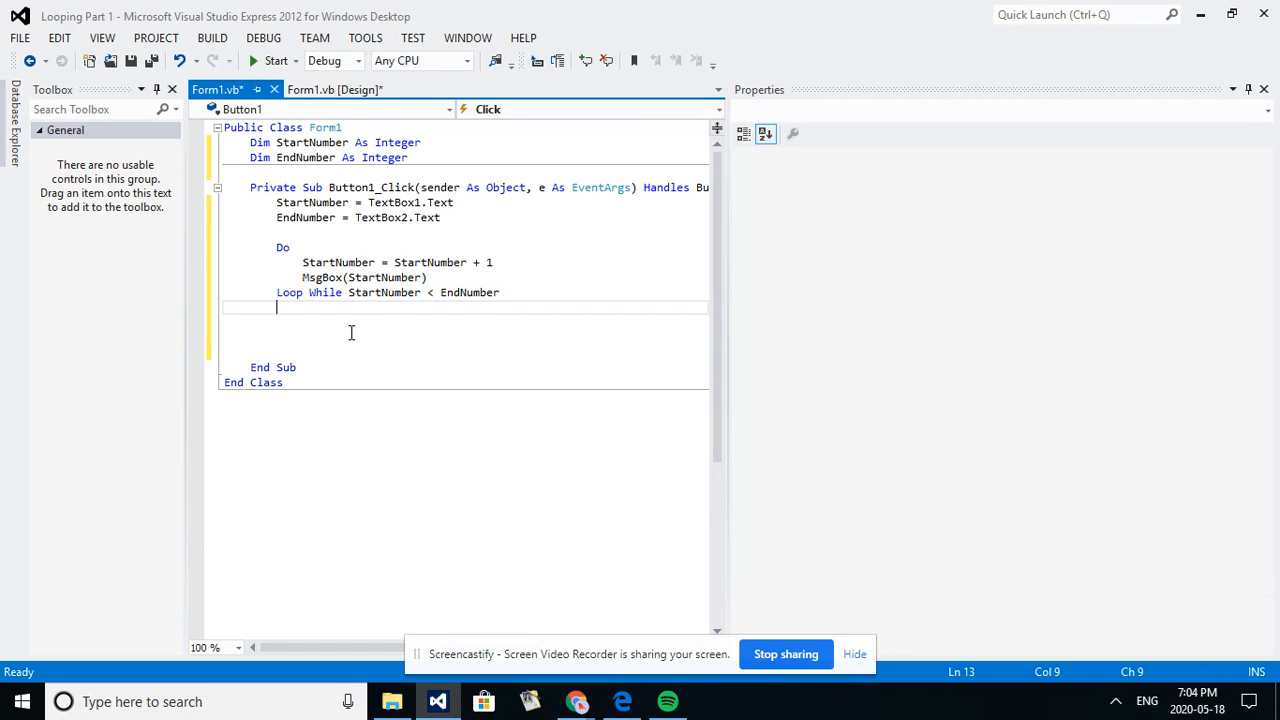
{"action": "mouse_move", "coordinate": [362, 369]}
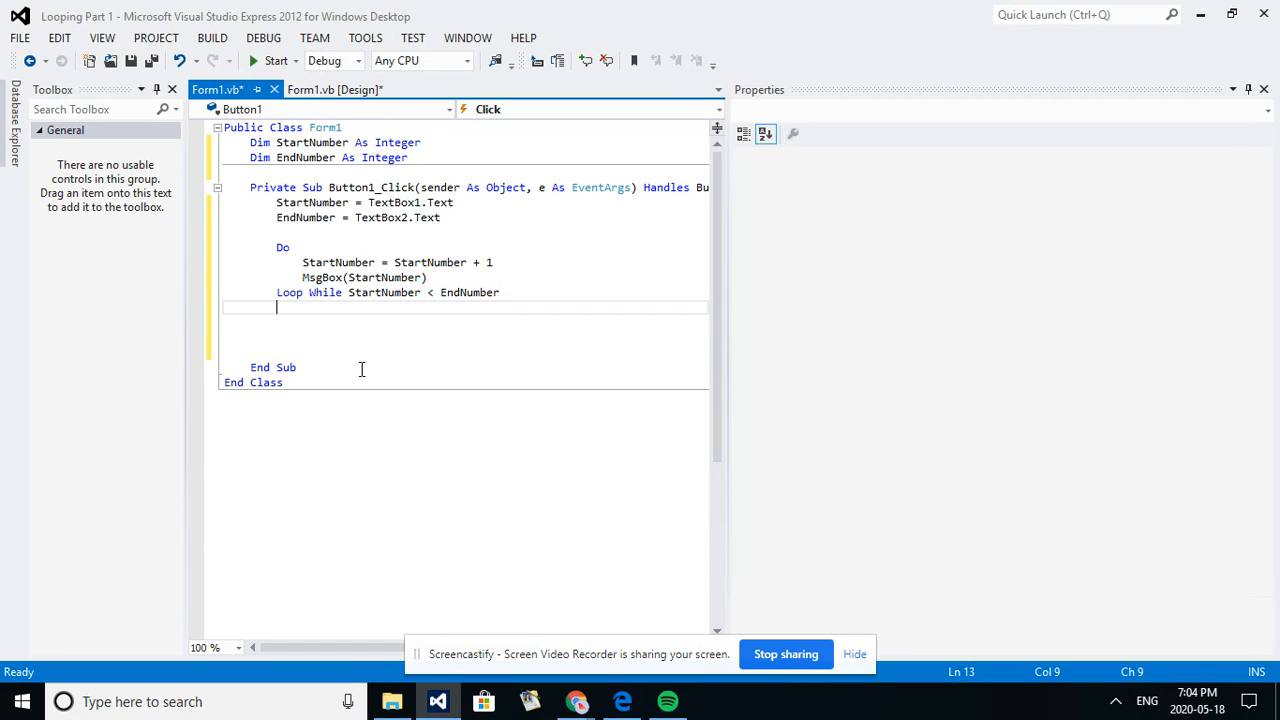
{"action": "mouse_move", "coordinate": [481, 324]}
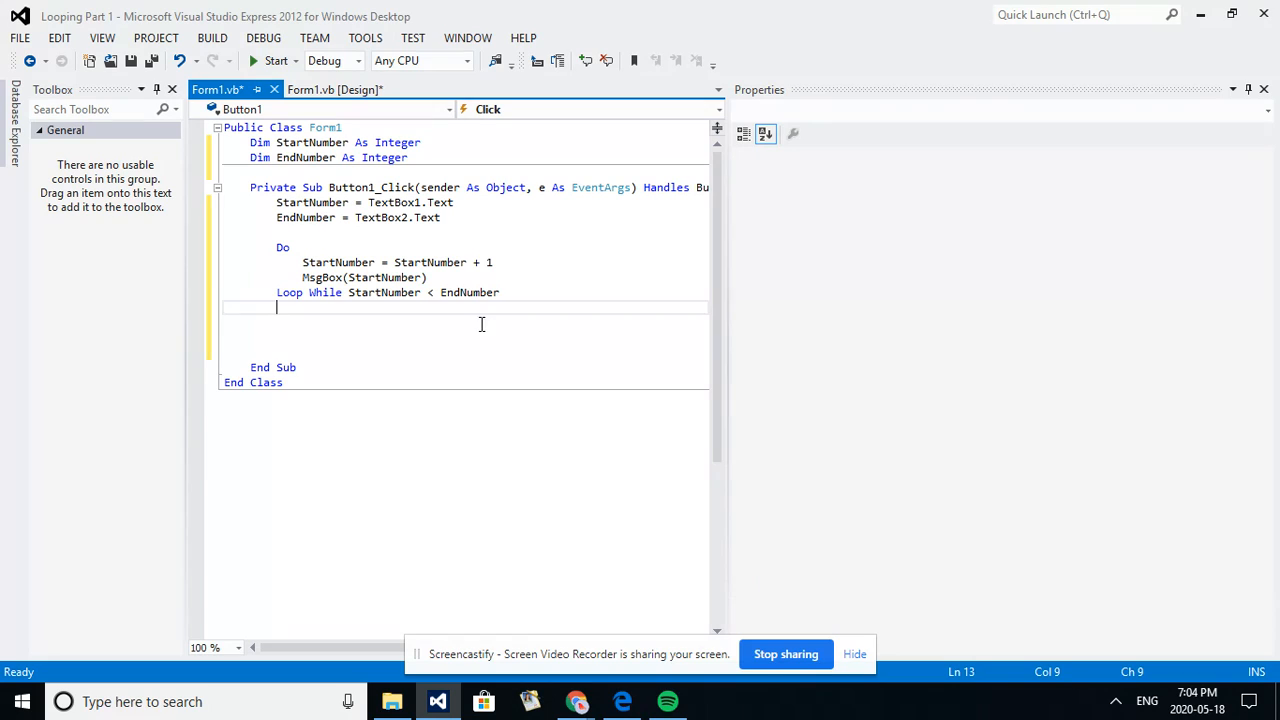
{"action": "mouse_move", "coordinate": [338, 262]}
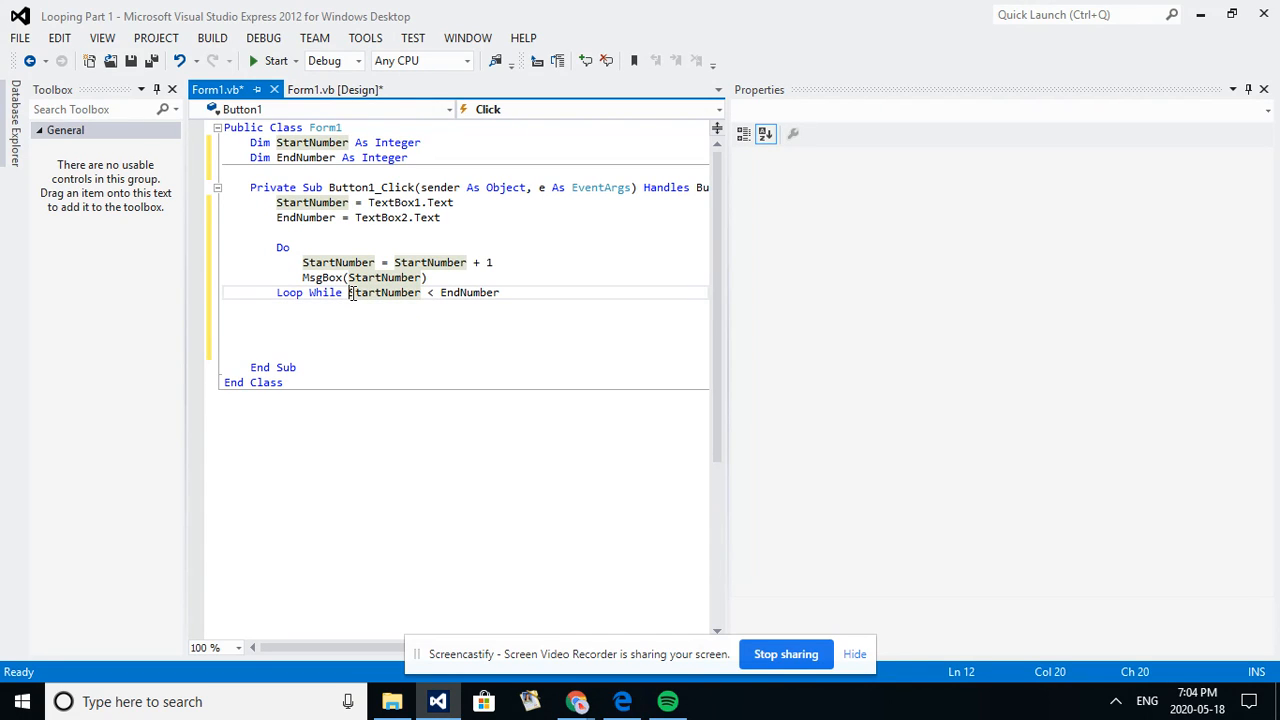
{"action": "mouse_move", "coordinate": [477, 292]}
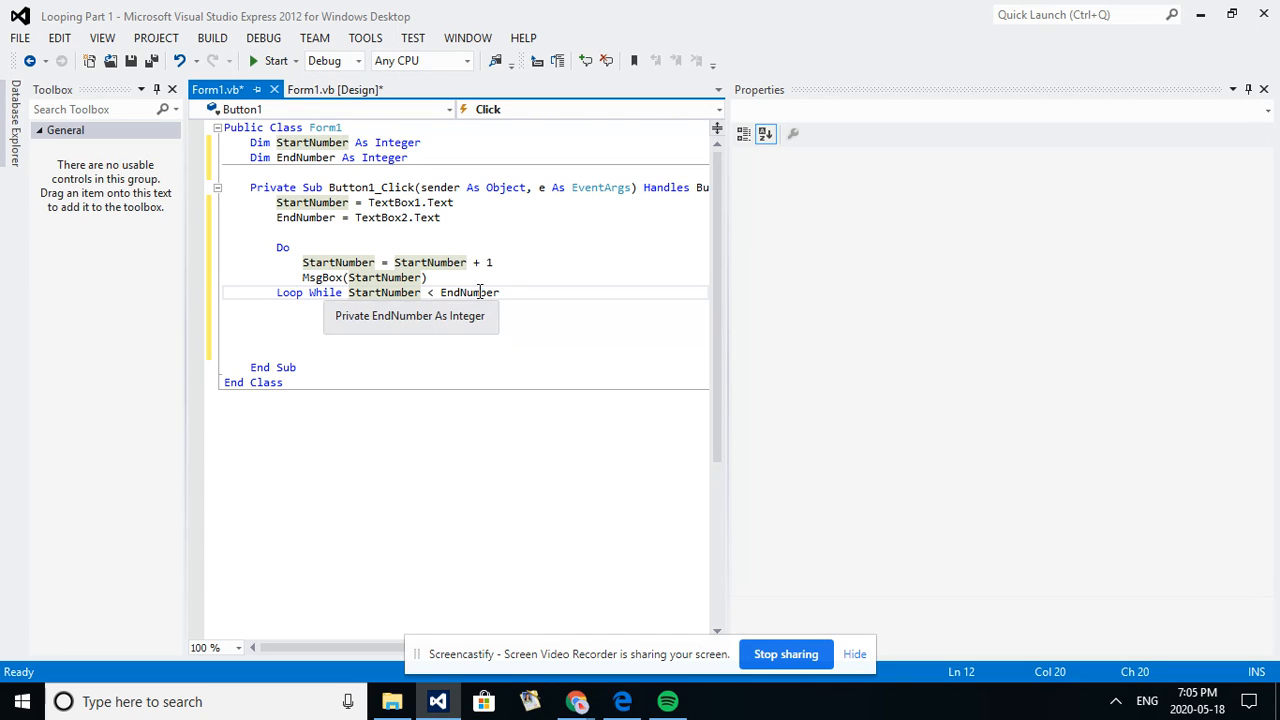
{"action": "mouse_move", "coordinate": [405, 305]}
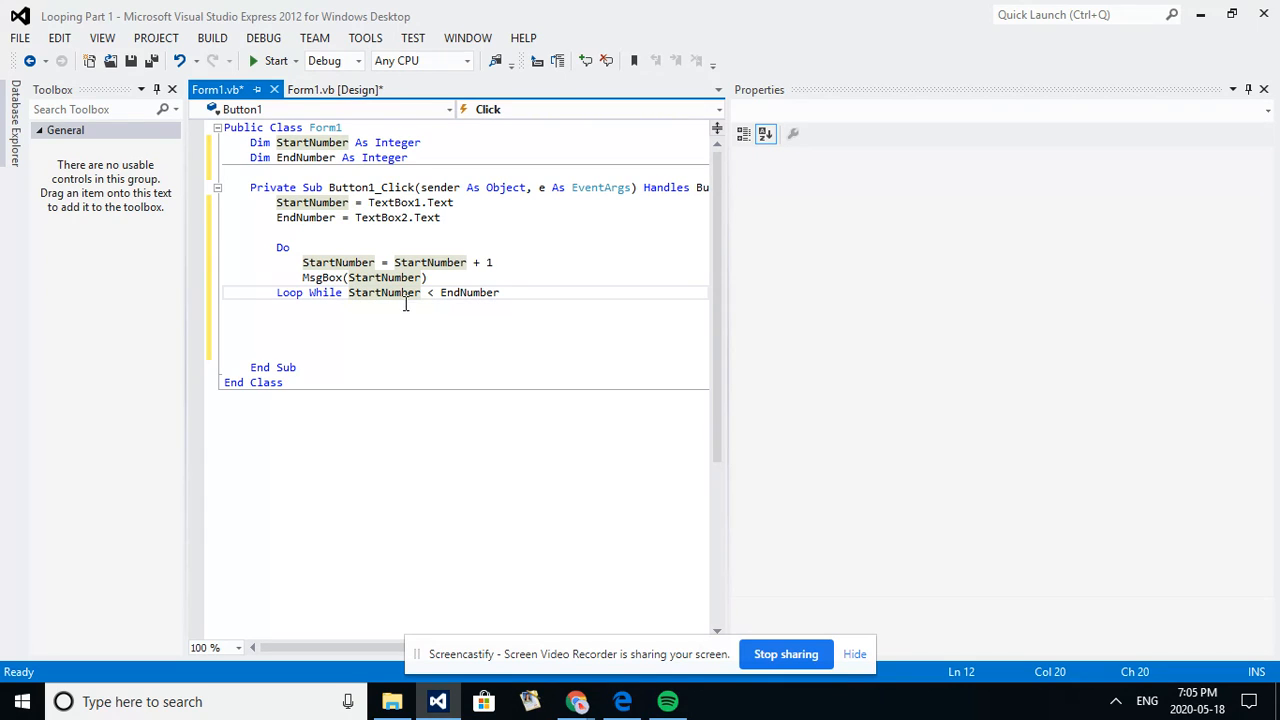
{"action": "mouse_move", "coordinate": [385, 292]}
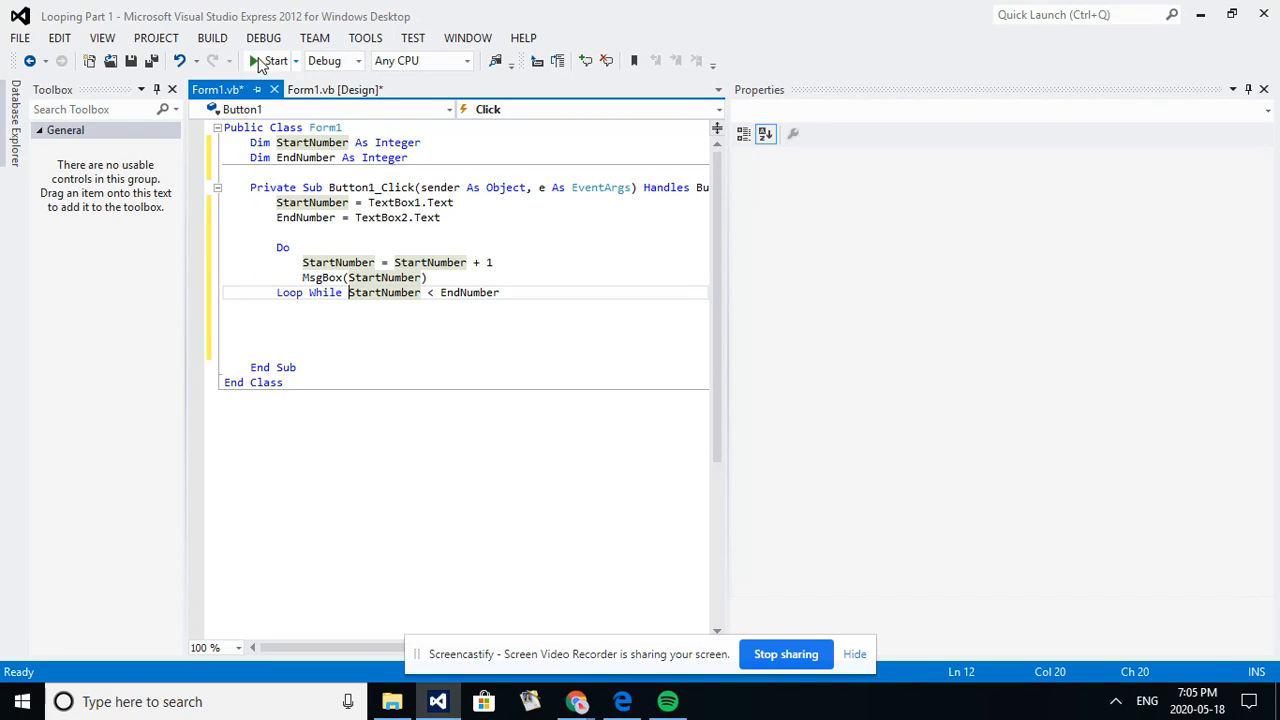
Build and run Looping Part 1 using the toolbar Start button.
{"action": "left_click", "coordinate": [272, 61]}
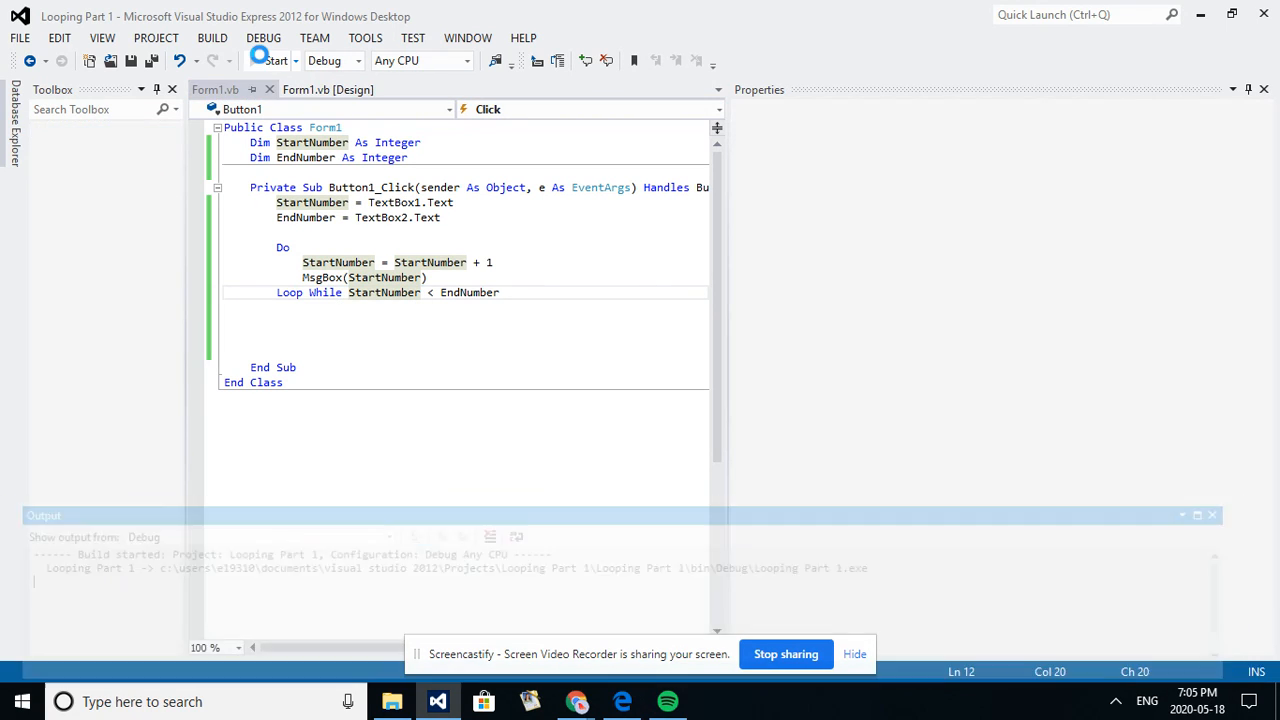
Enter 5 as End # and run Loop It, getting a first message of 1.
{"action": "left_click", "coordinate": [272, 60]}
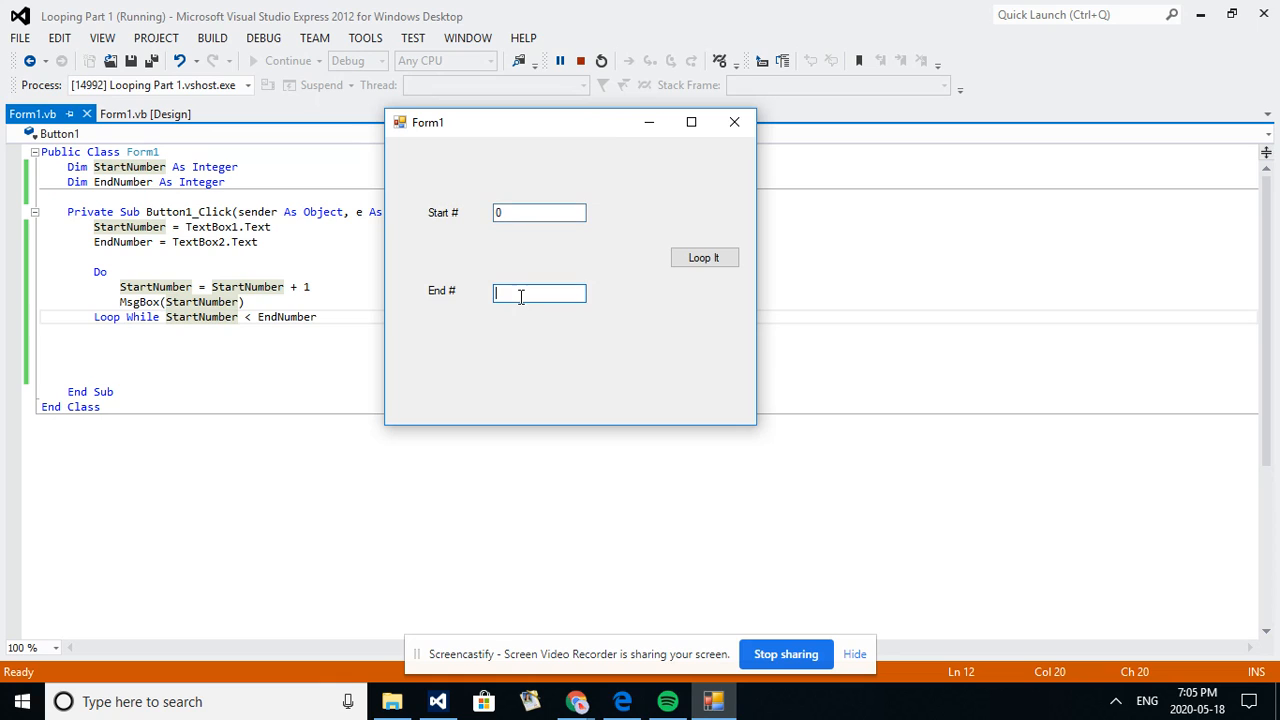
{"action": "type", "text": "5"}
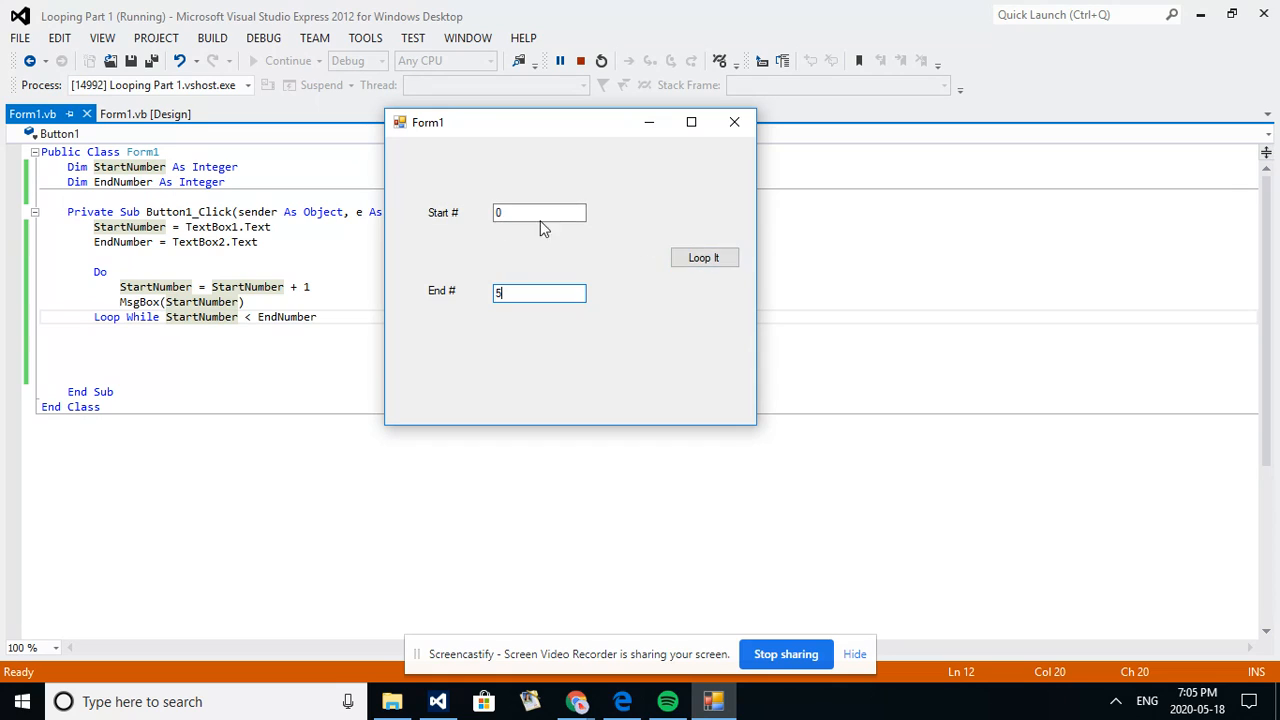
{"action": "mouse_move", "coordinate": [233, 250]}
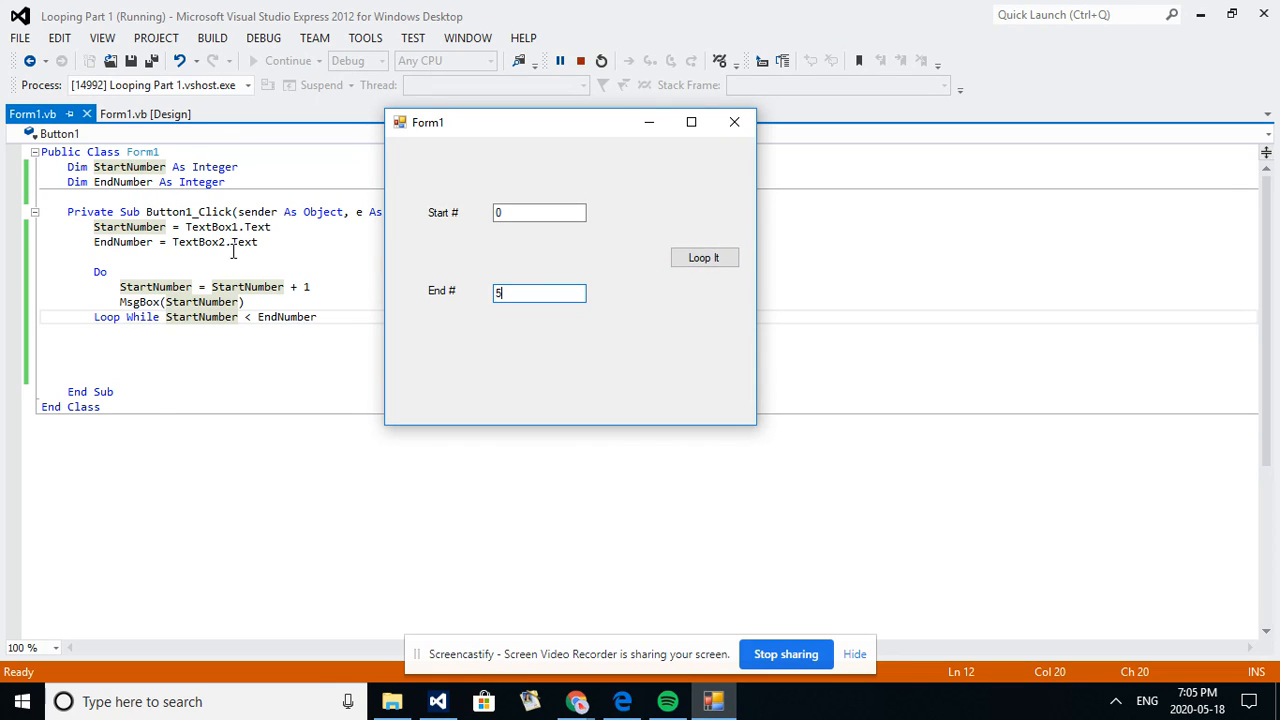
{"action": "mouse_move", "coordinate": [517, 293]}
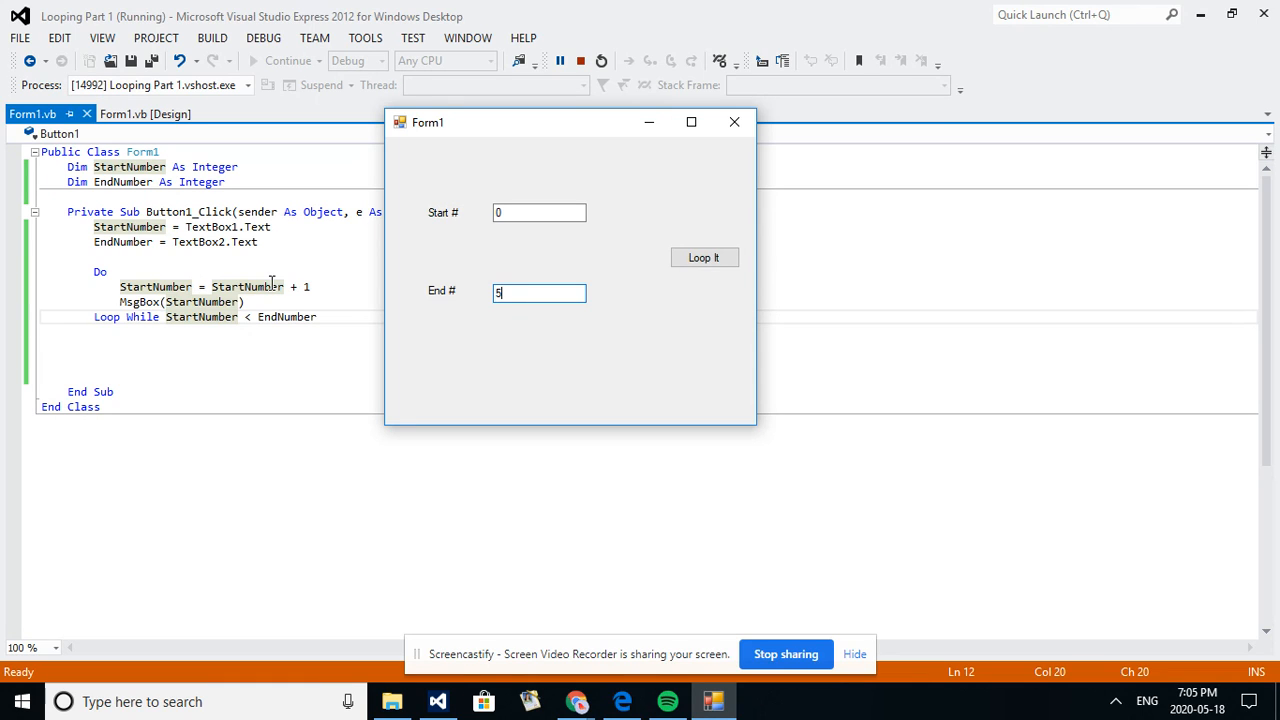
{"action": "left_click", "coordinate": [704, 257]}
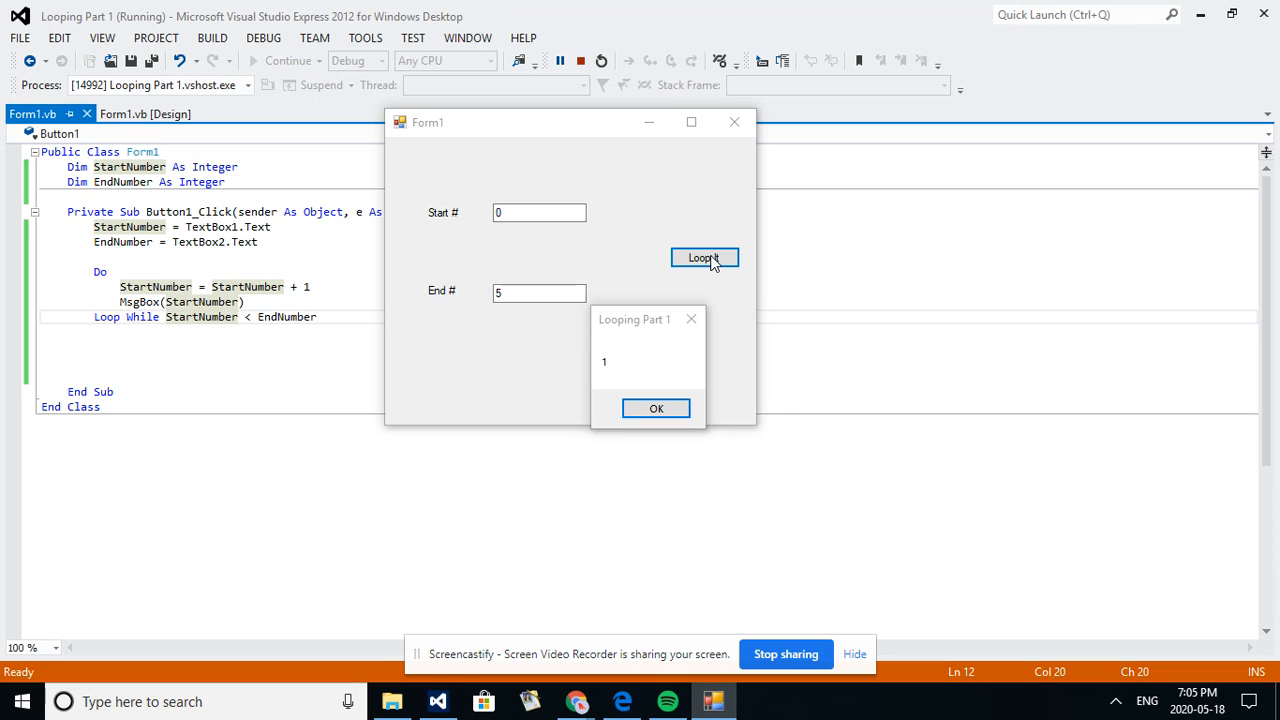
{"action": "left_click", "coordinate": [656, 408]}
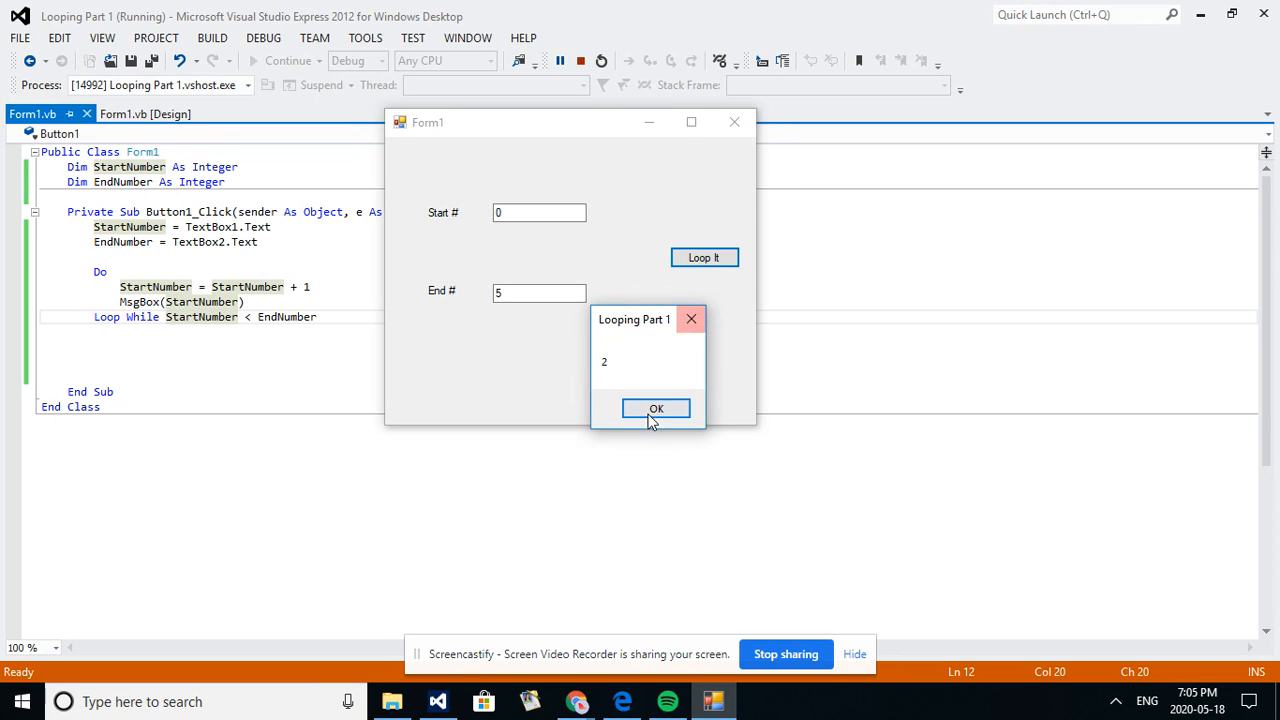
{"action": "left_click", "coordinate": [656, 409]}
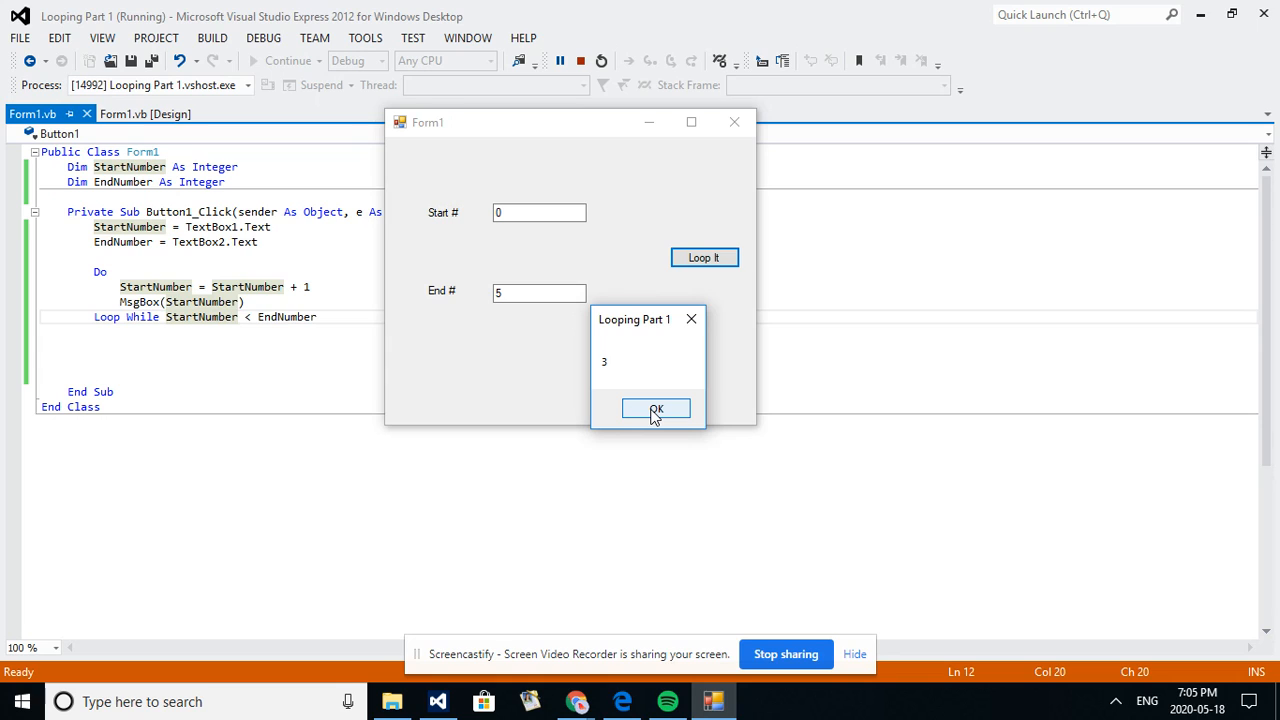
{"action": "left_click", "coordinate": [656, 409]}
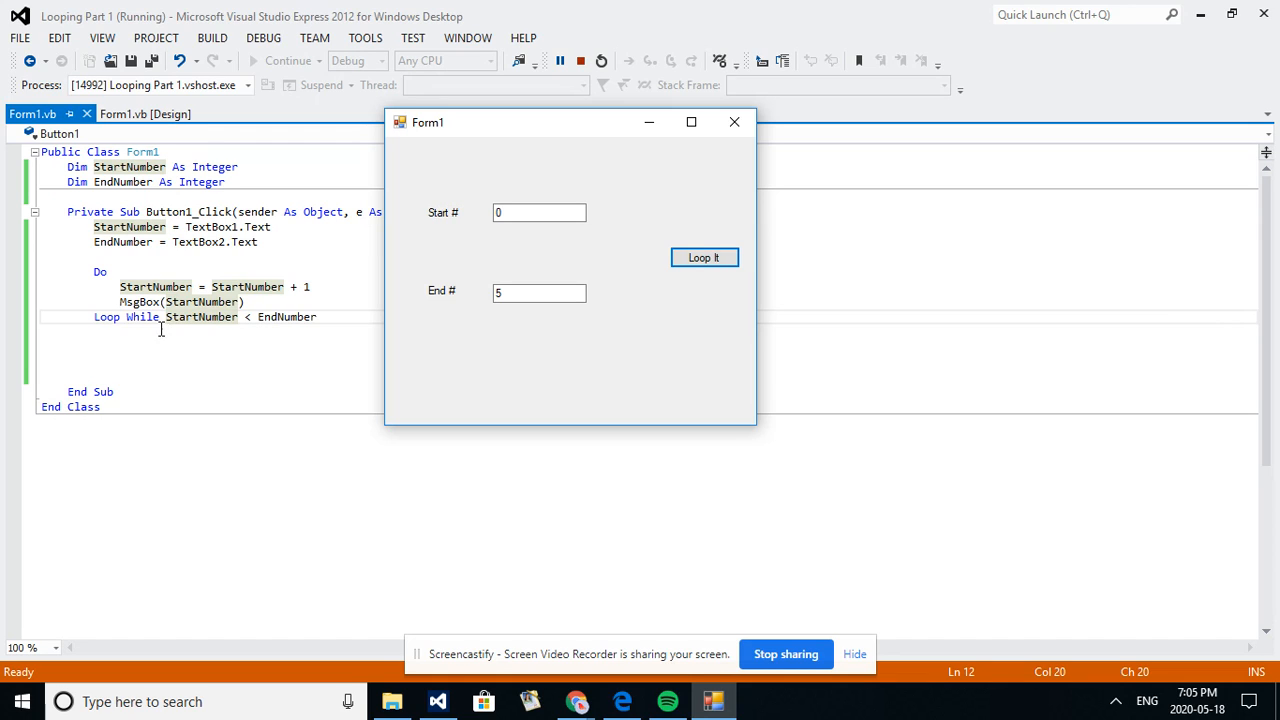
{"action": "mouse_move", "coordinate": [201, 316]}
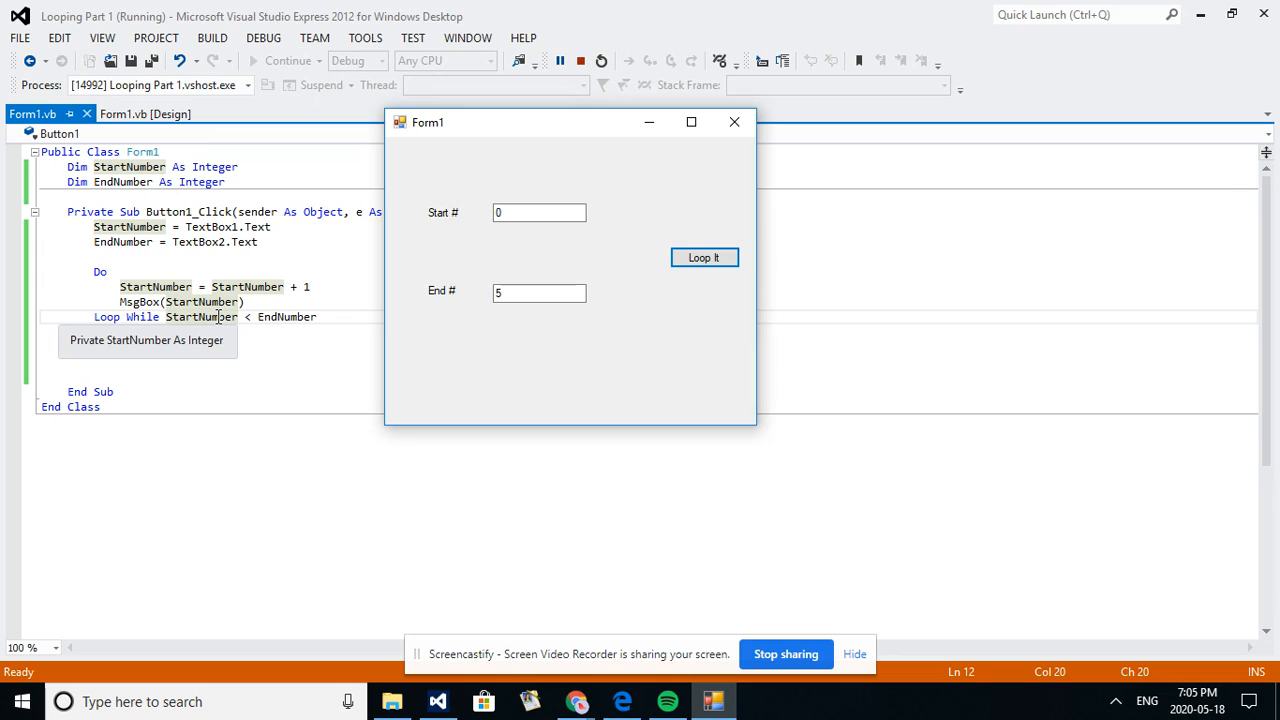
{"action": "mouse_move", "coordinate": [250, 316]}
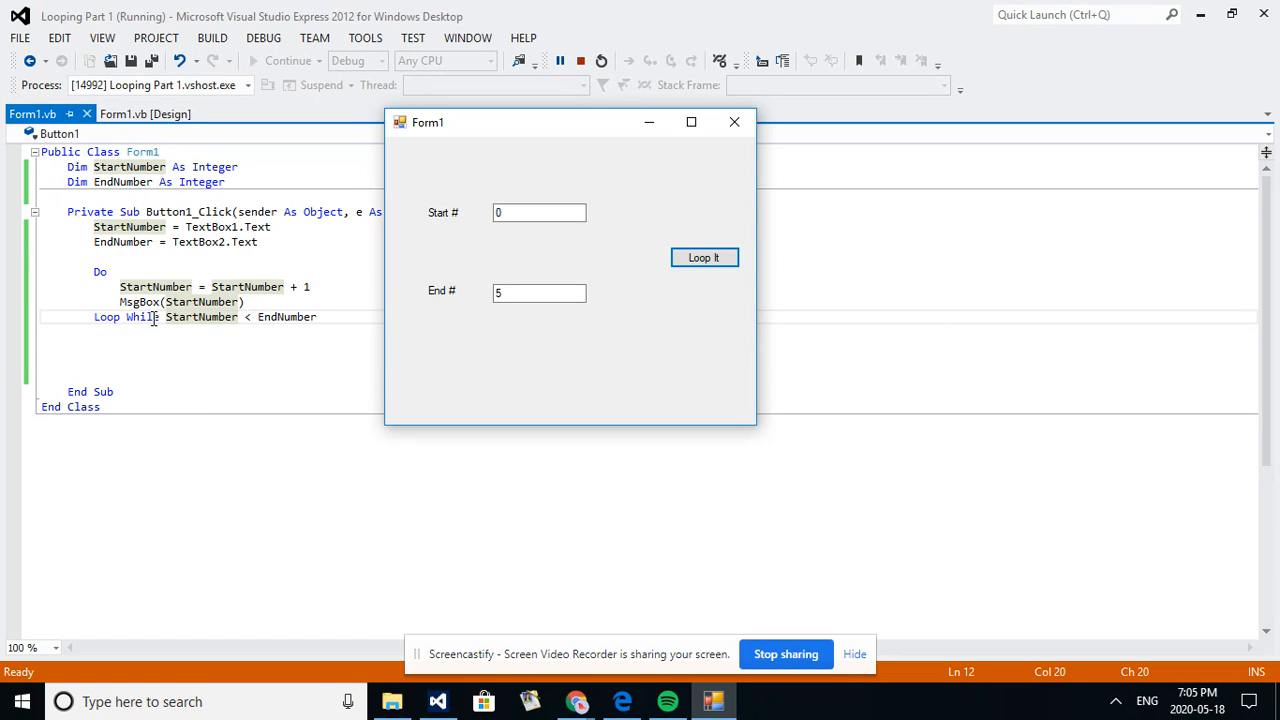
{"action": "mouse_move", "coordinate": [287, 317]}
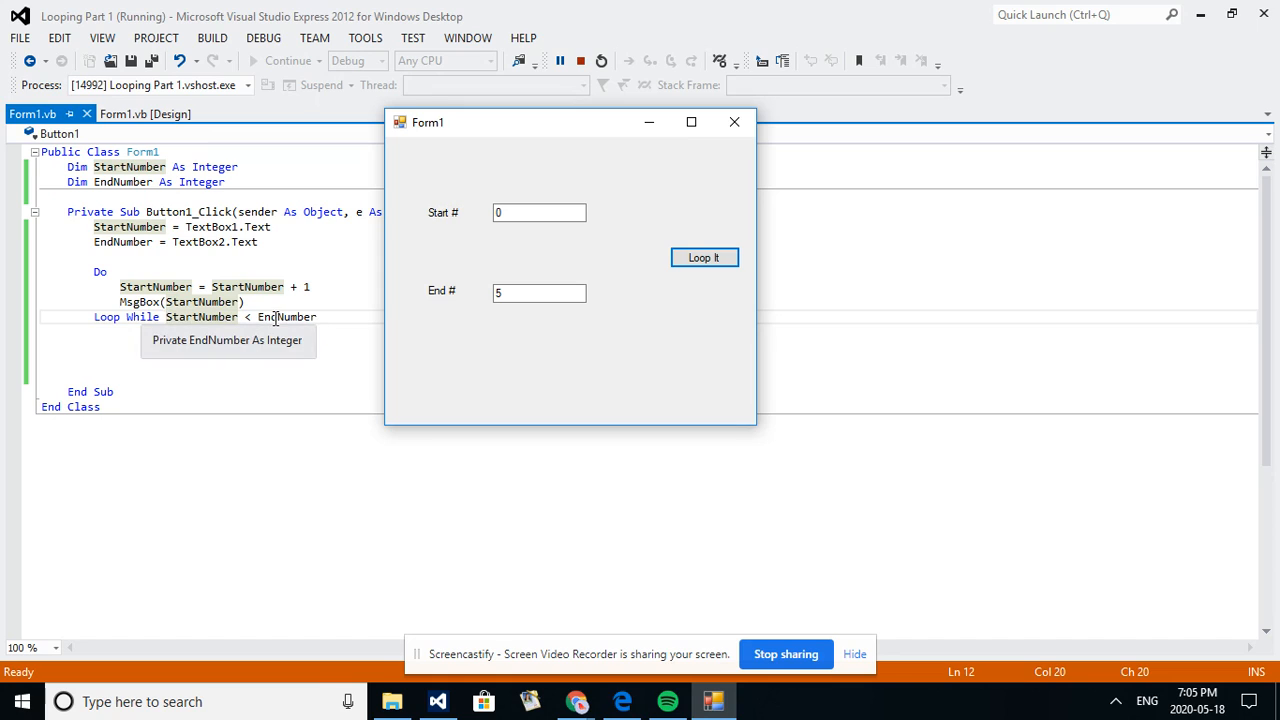
{"action": "mouse_move", "coordinate": [249, 317]}
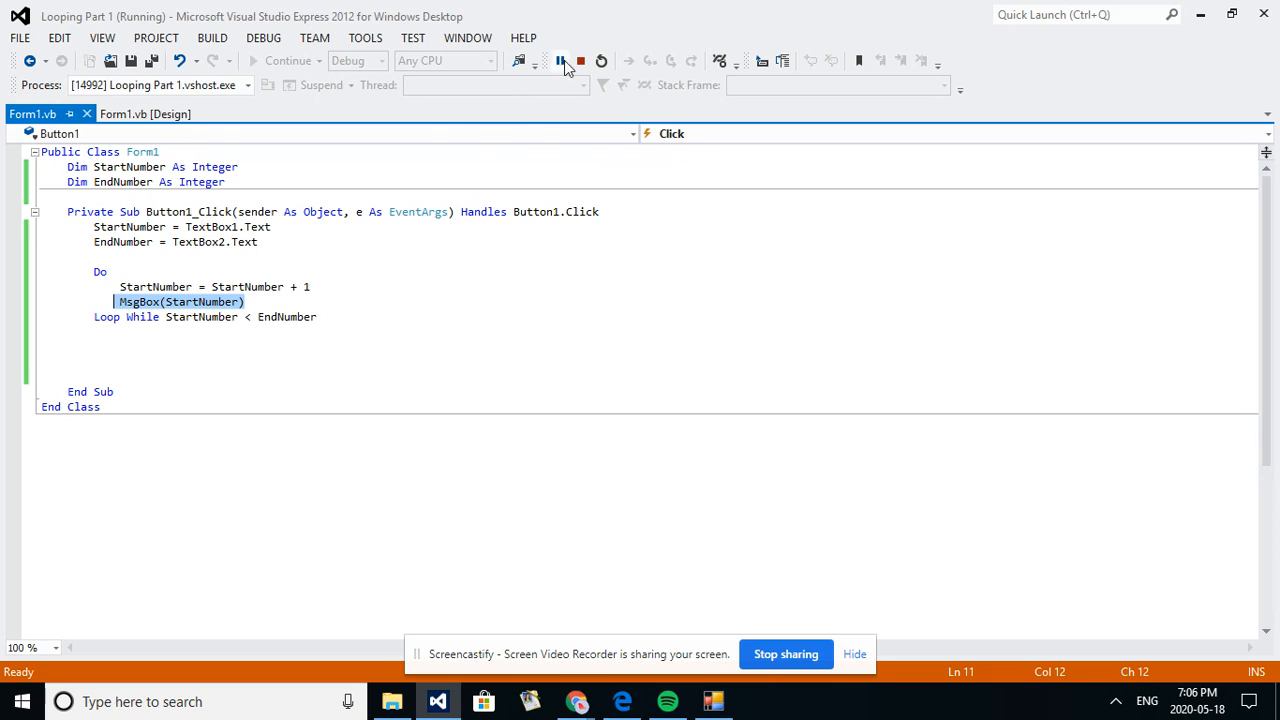
Stop debugging, insert MsgBox(StartNumber) right after Do, and delete the old MsgBox line.
{"action": "left_click", "coordinate": [580, 61]}
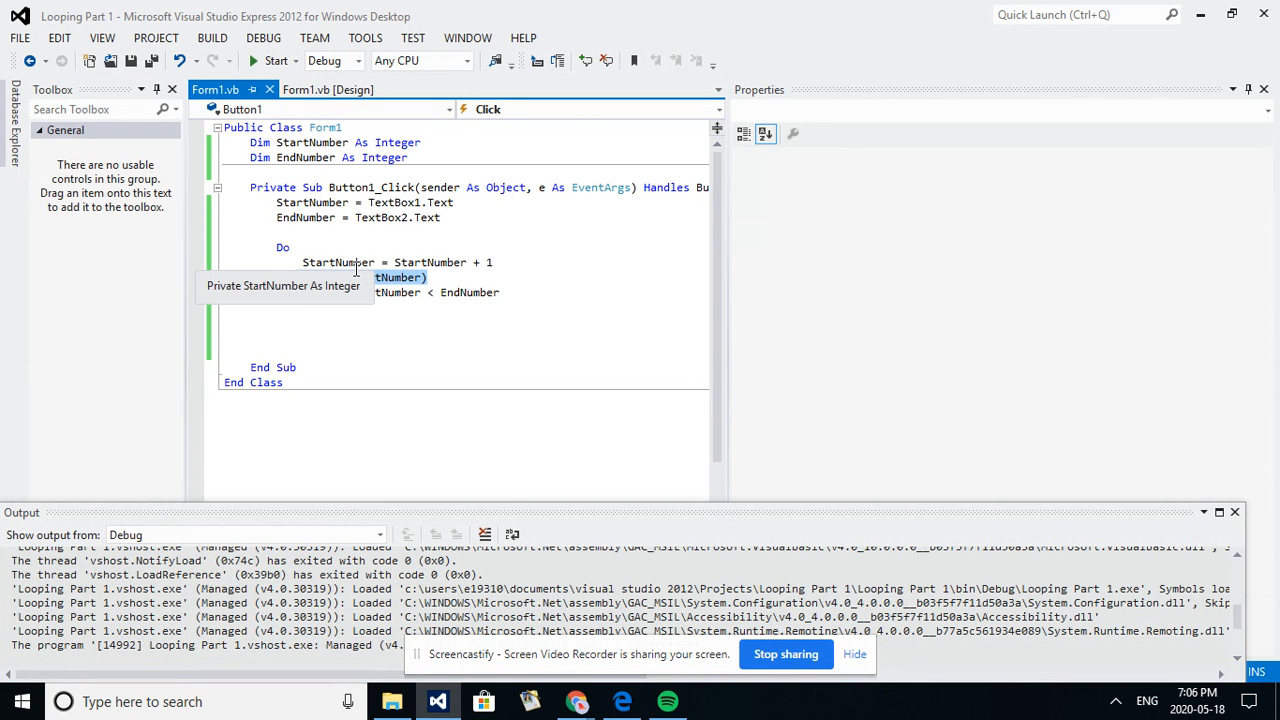
{"action": "left_click", "coordinate": [381, 318]}
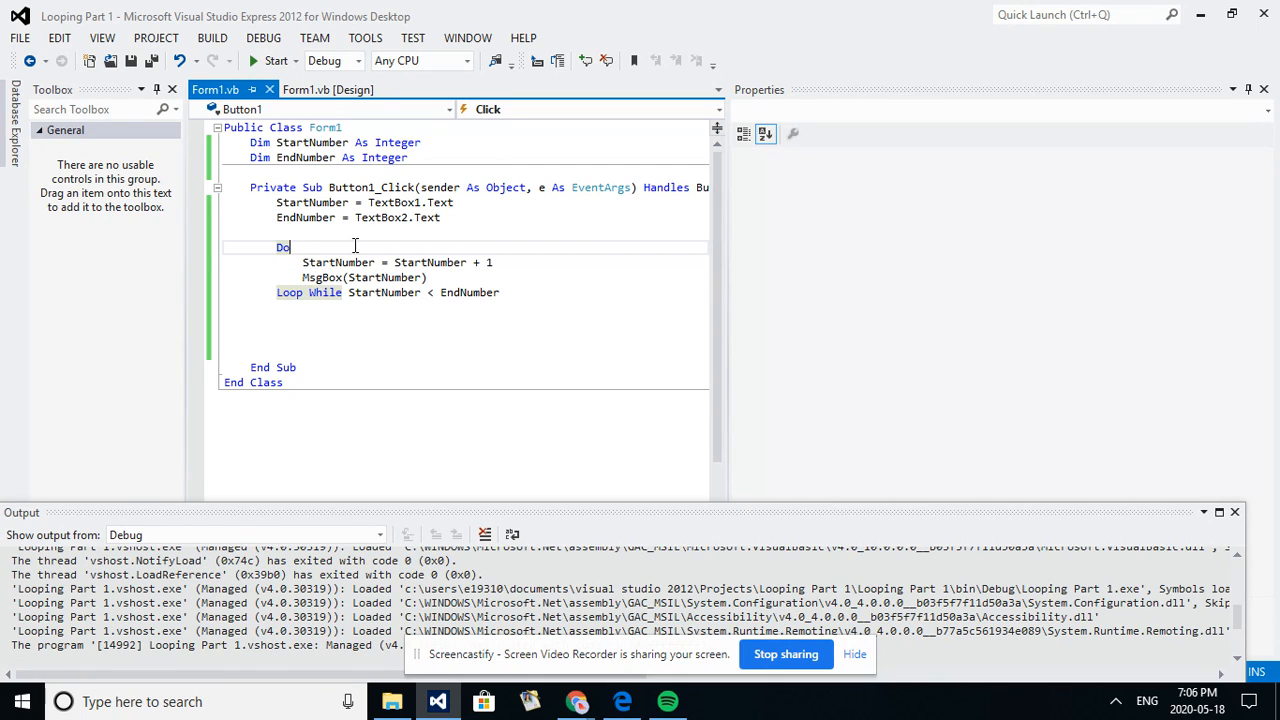
{"action": "type", "text": "MsgBox(StartNumber)"}
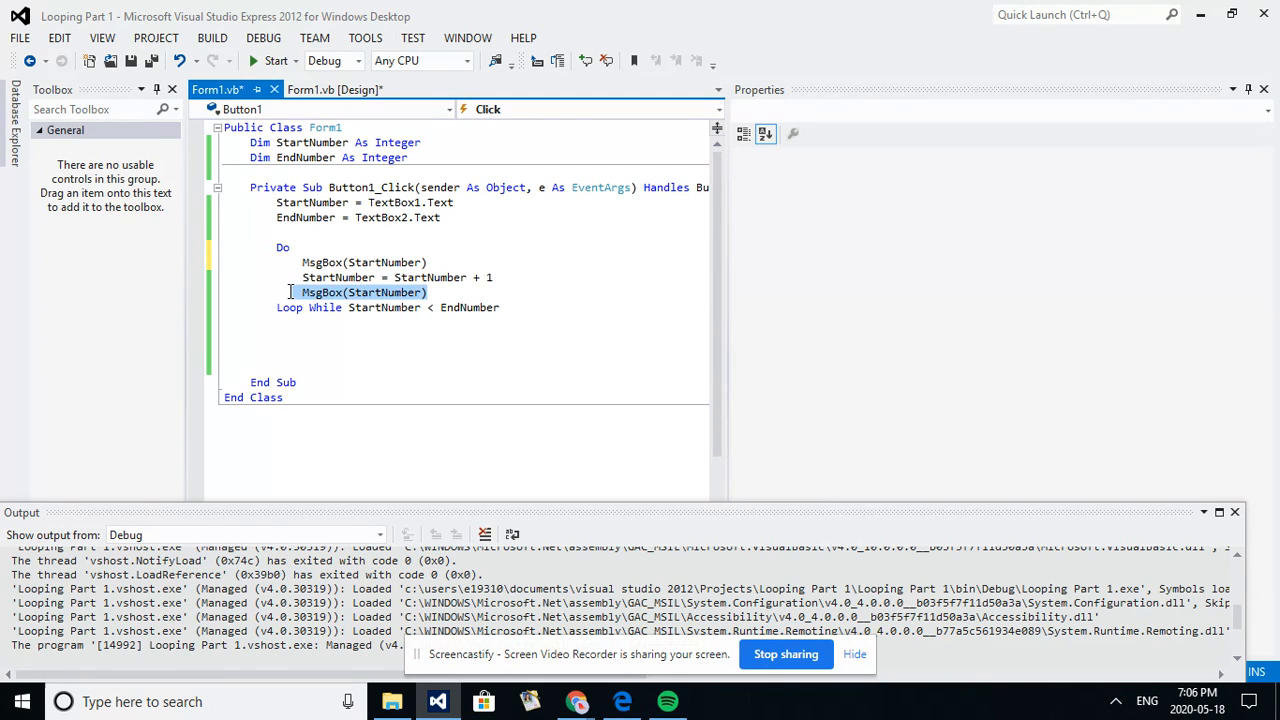
{"action": "key", "text": "Delete"}
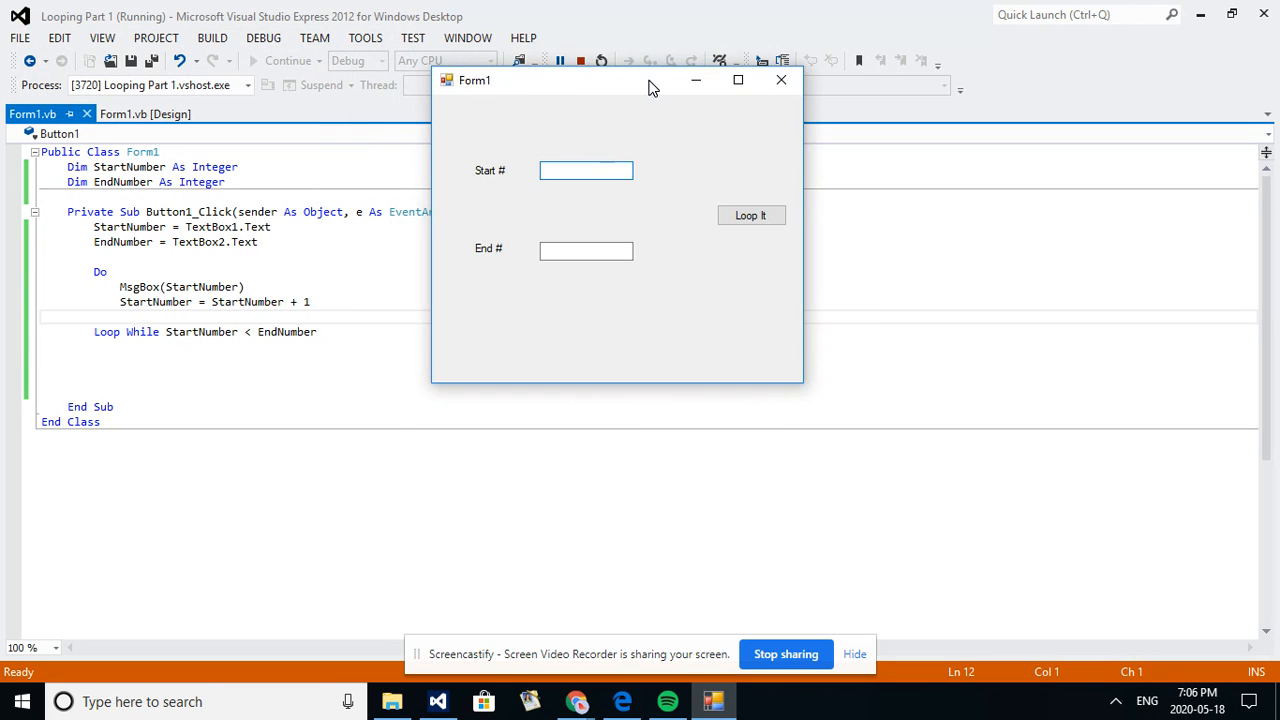
Run Loop It with Start 0 and End 5, dismissing messages 0 and 2.
{"action": "type", "text": "0"}
{"action": "left_click", "coordinate": [586, 250]}
{"action": "type", "text": "5"}
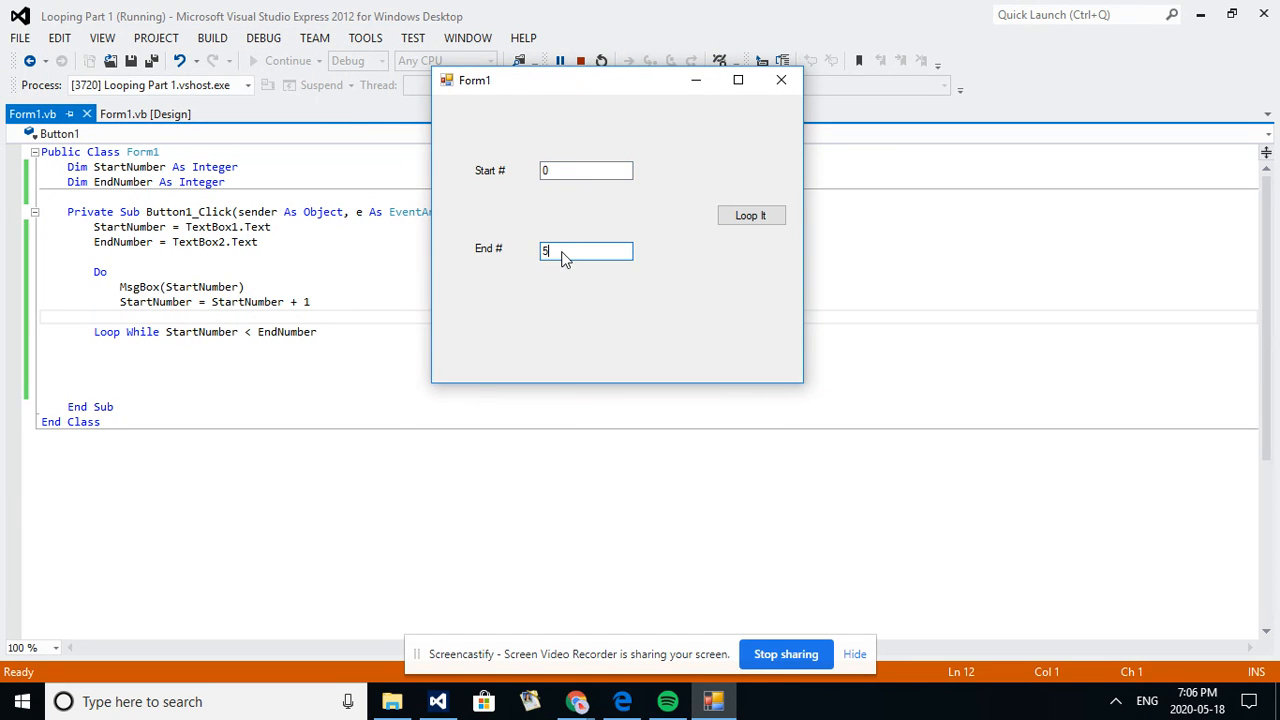
{"action": "left_click", "coordinate": [751, 215]}
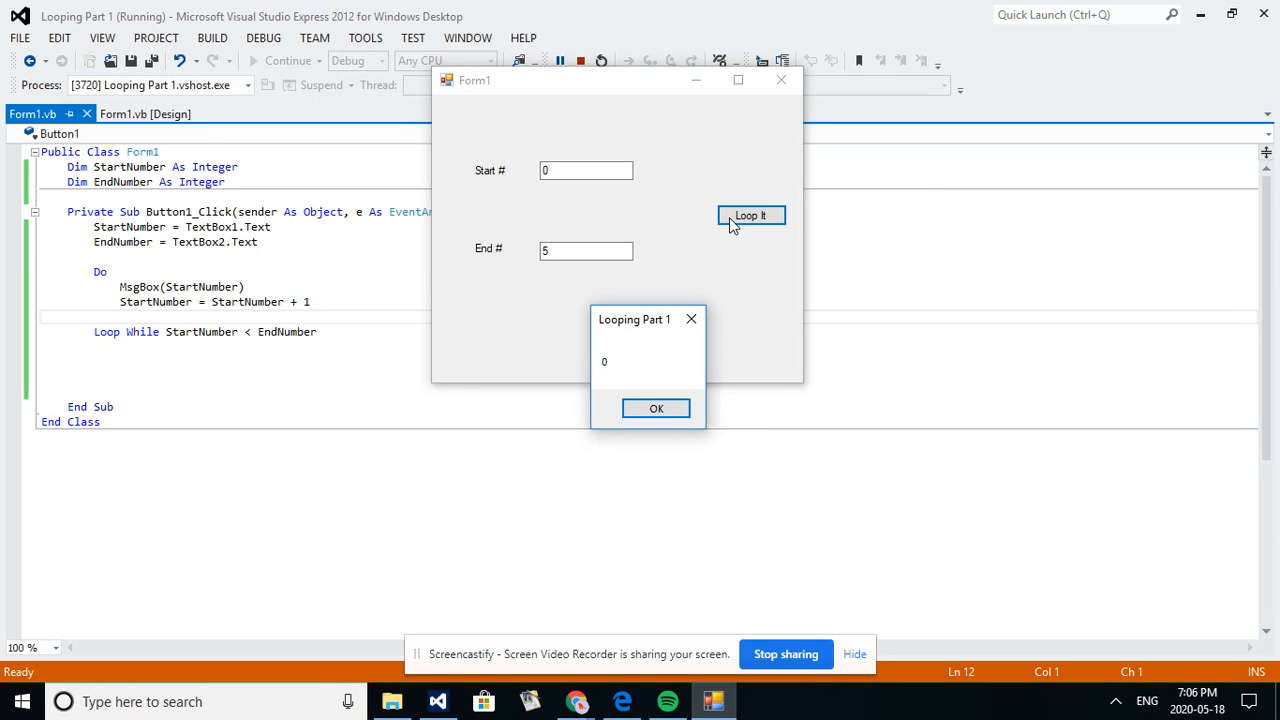
{"action": "left_click", "coordinate": [656, 408]}
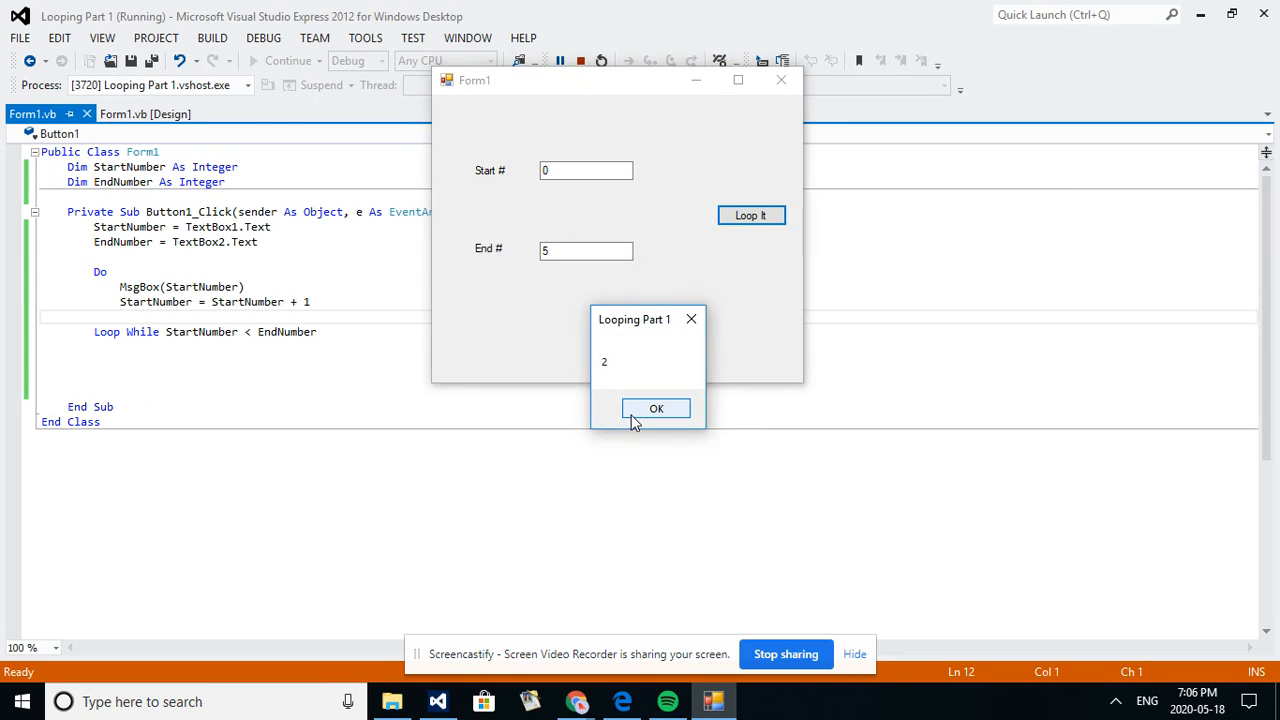
{"action": "left_click", "coordinate": [656, 408]}
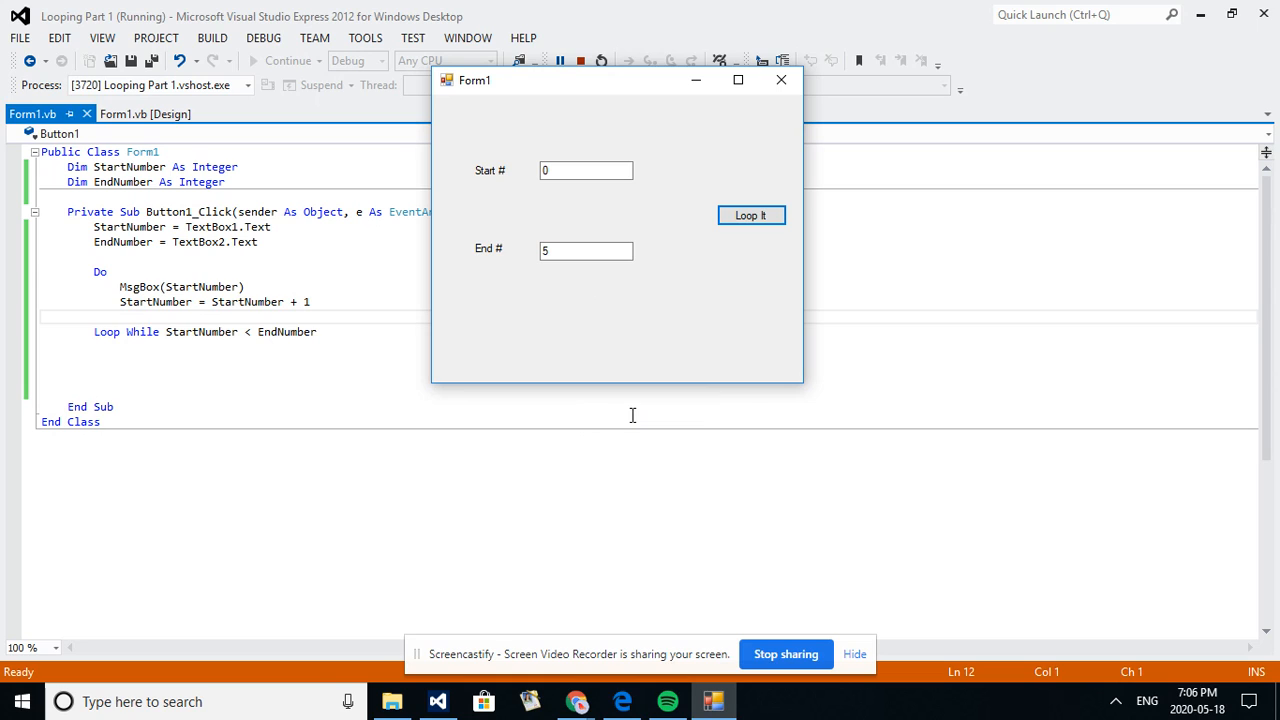
{"action": "mouse_move", "coordinate": [259, 345]}
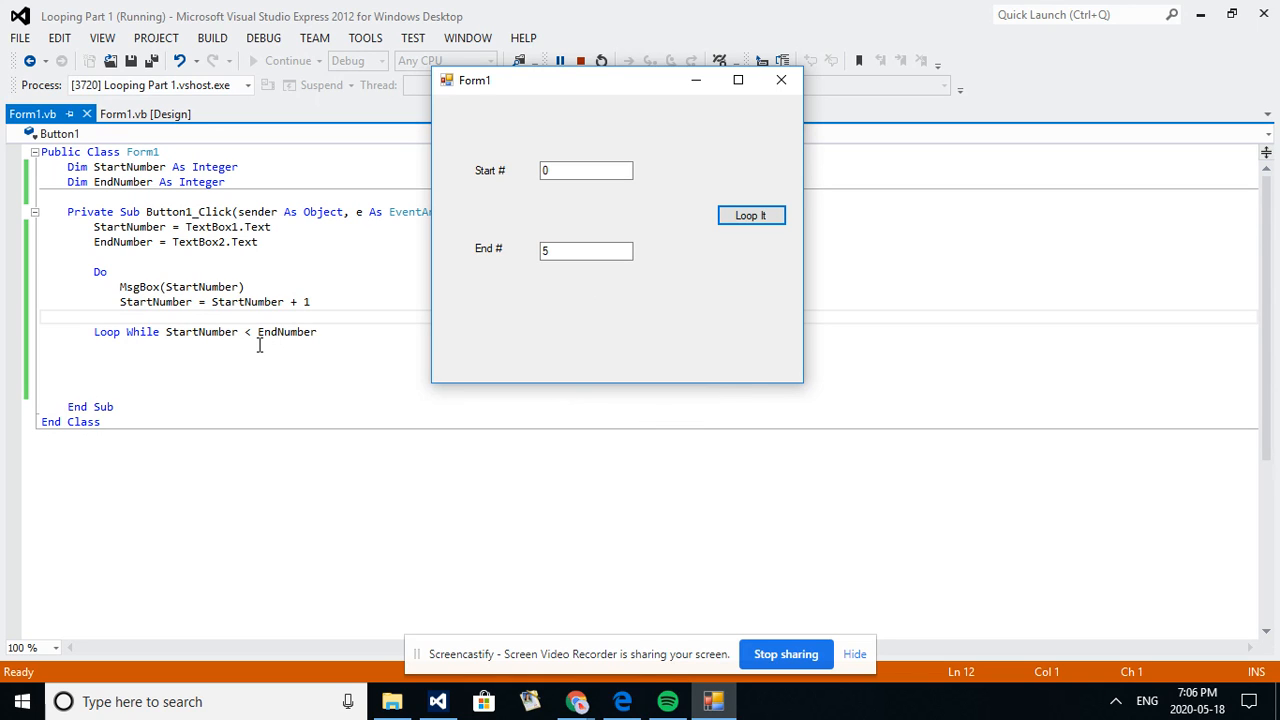
{"action": "mouse_move", "coordinate": [279, 341]}
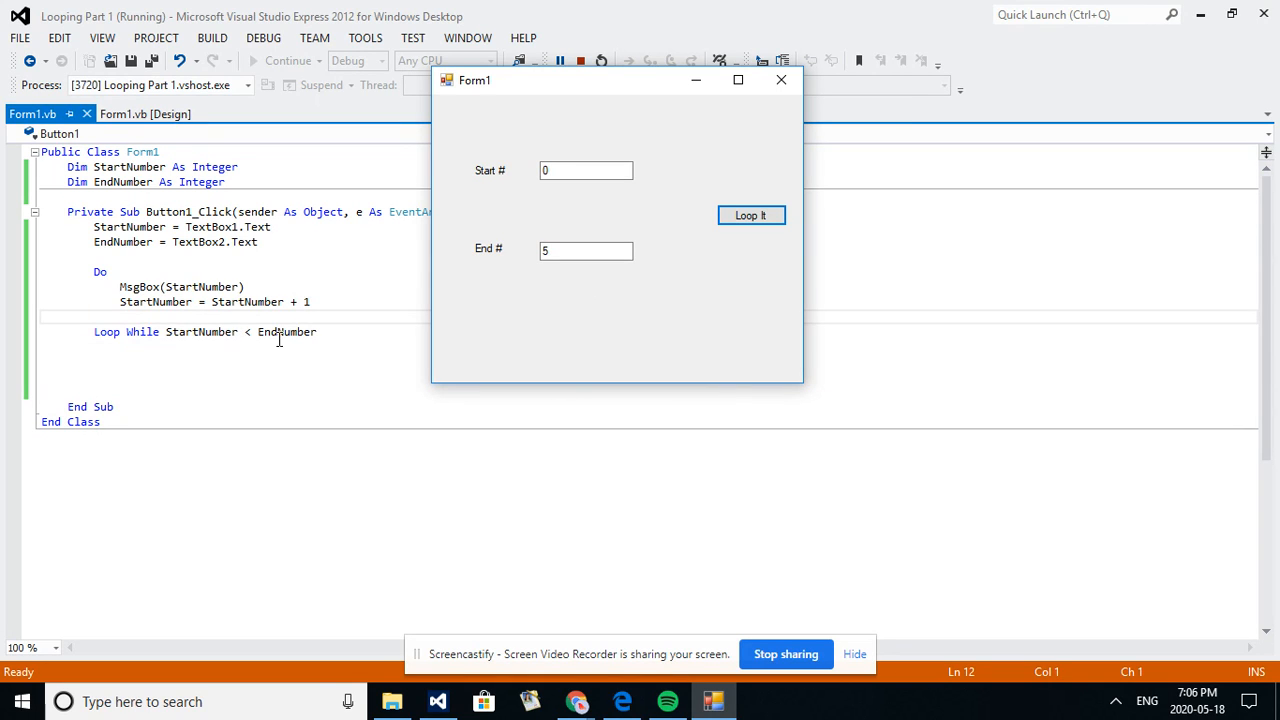
{"action": "mouse_move", "coordinate": [287, 331]}
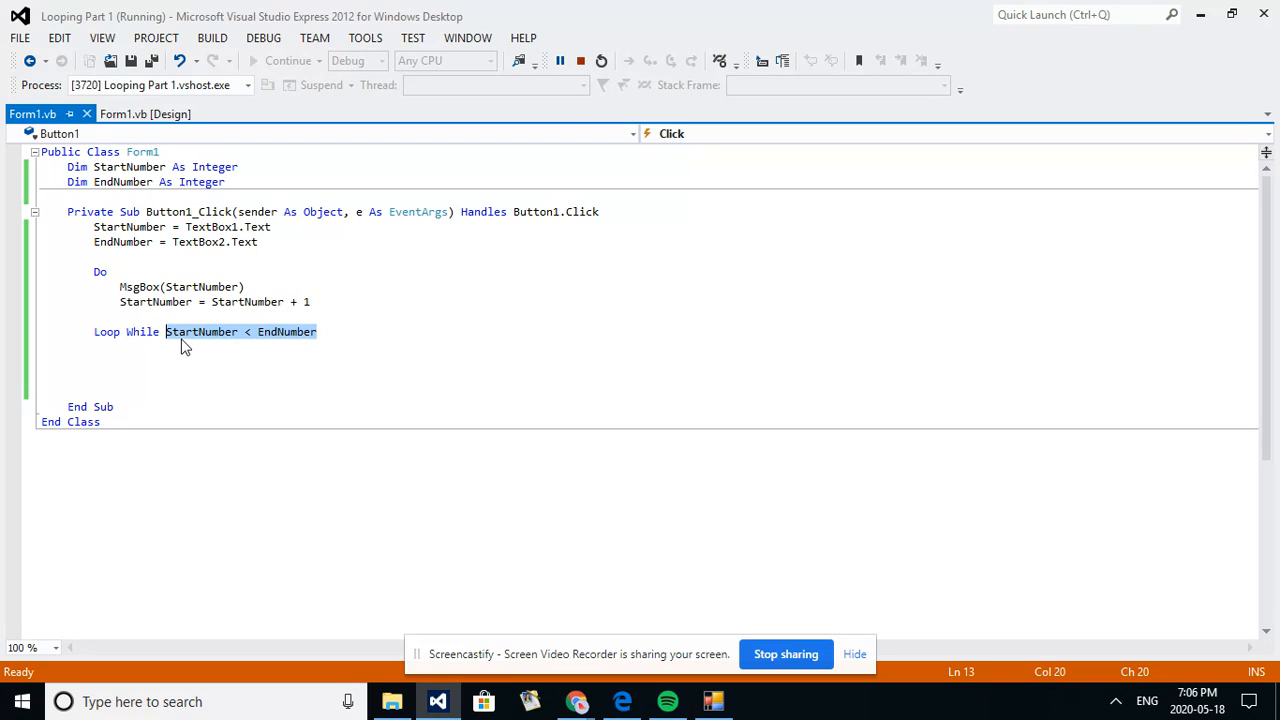
{"action": "mouse_move", "coordinate": [275, 343]}
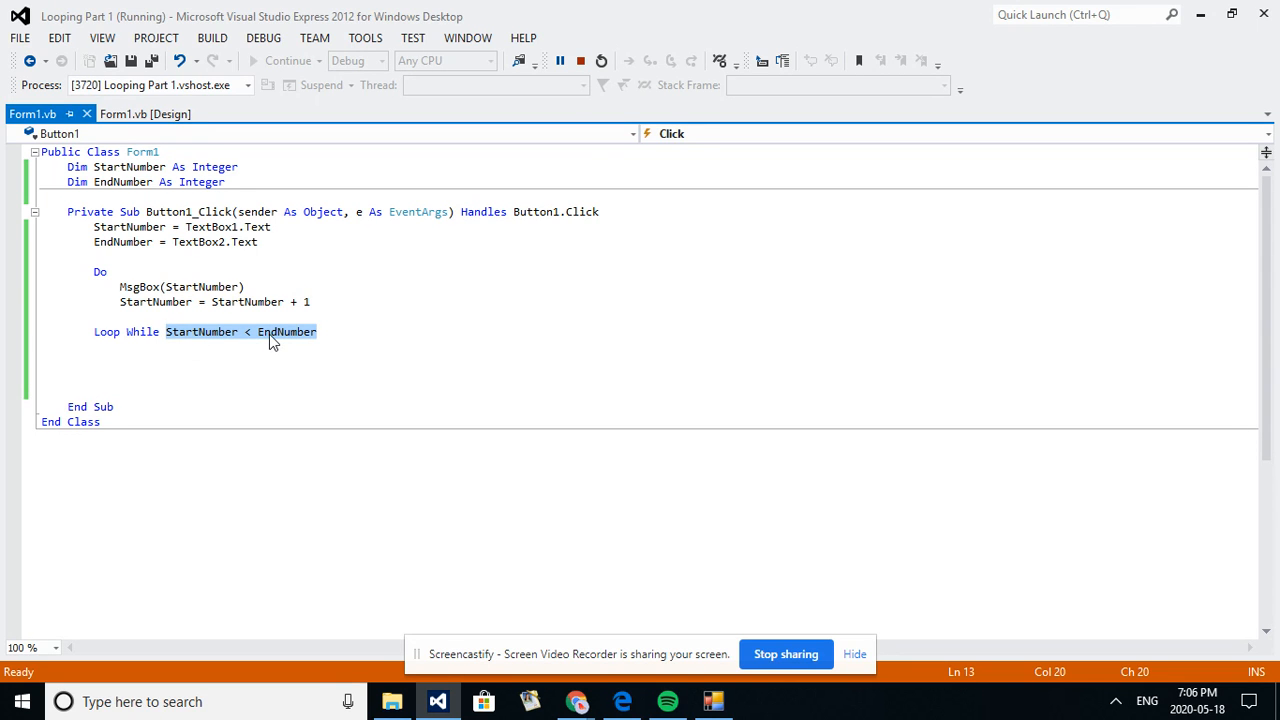
Stop debugging and relaunch the Looping Part 1 form.
{"action": "left_click", "coordinate": [580, 61]}
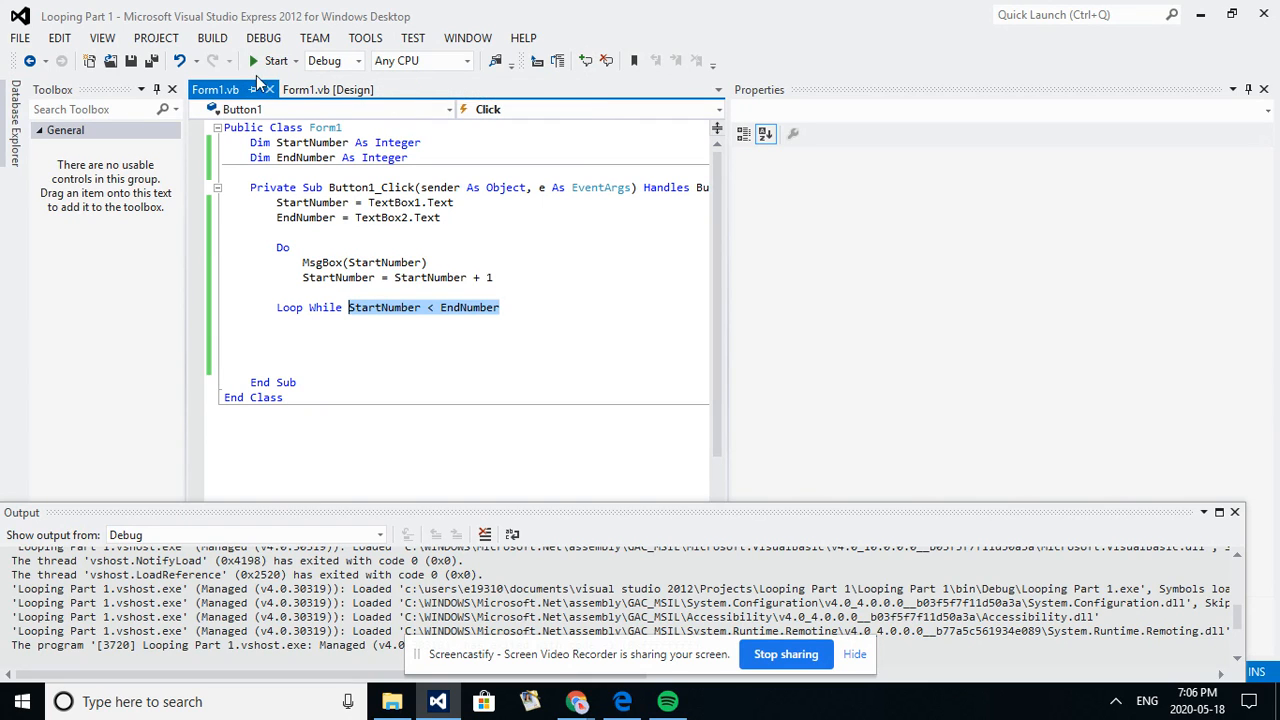
{"action": "left_click", "coordinate": [253, 60]}
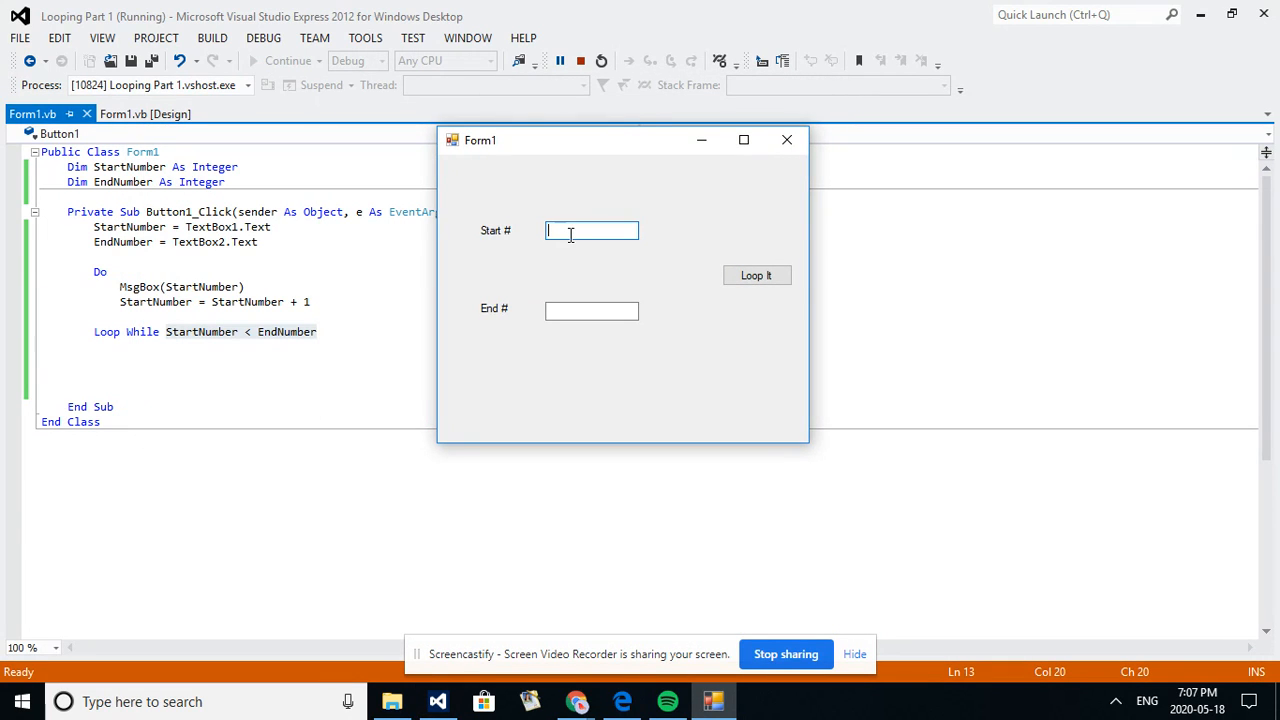
Run Loop It with Start 3 and End 7, dismissing each count message 3–6.
{"action": "type", "text": "3"}
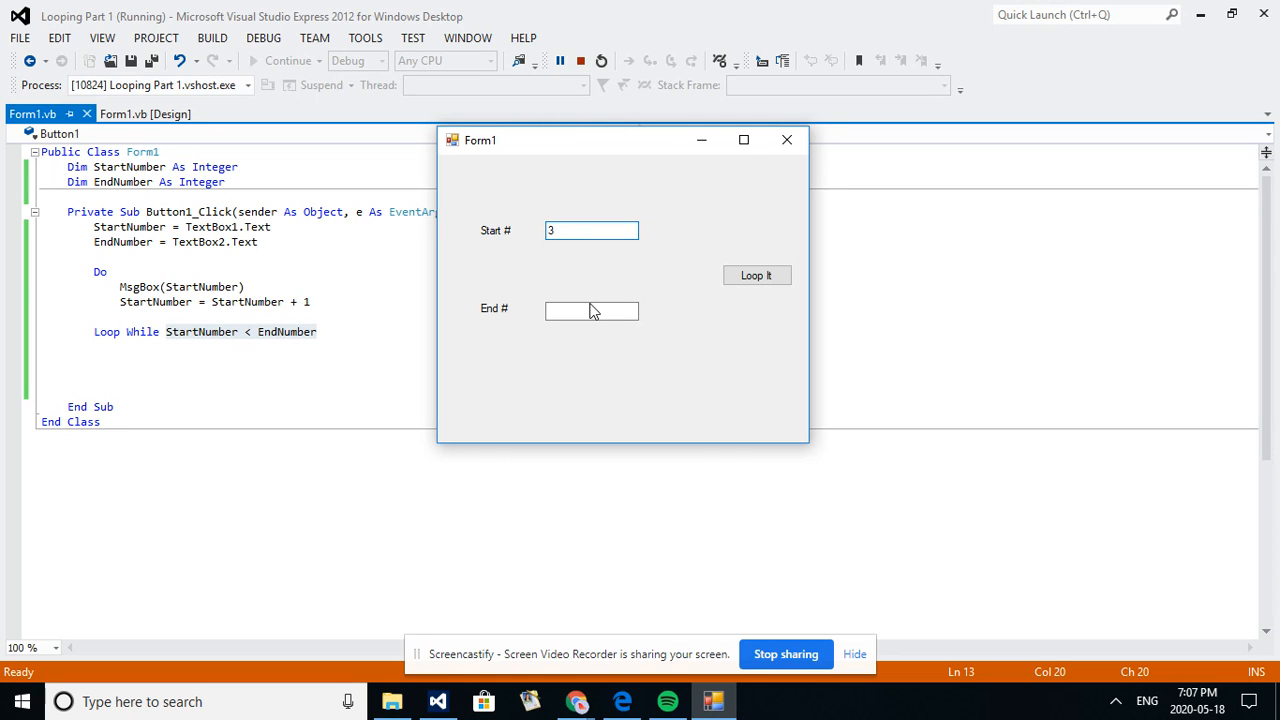
{"action": "type", "text": "7"}
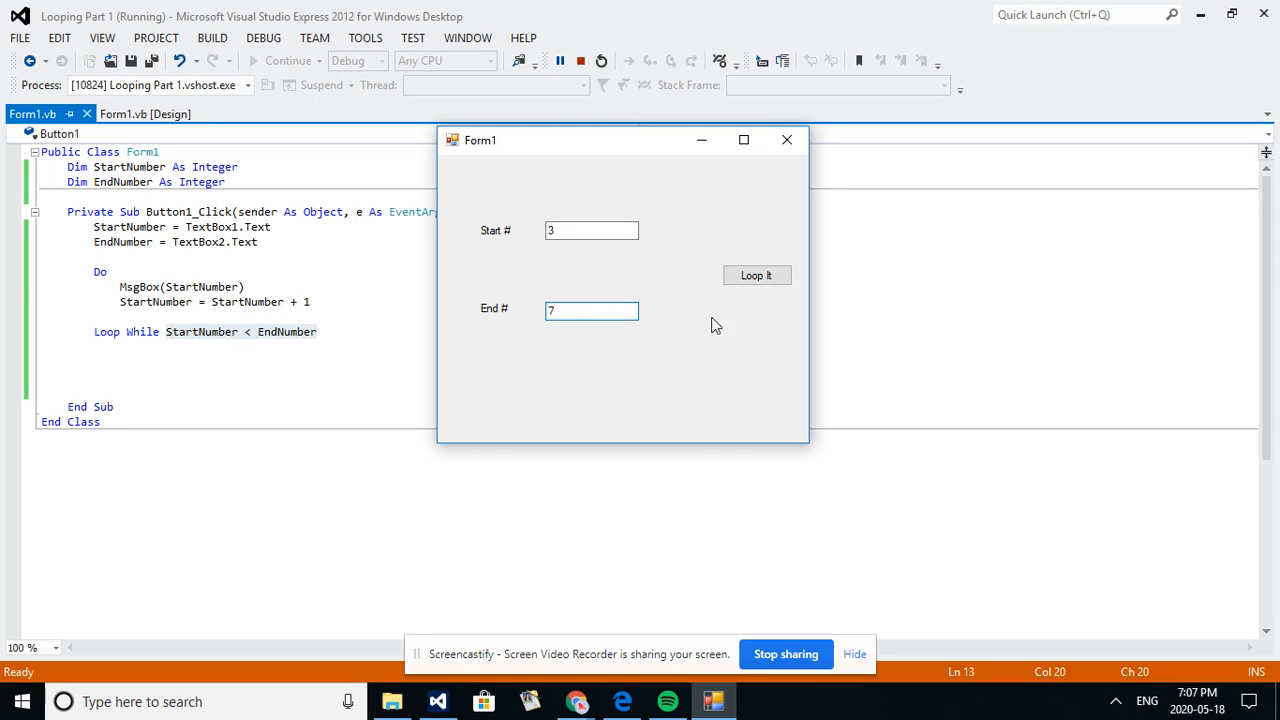
{"action": "left_click", "coordinate": [756, 275]}
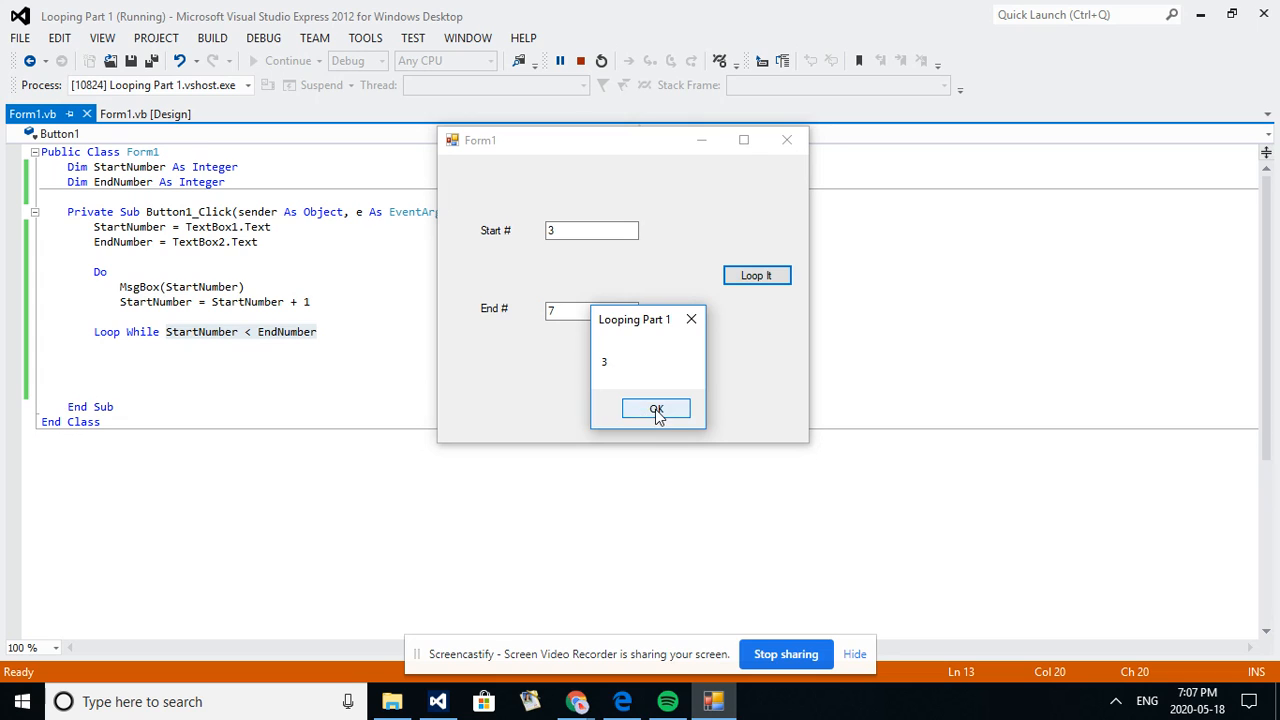
{"action": "left_click", "coordinate": [656, 409]}
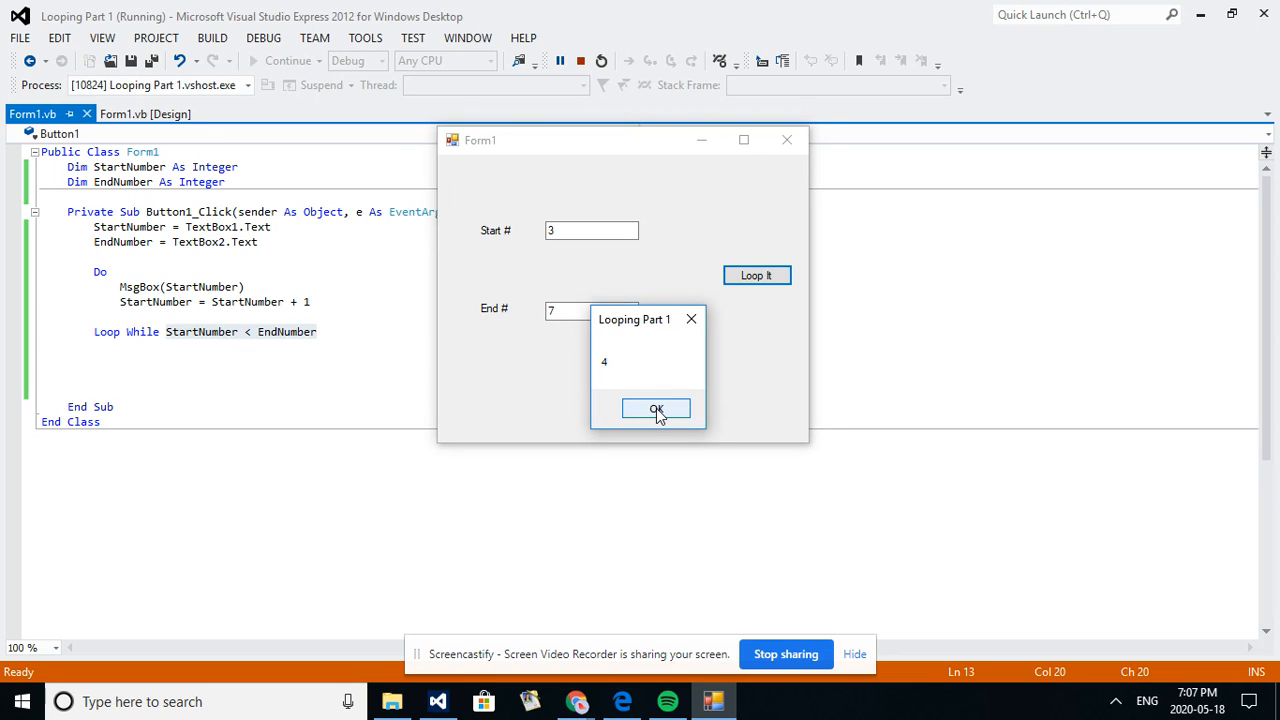
{"action": "left_click", "coordinate": [656, 408]}
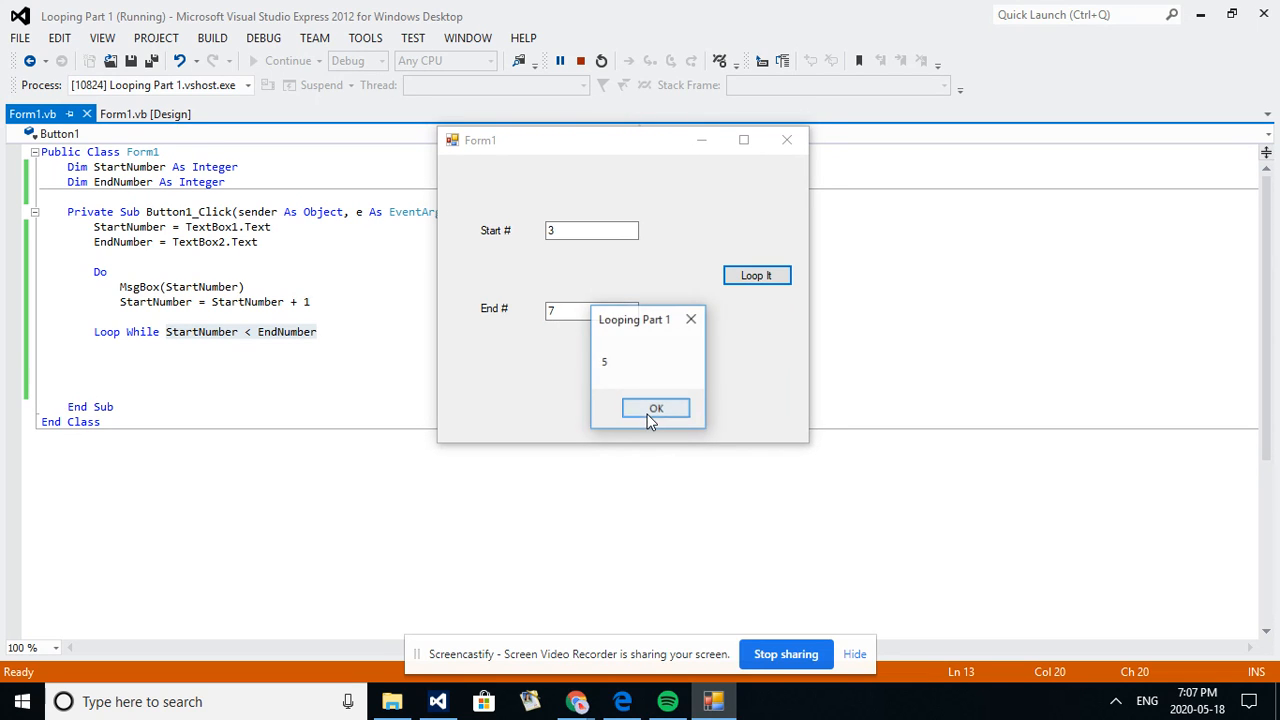
{"action": "left_click", "coordinate": [655, 408]}
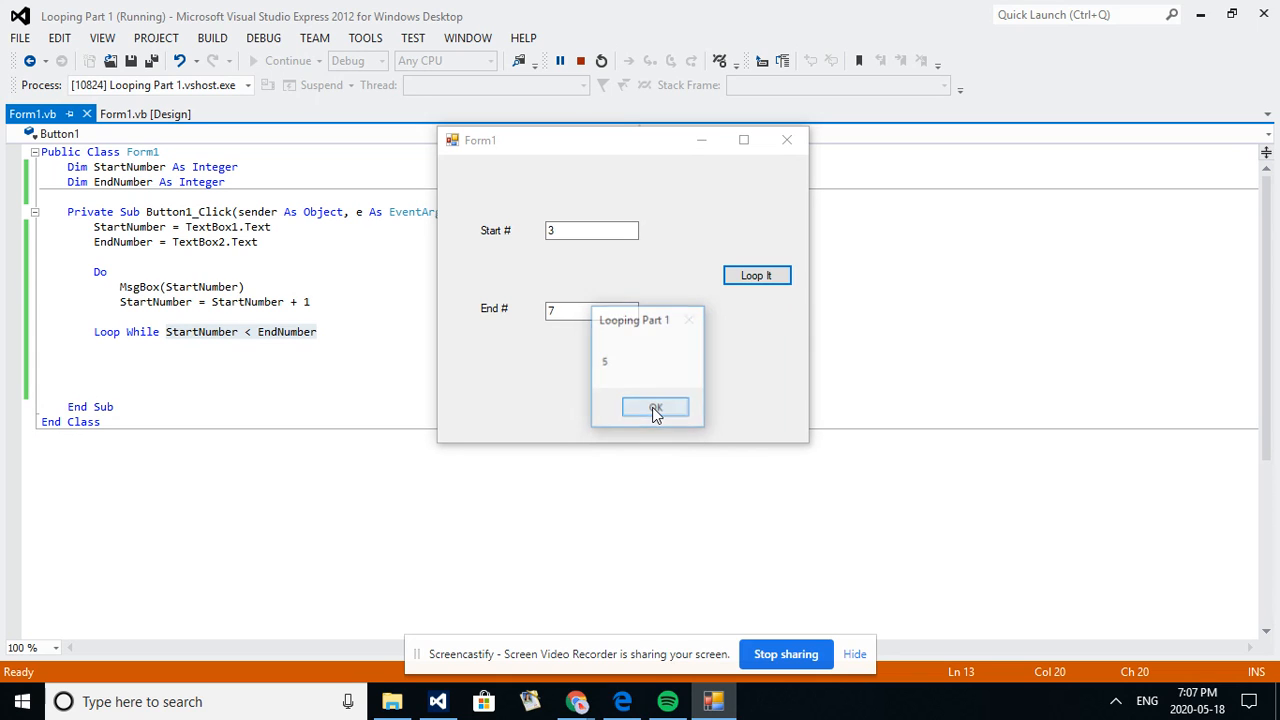
{"action": "left_click", "coordinate": [655, 408]}
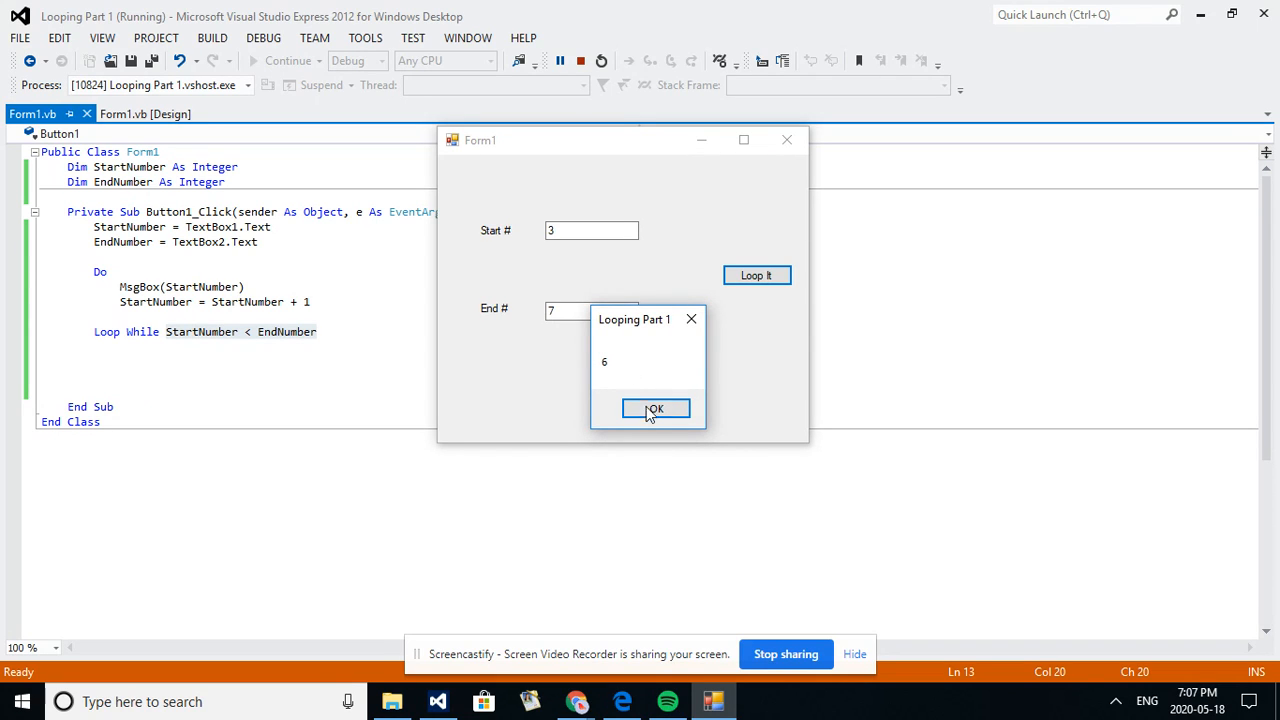
{"action": "left_click", "coordinate": [654, 409]}
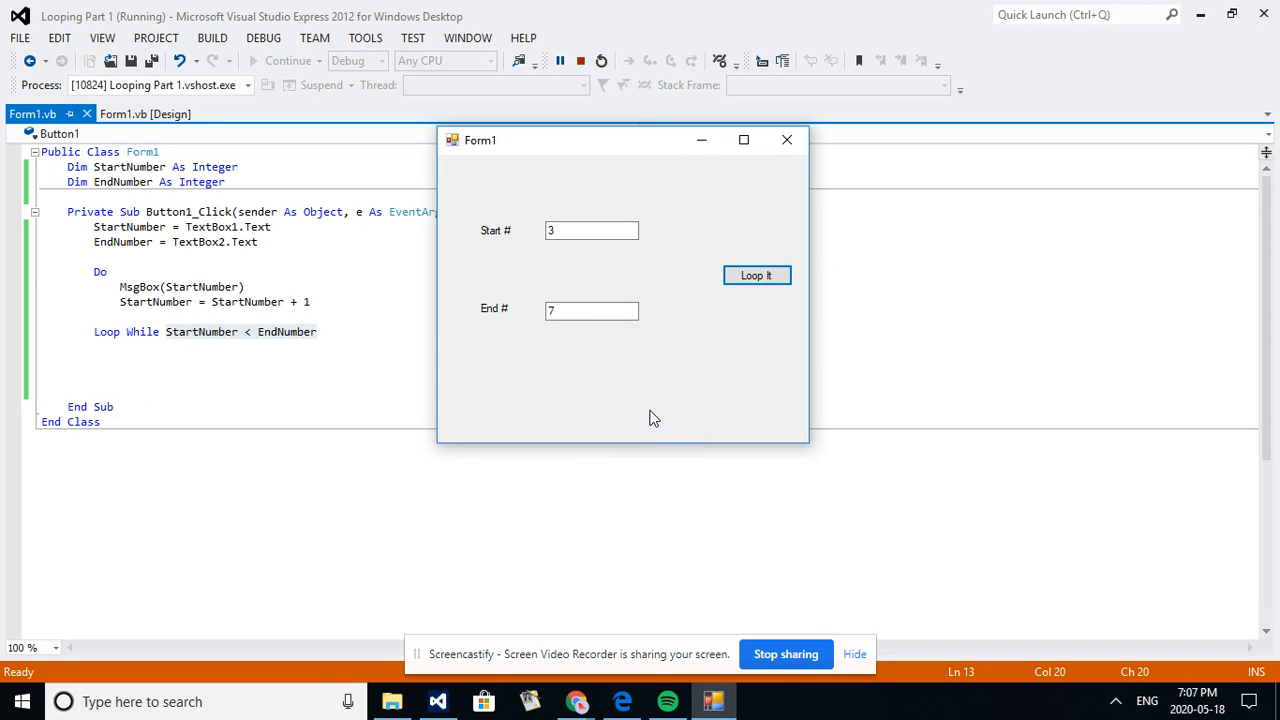
{"action": "mouse_move", "coordinate": [577, 331]}
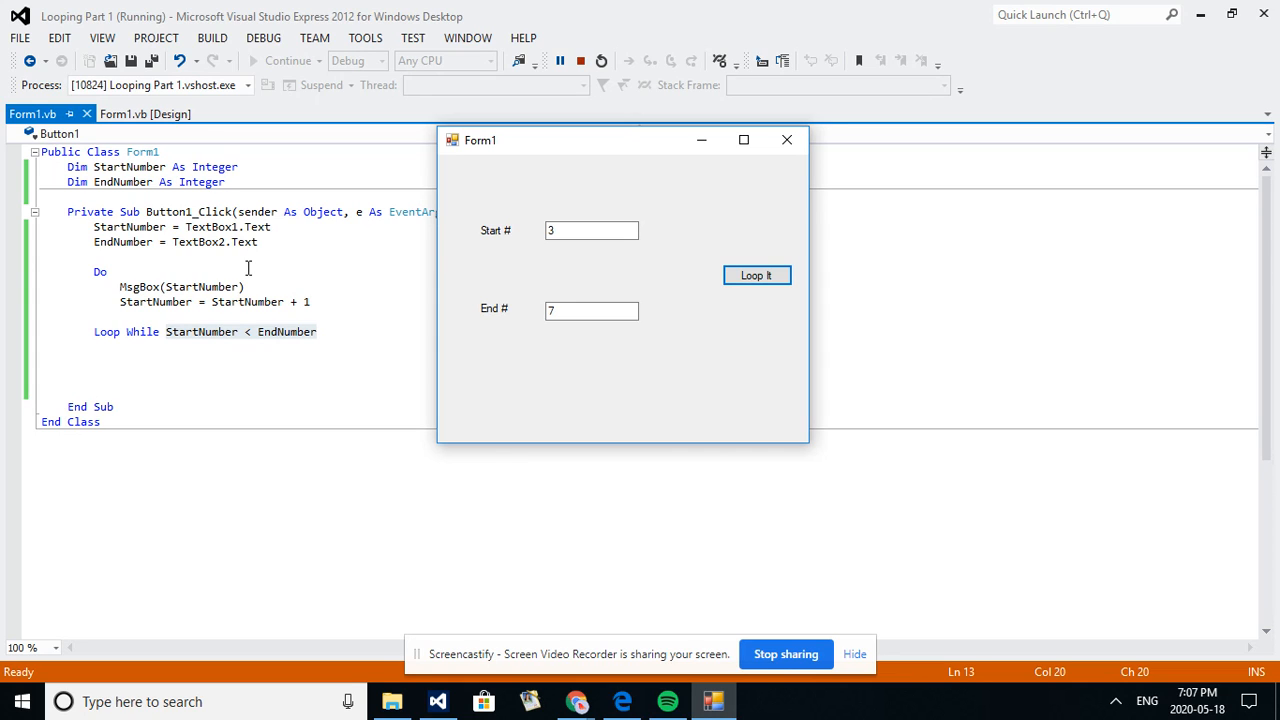
{"action": "mouse_move", "coordinate": [287, 334]}
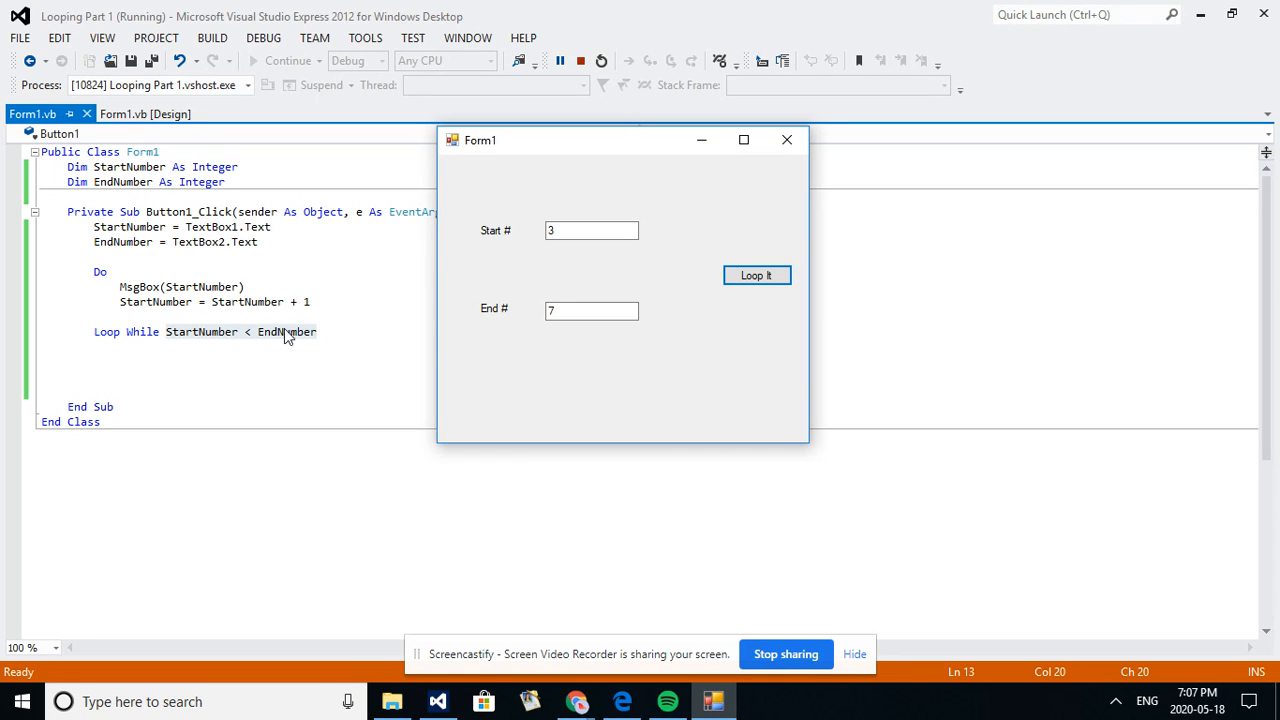